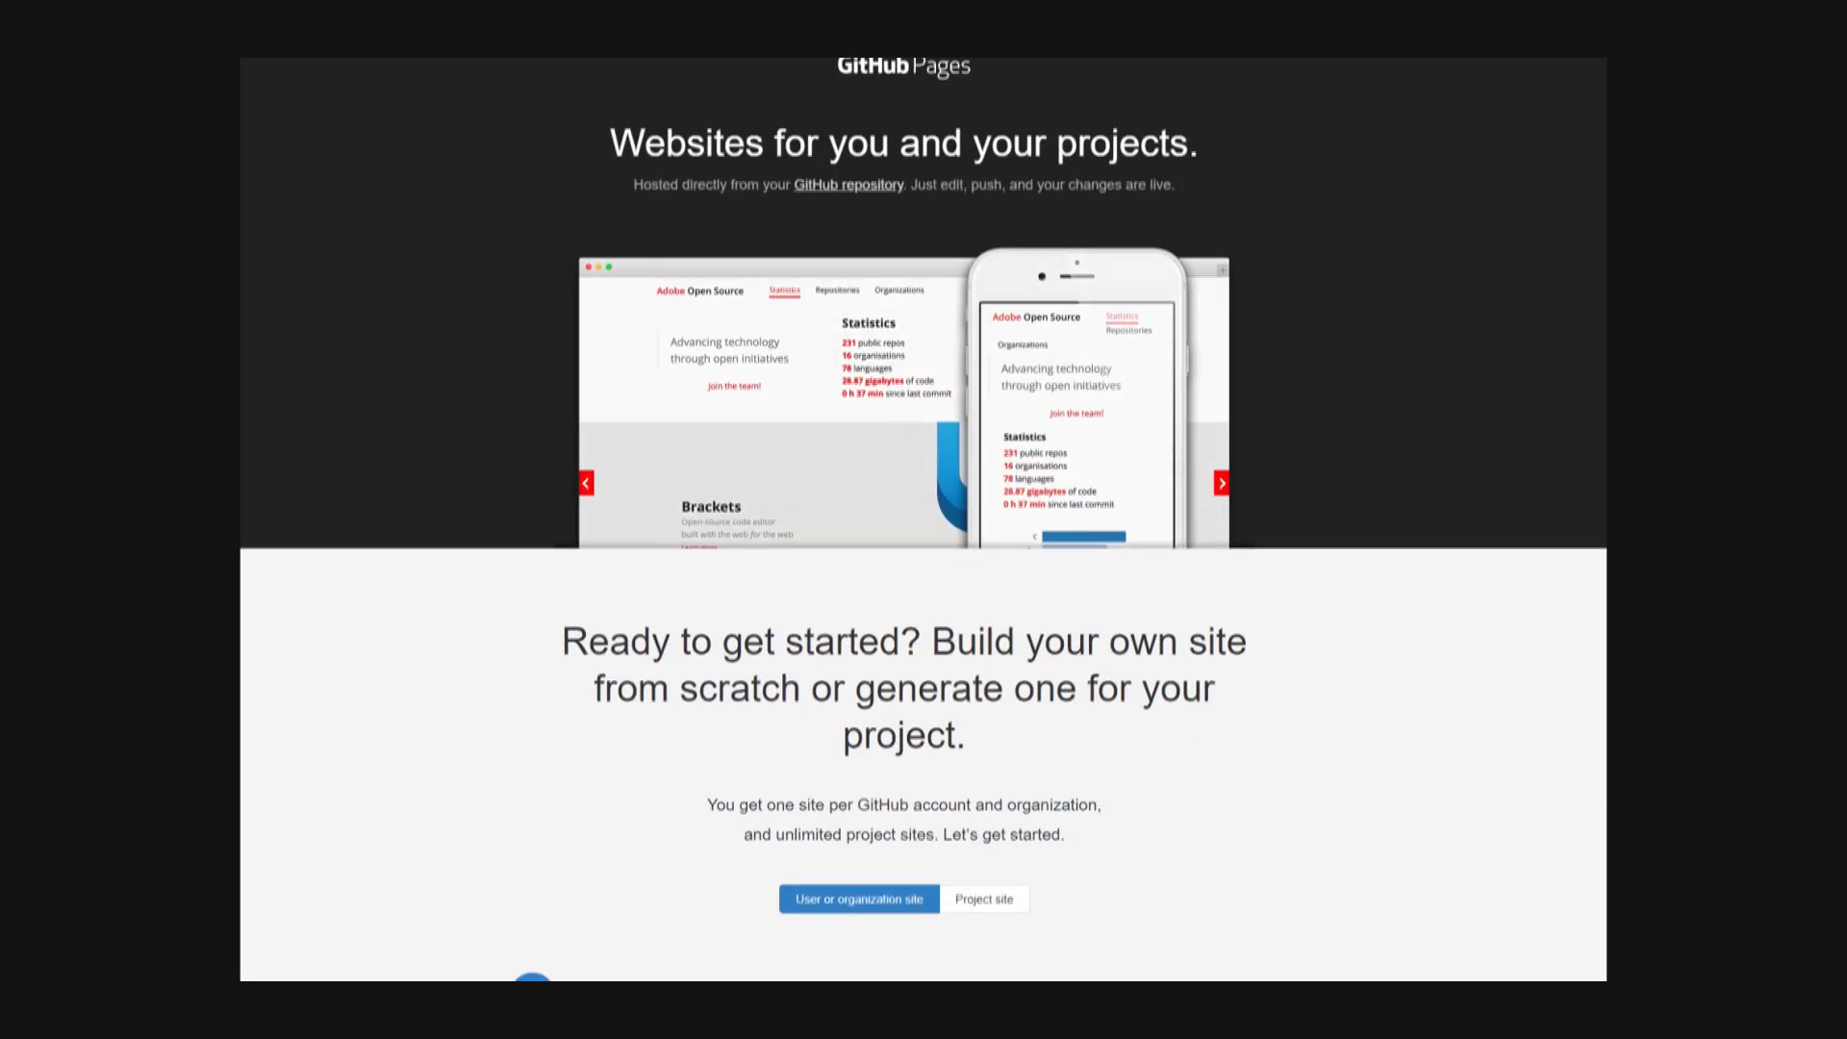
Scroll through the GitHub Pages overview and then down the Namecheap homepage domain deals
scroll("down", 3)
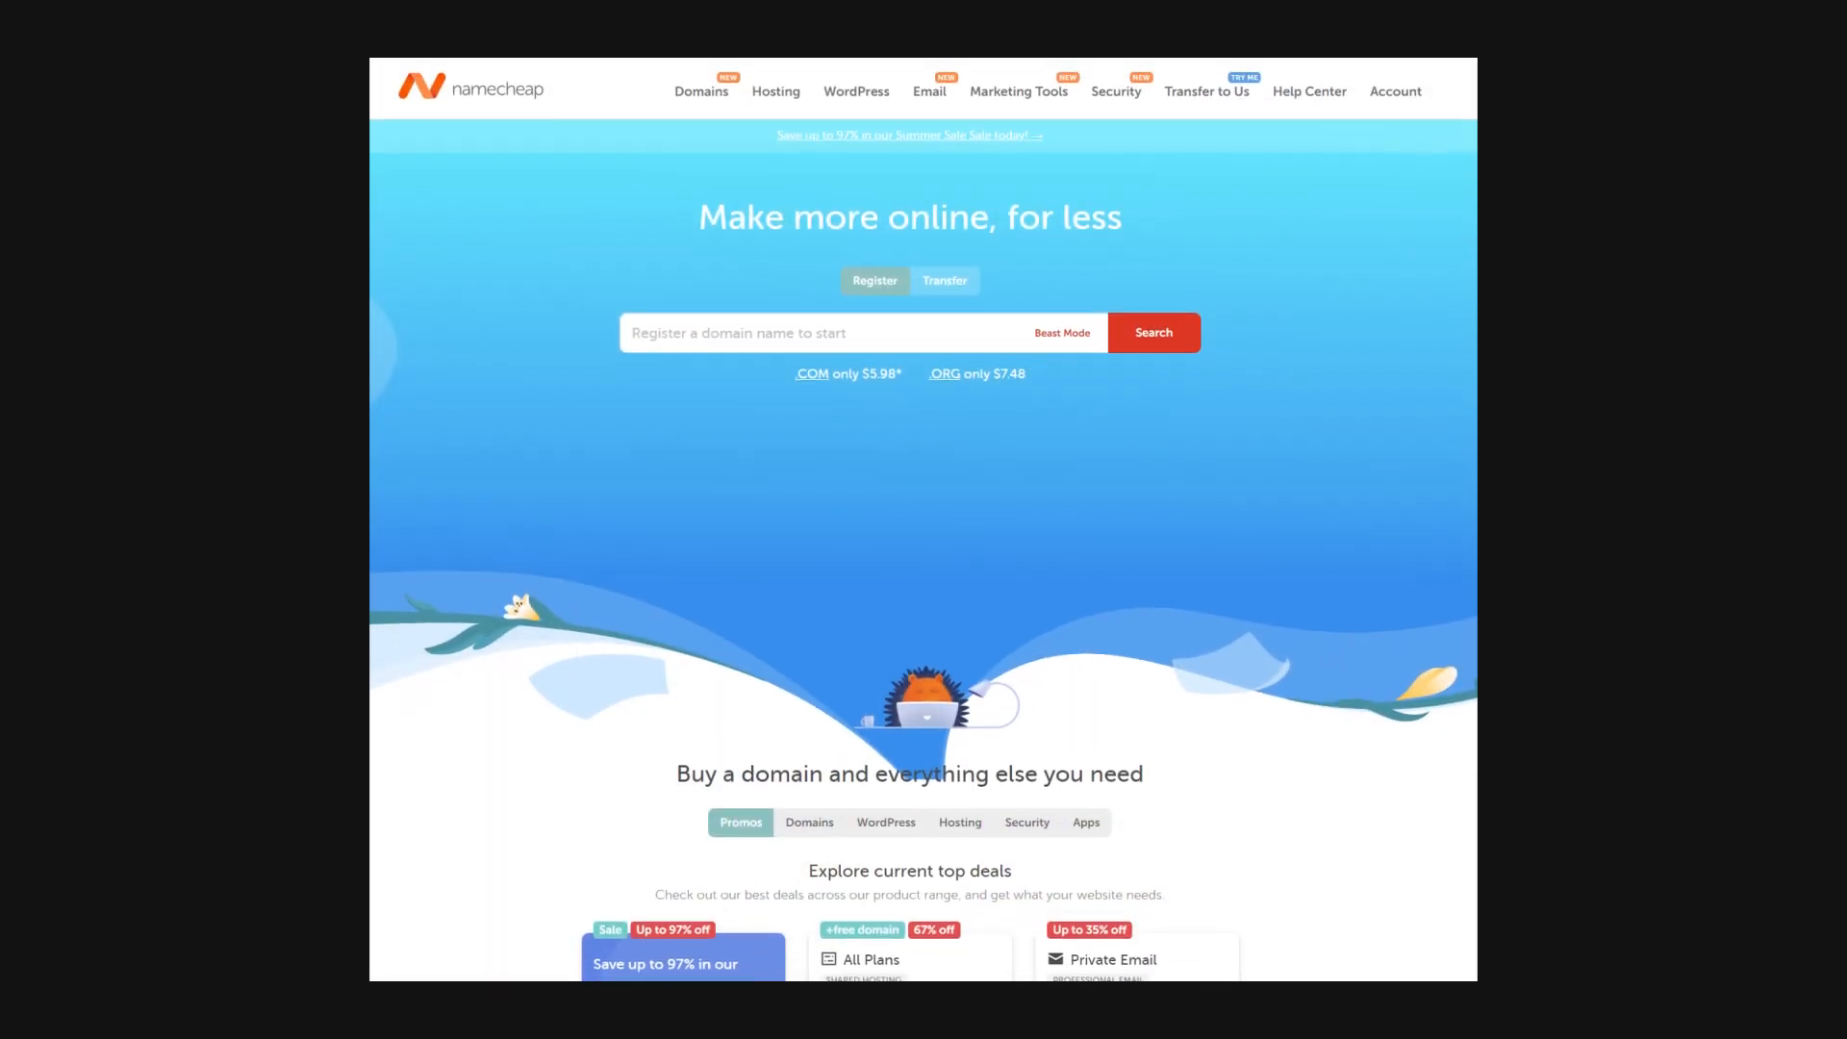
scroll("down", 3)
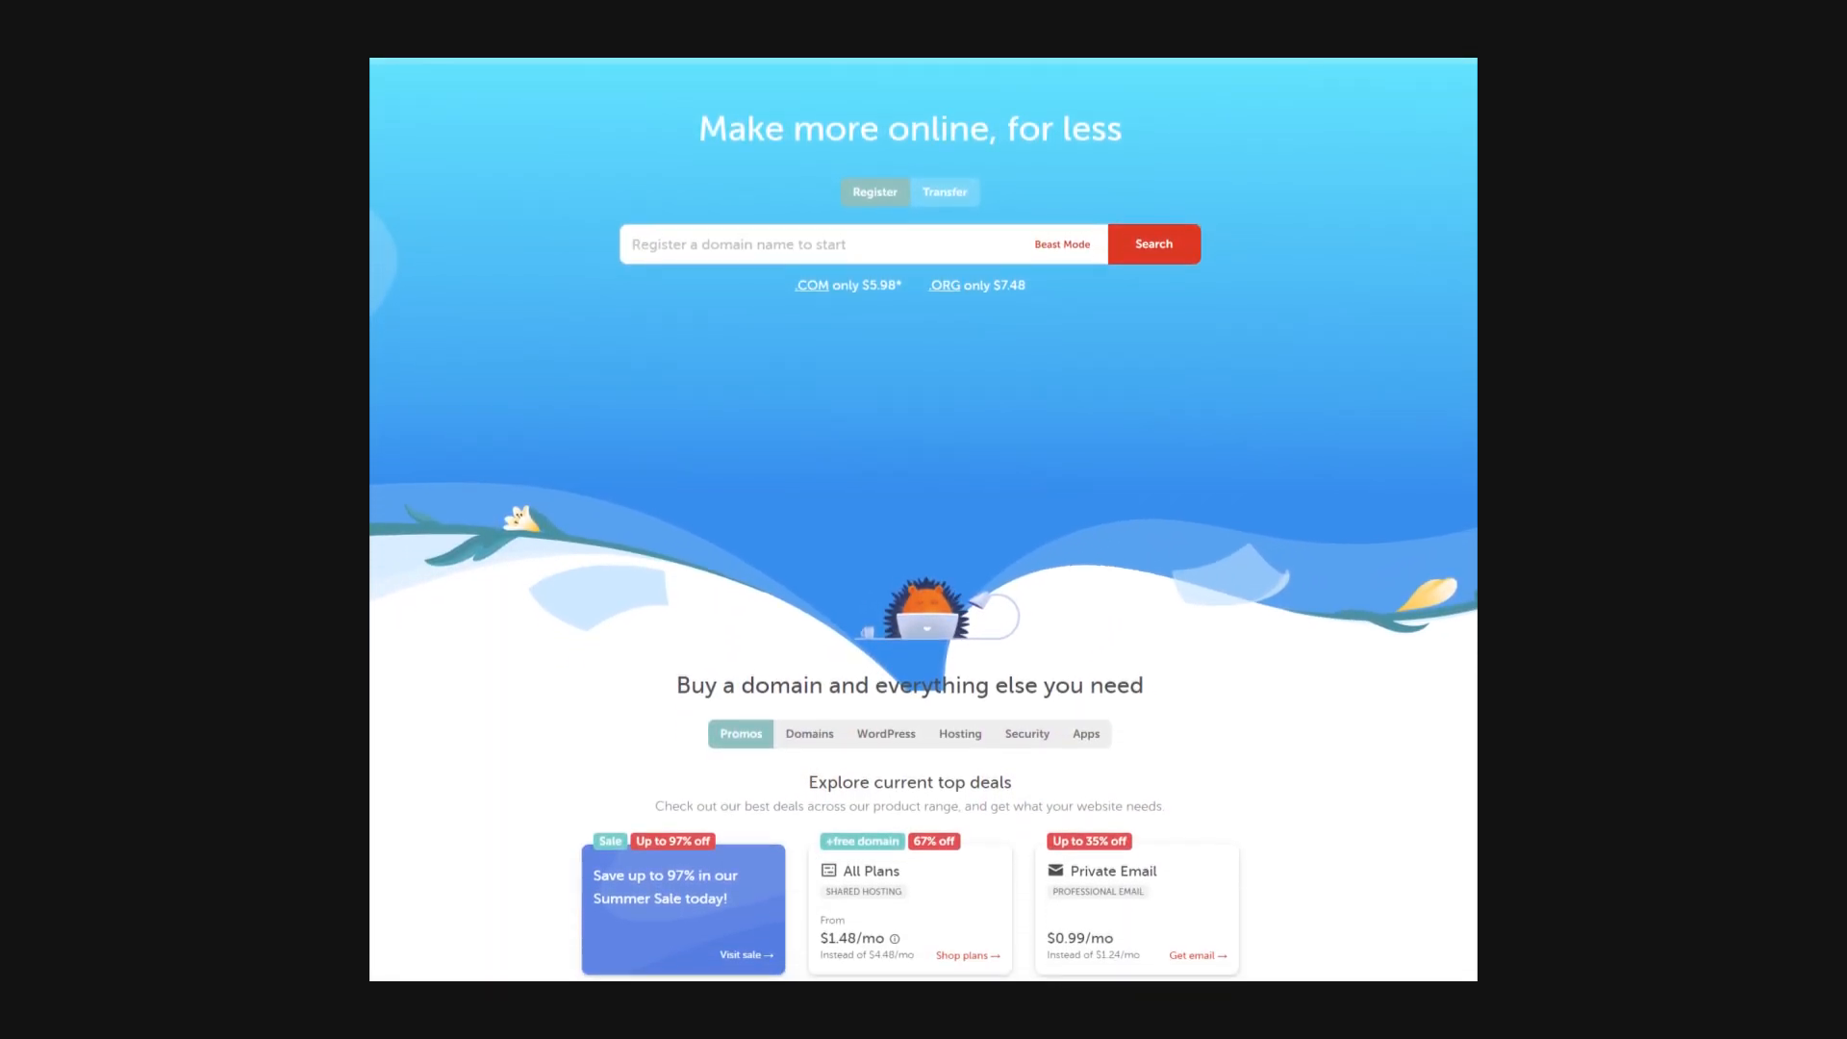
scroll("down", 3)
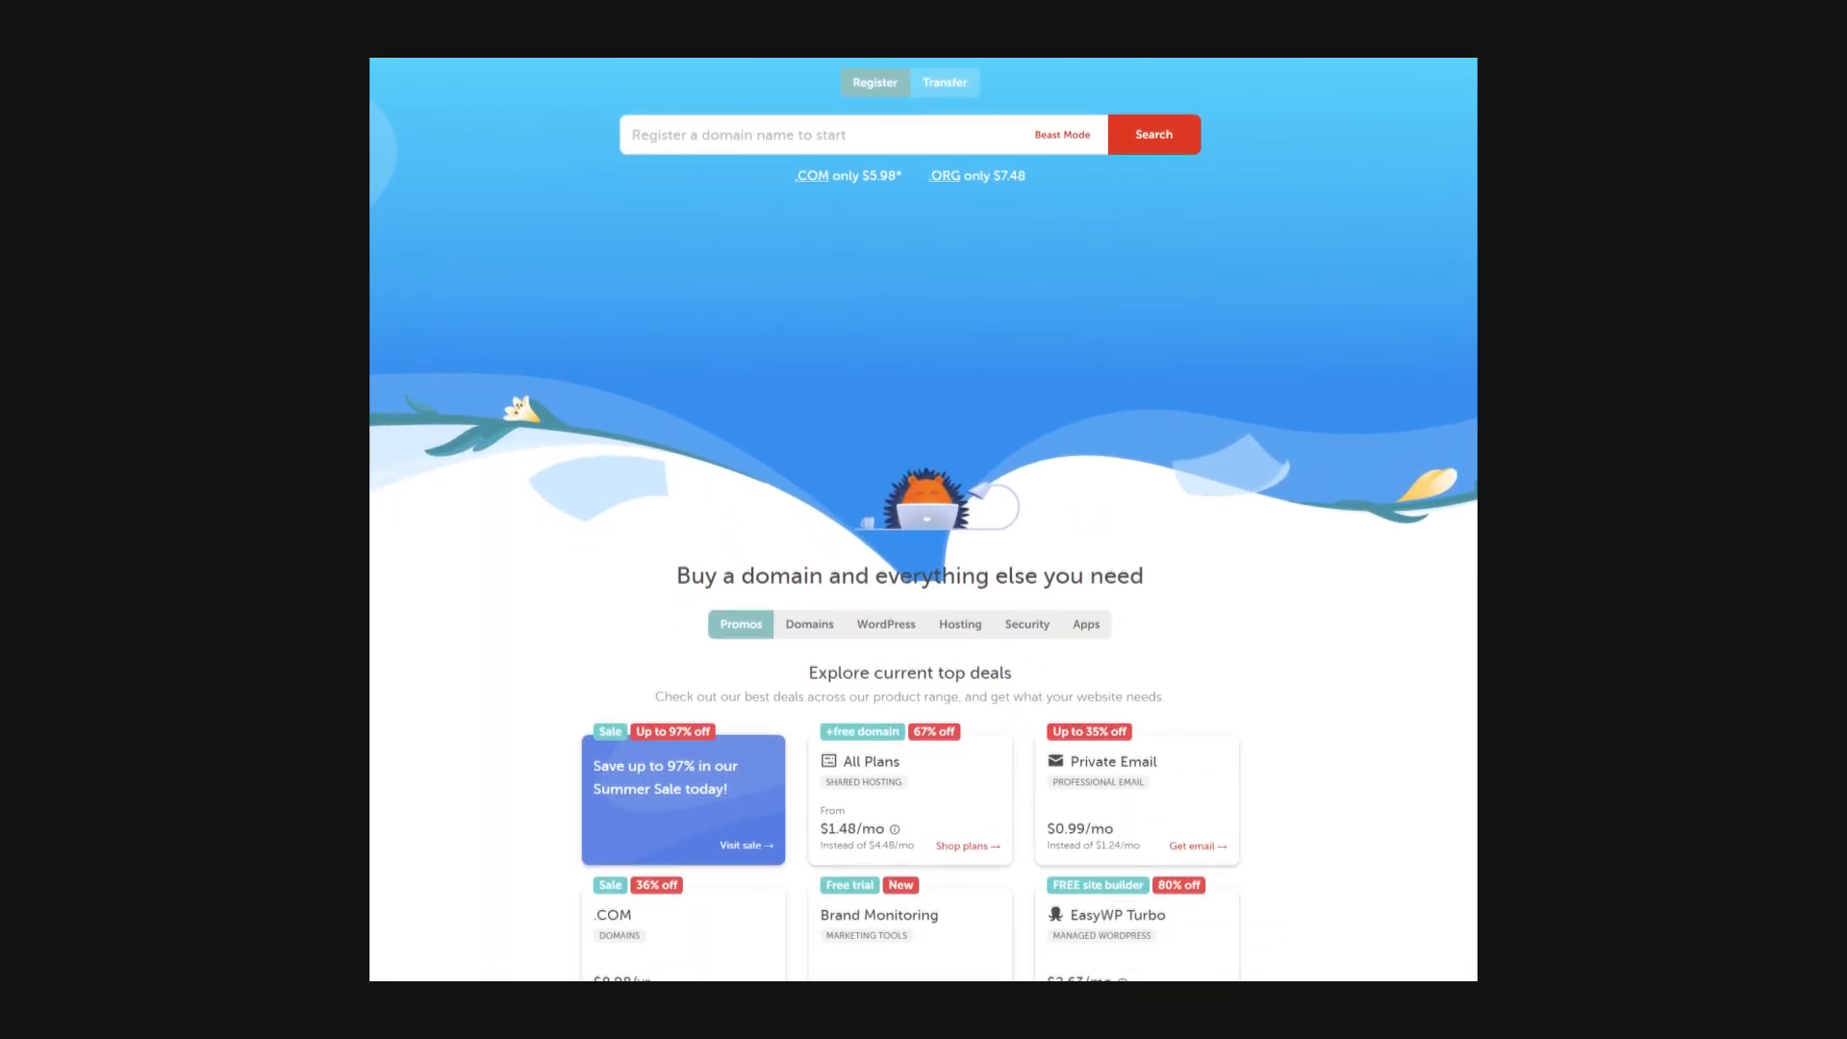
scroll("down", 3)
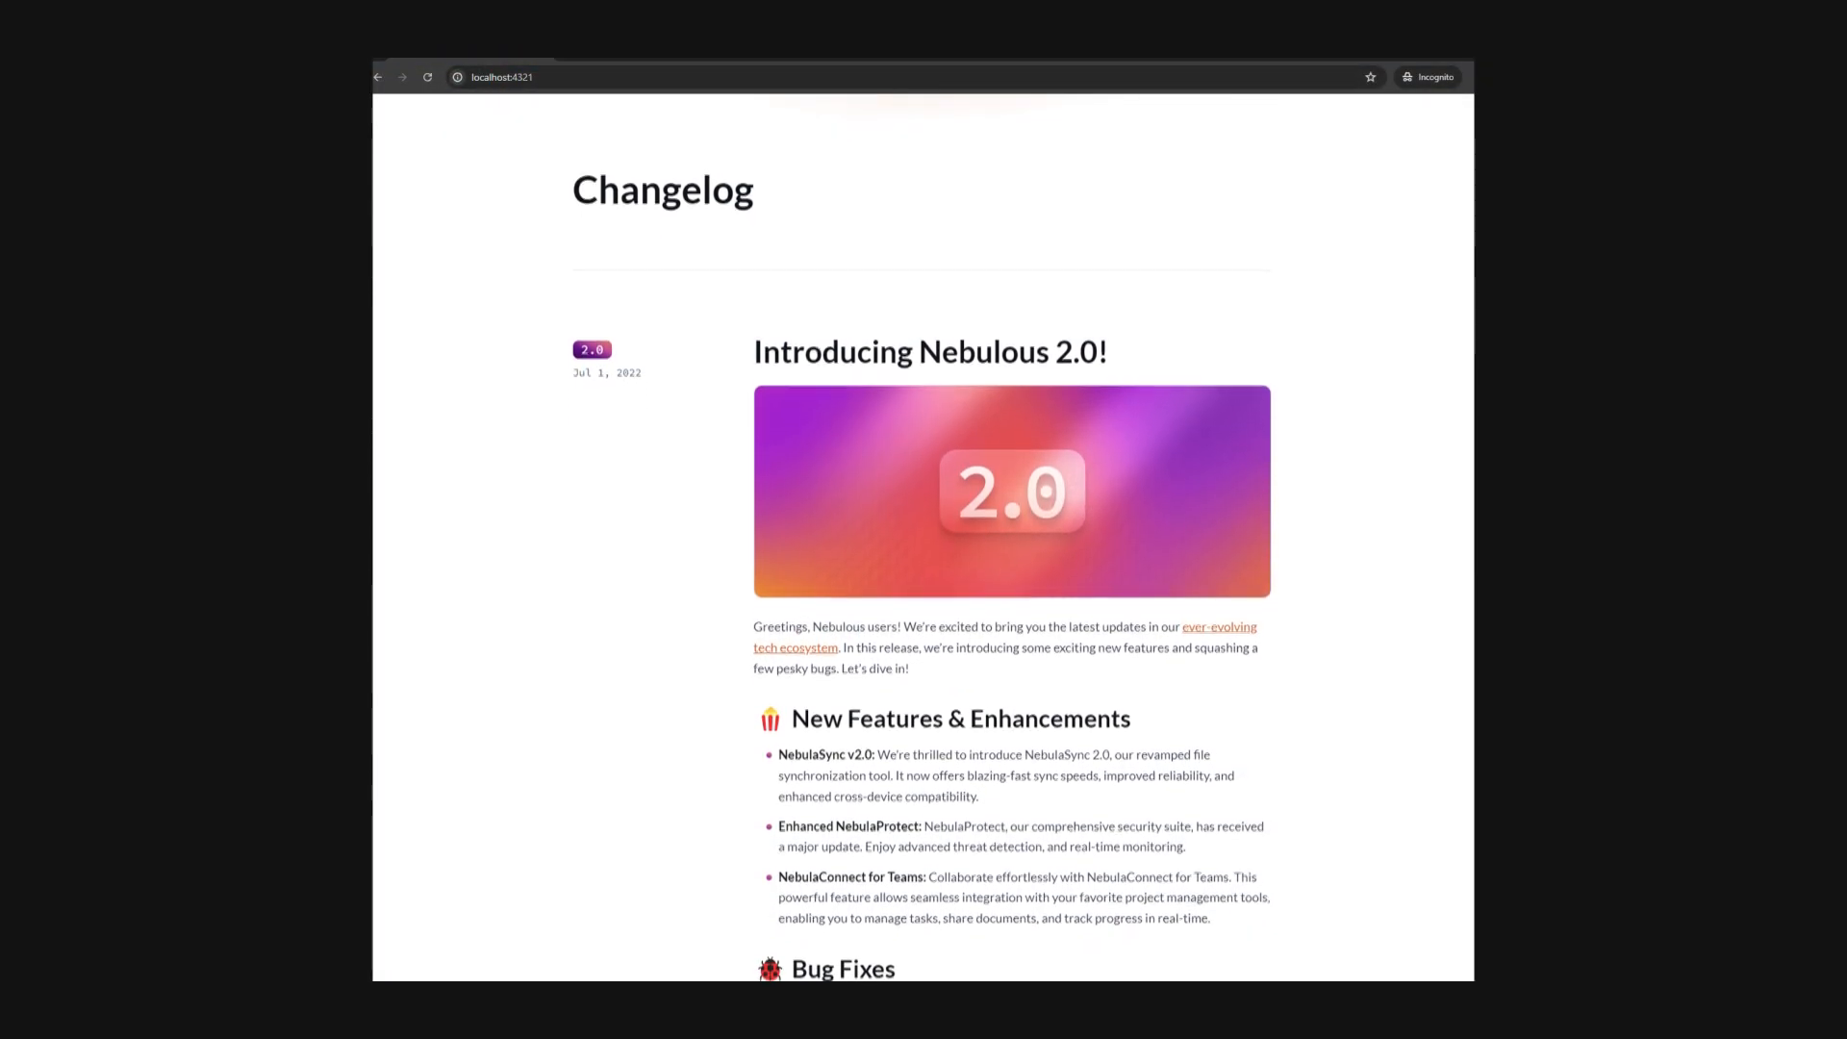
Scroll through the Nebulous 2.0 changelog post on the blog served at localhost:4321
scroll("down", 3)
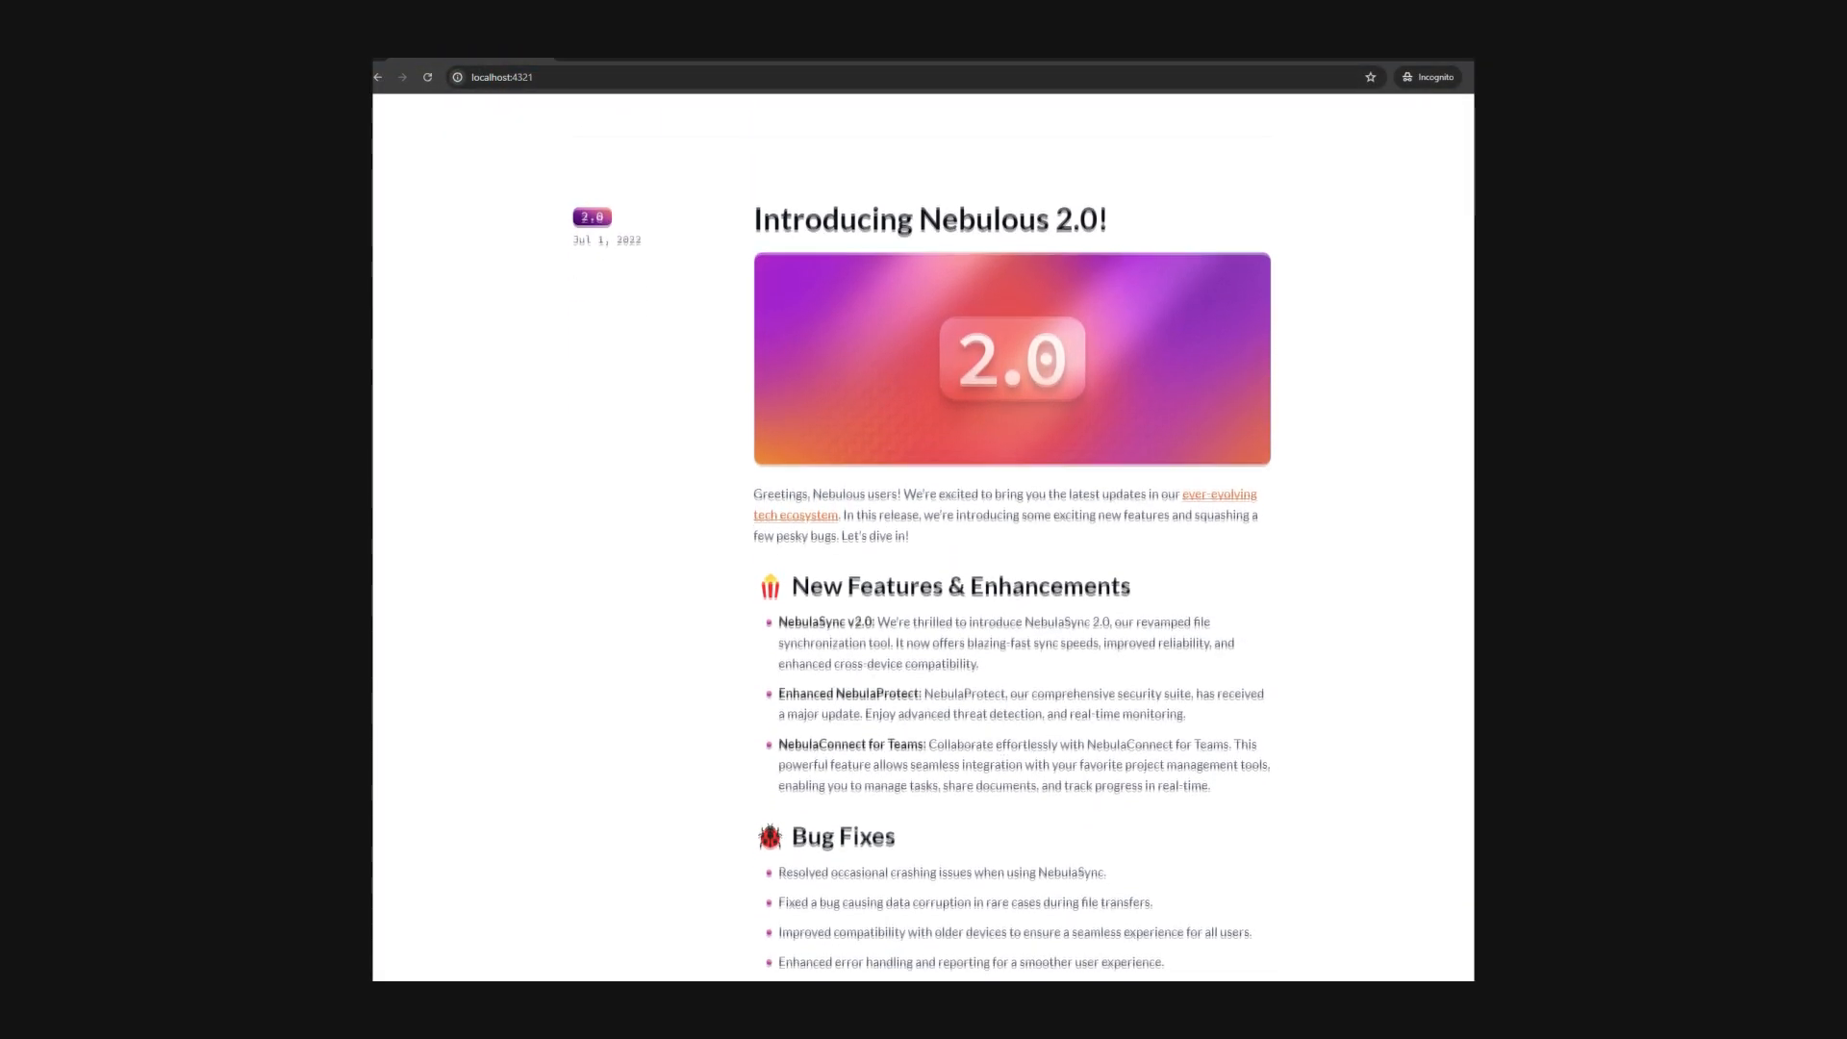
scroll("down", 3)
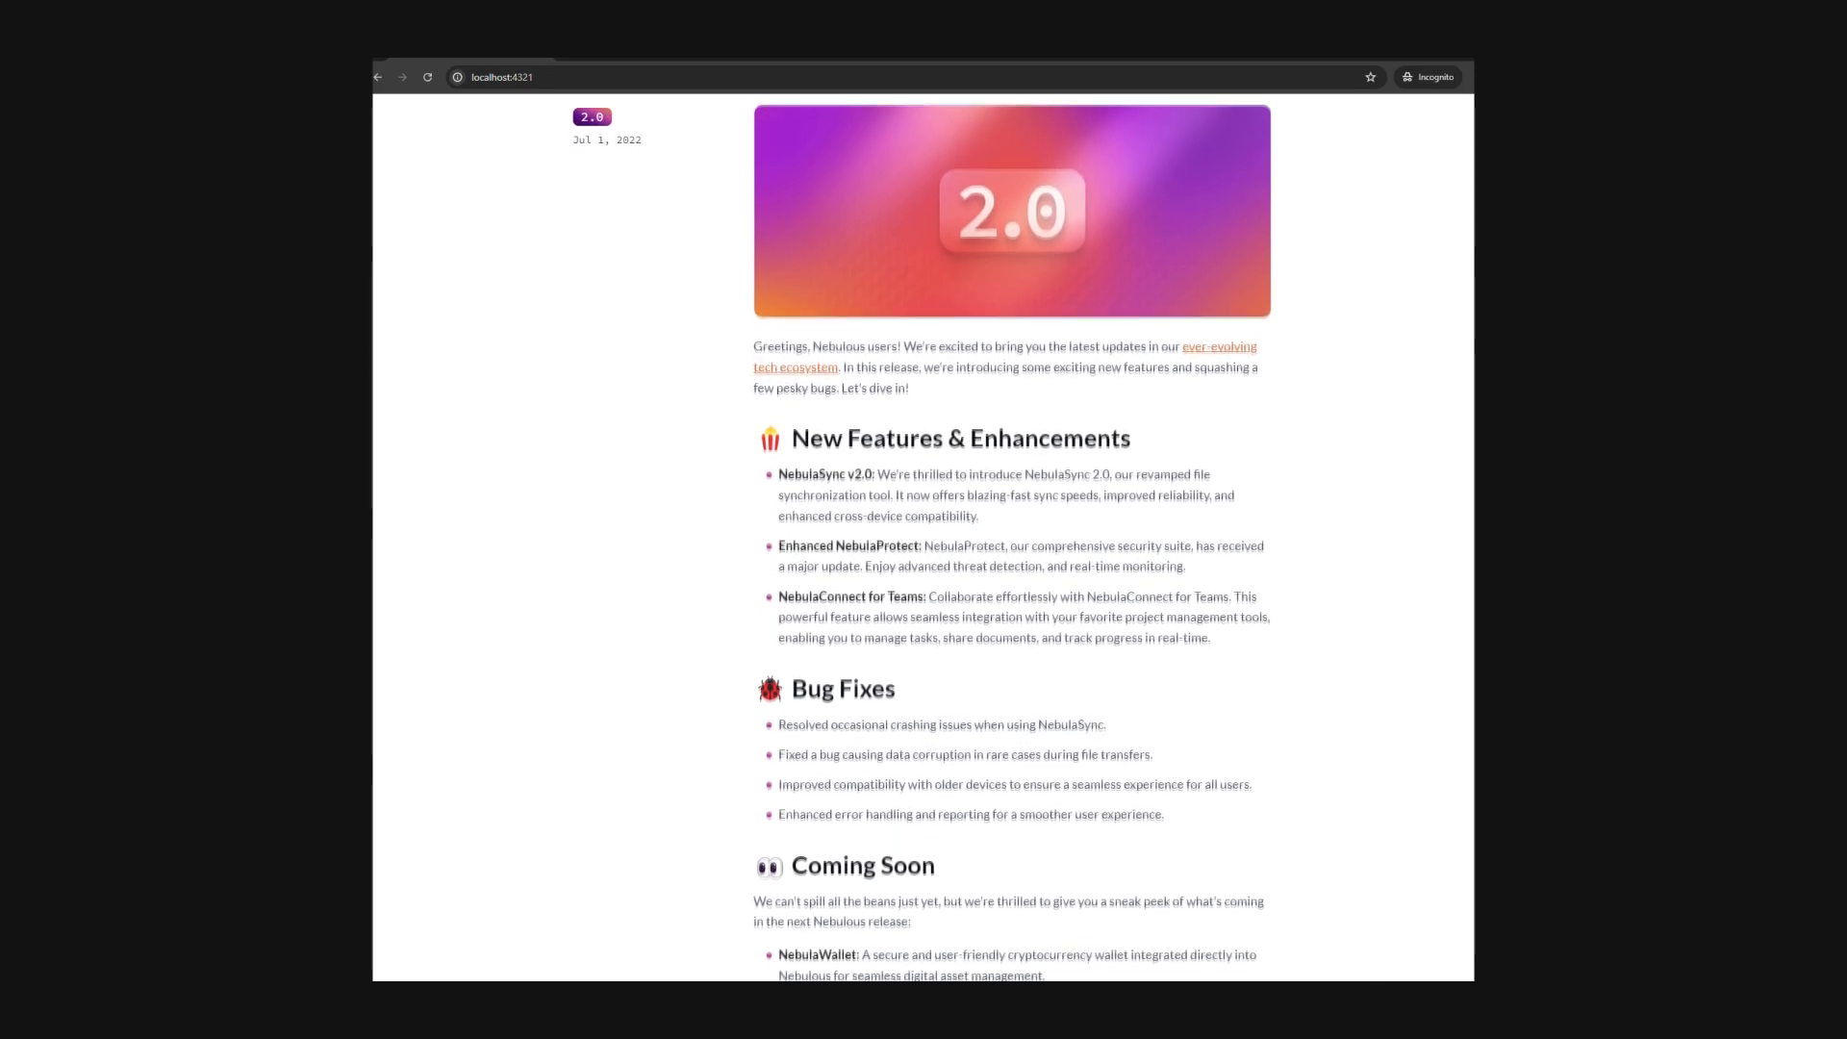
scroll("down", 3)
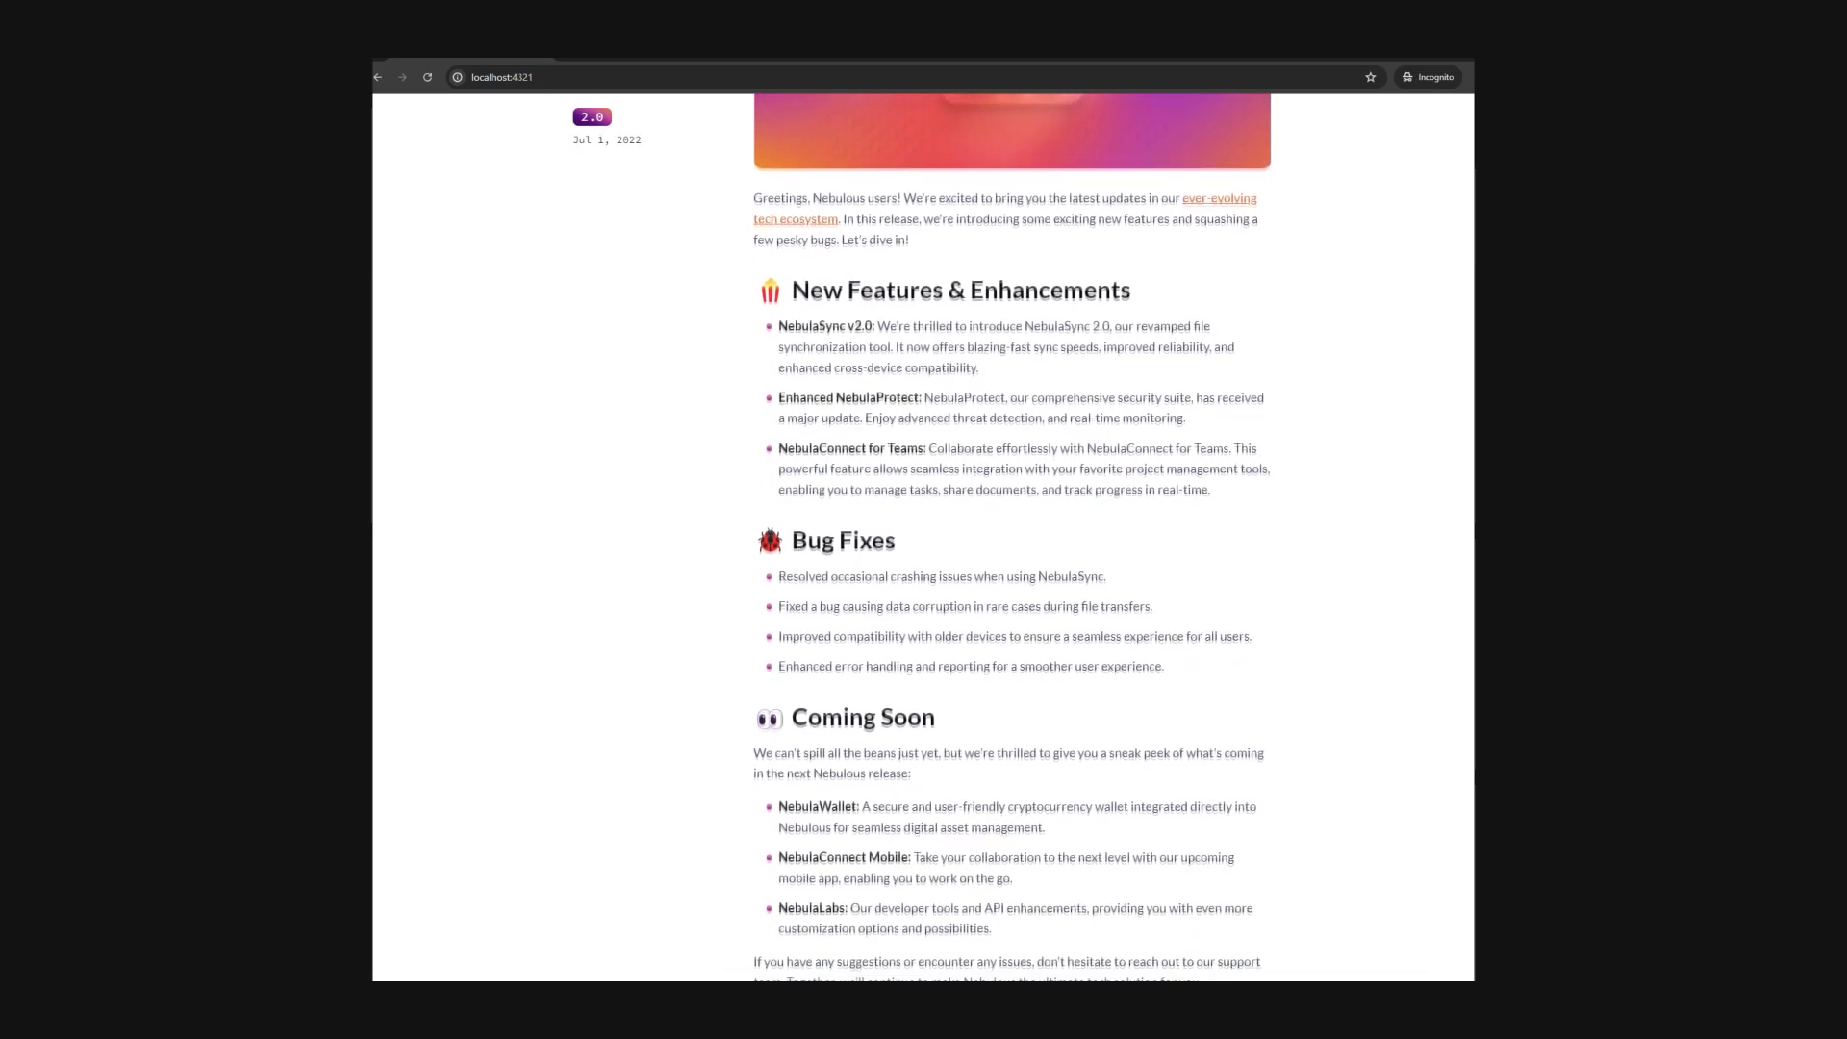
scroll("down", 3)
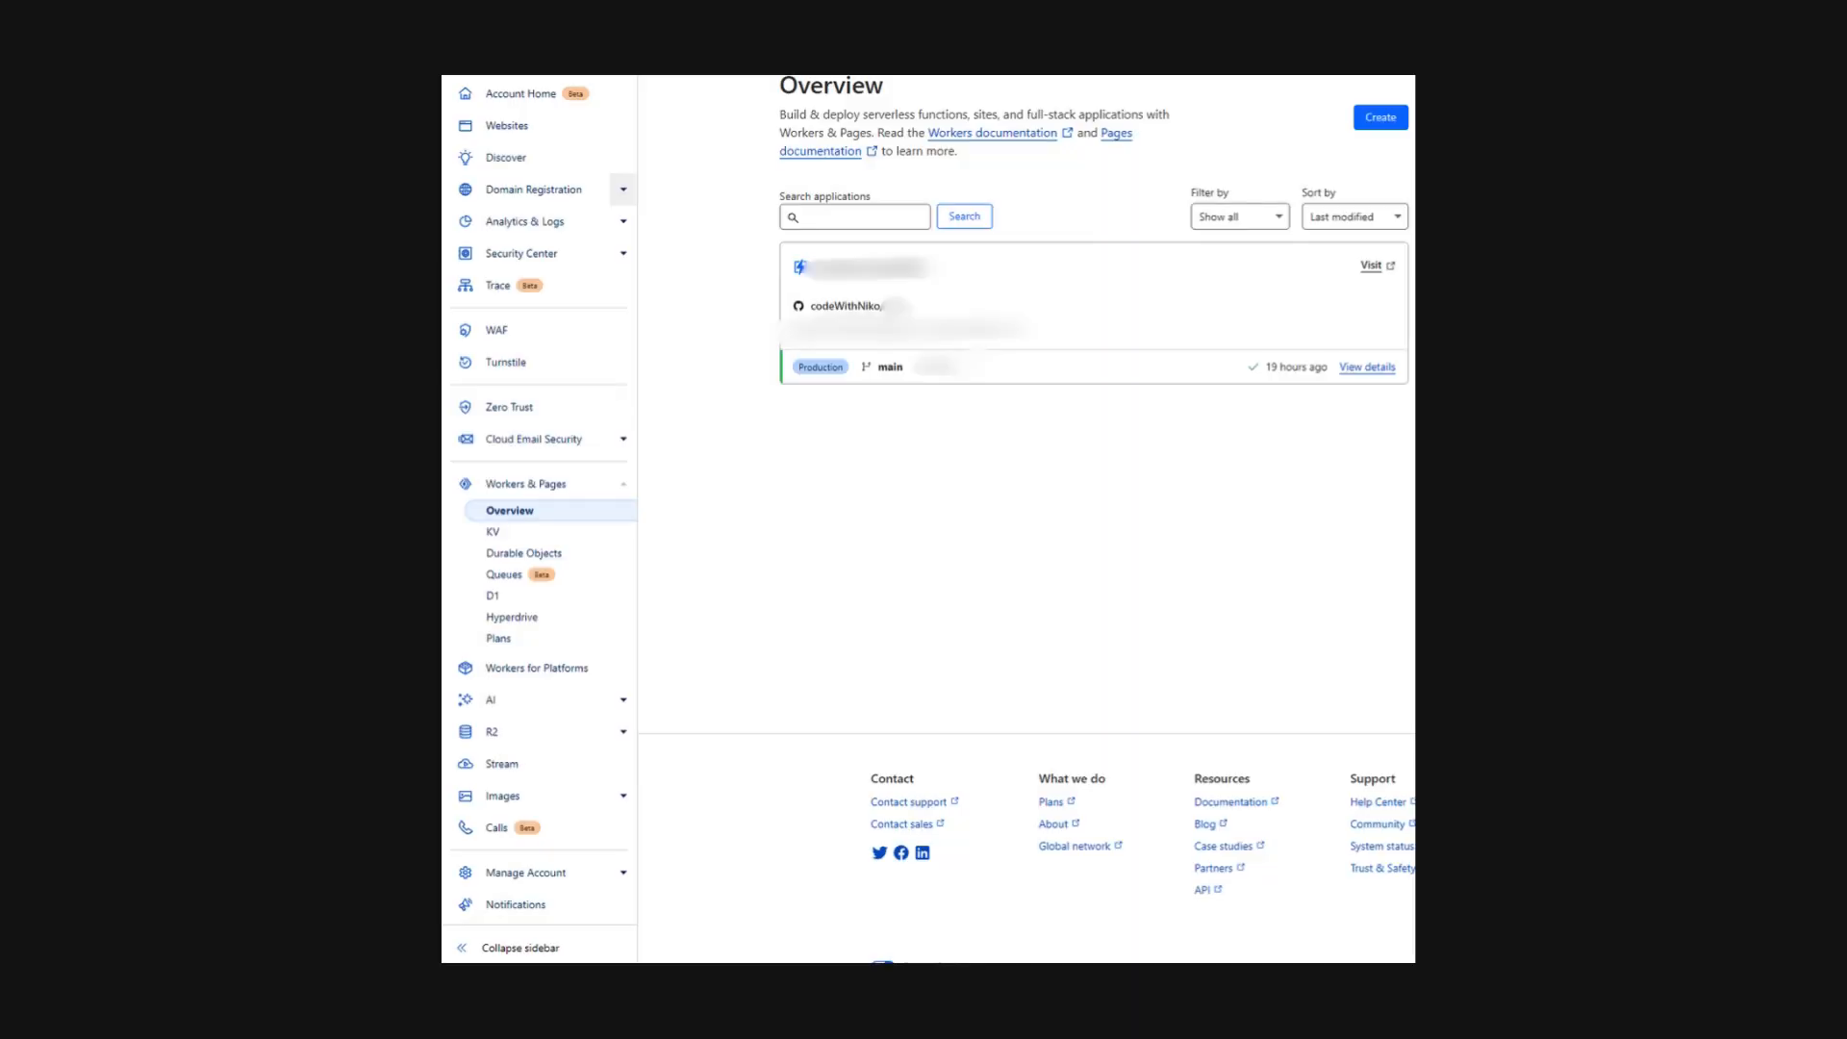
From Workers & Pages, create a new Pages application by connecting an existing Git repository
left_click(574, 494)
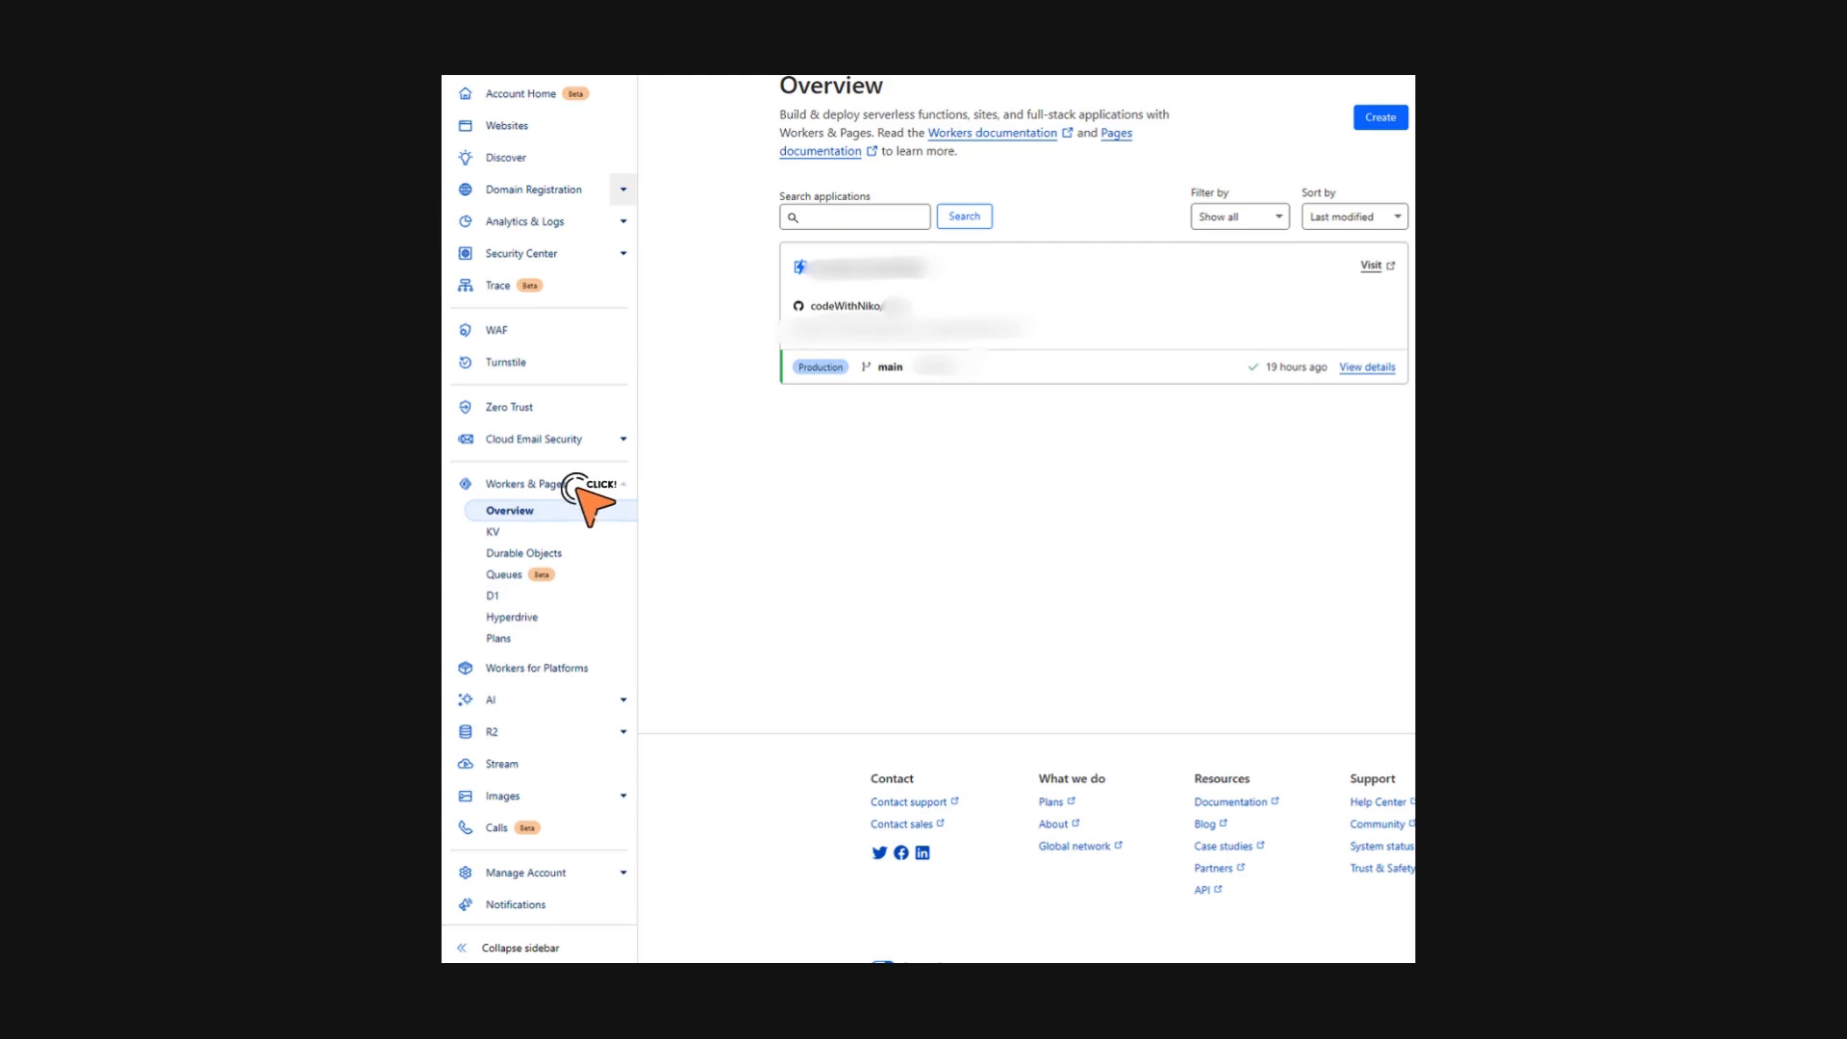
left_click(1379, 118)
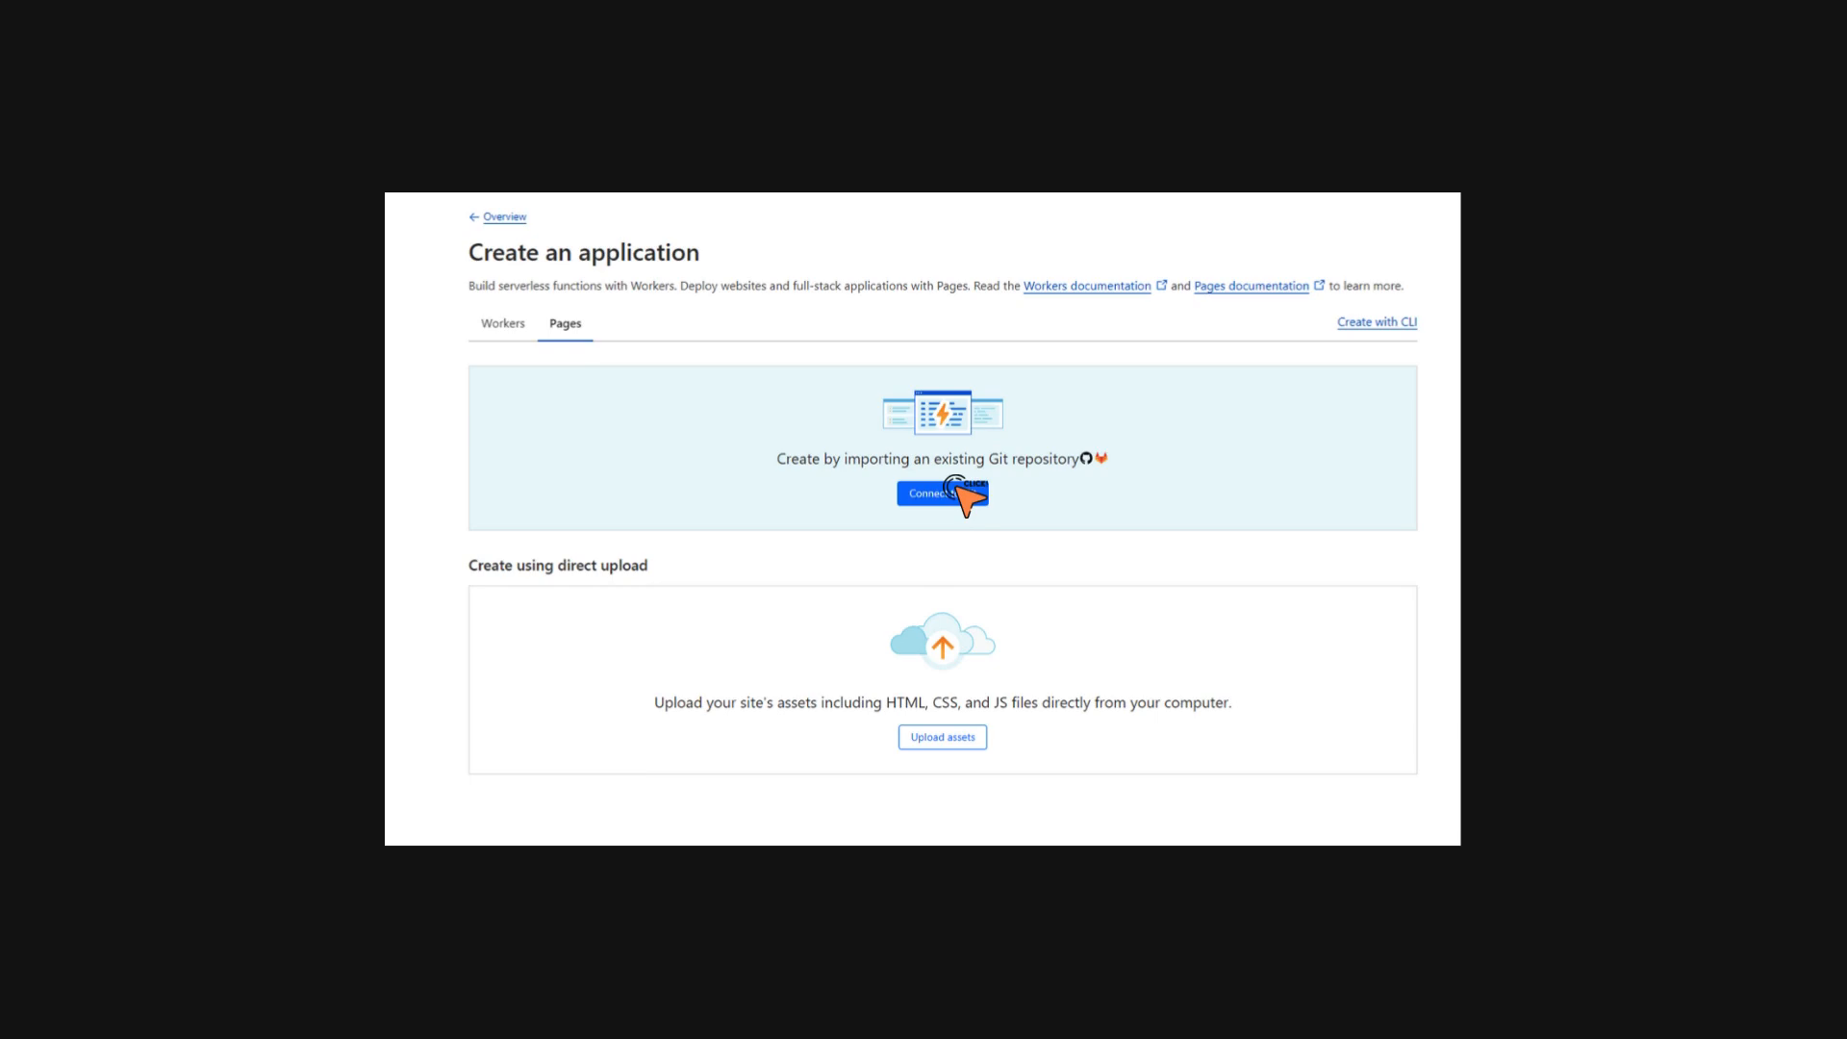
left_click(941, 493)
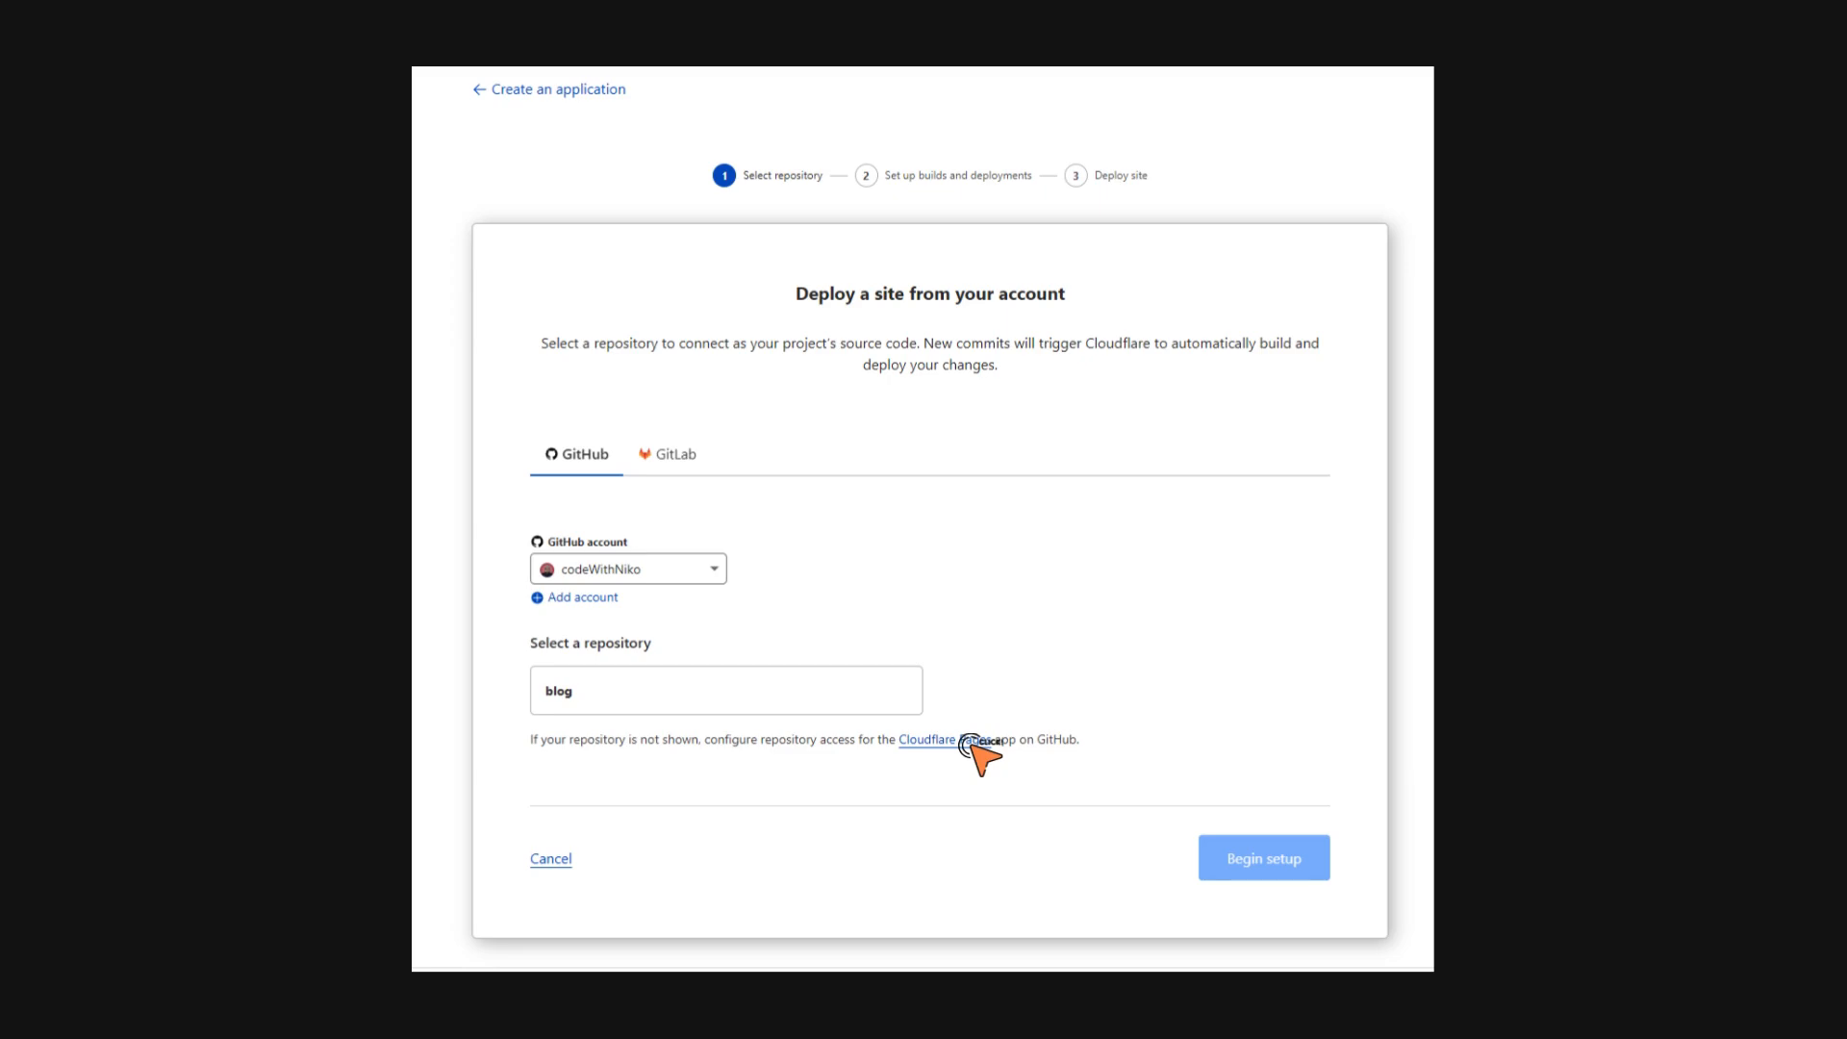
Grant Cloudflare Pages access to the astro-blog-cloudflare repository and save the selection
left_click(925, 739)
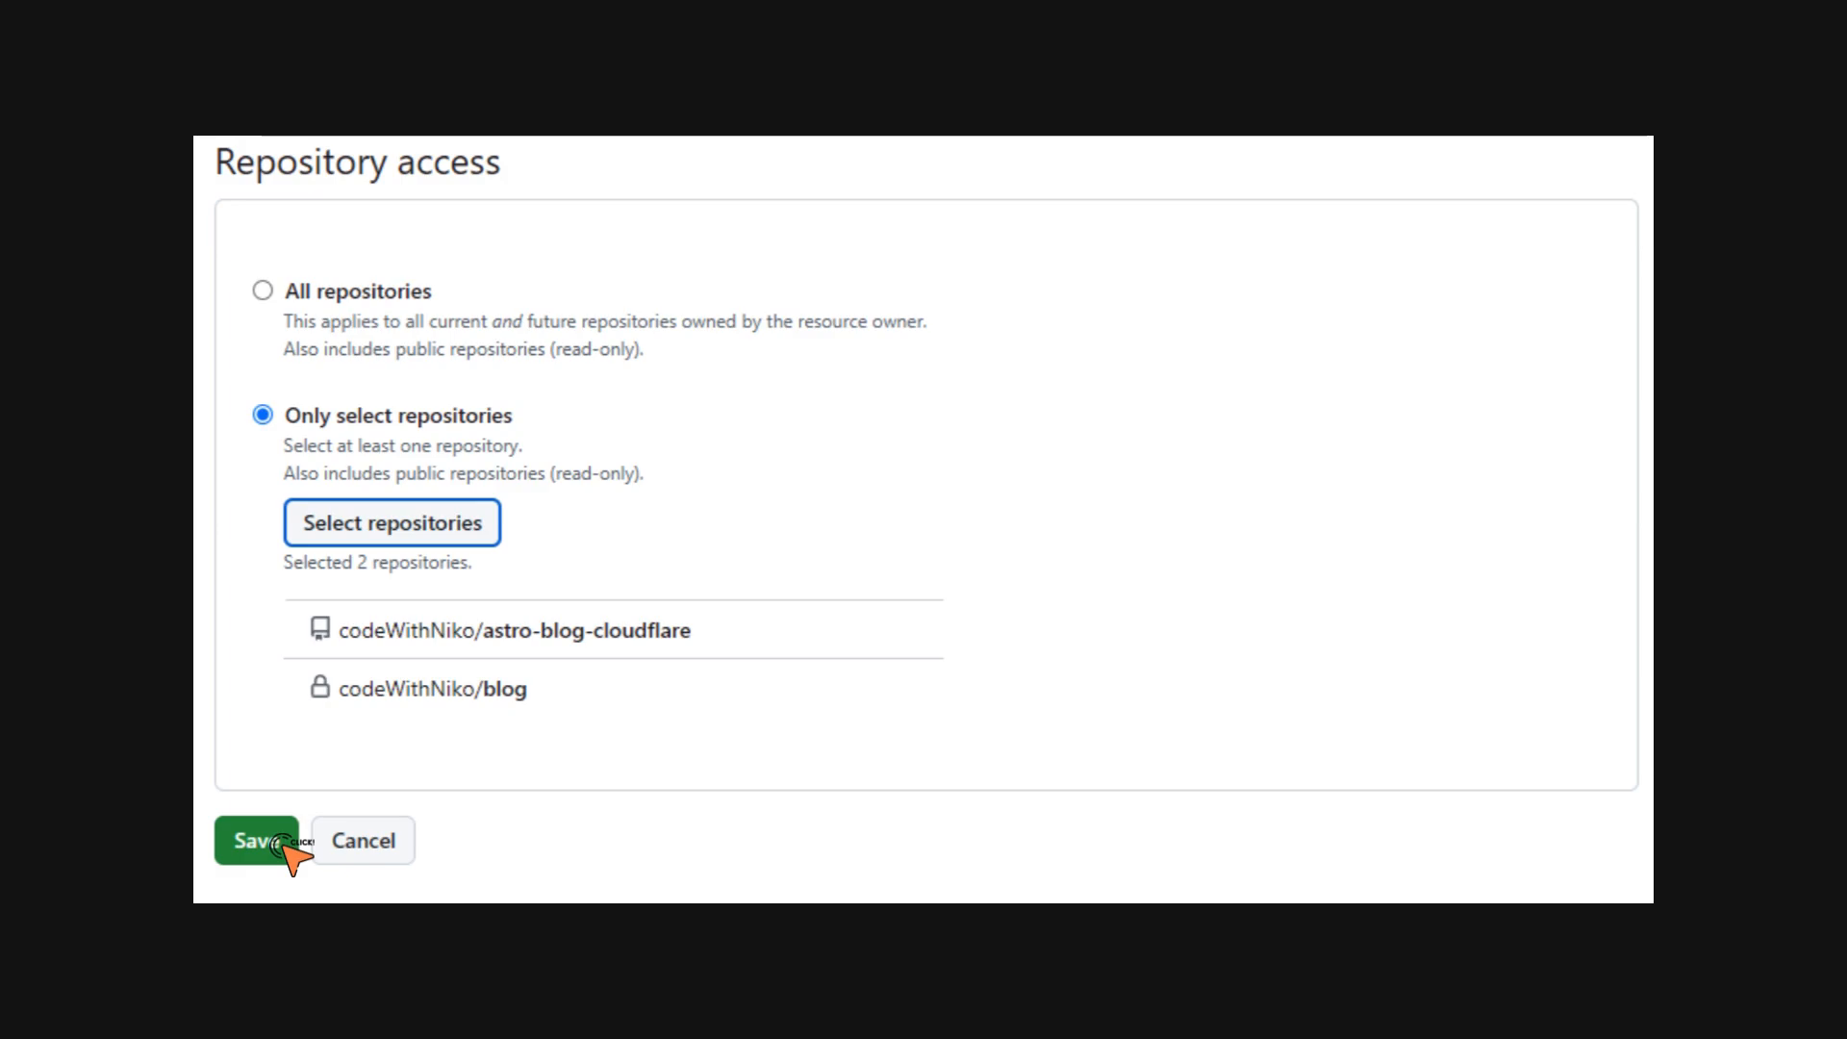
left_click(254, 840)
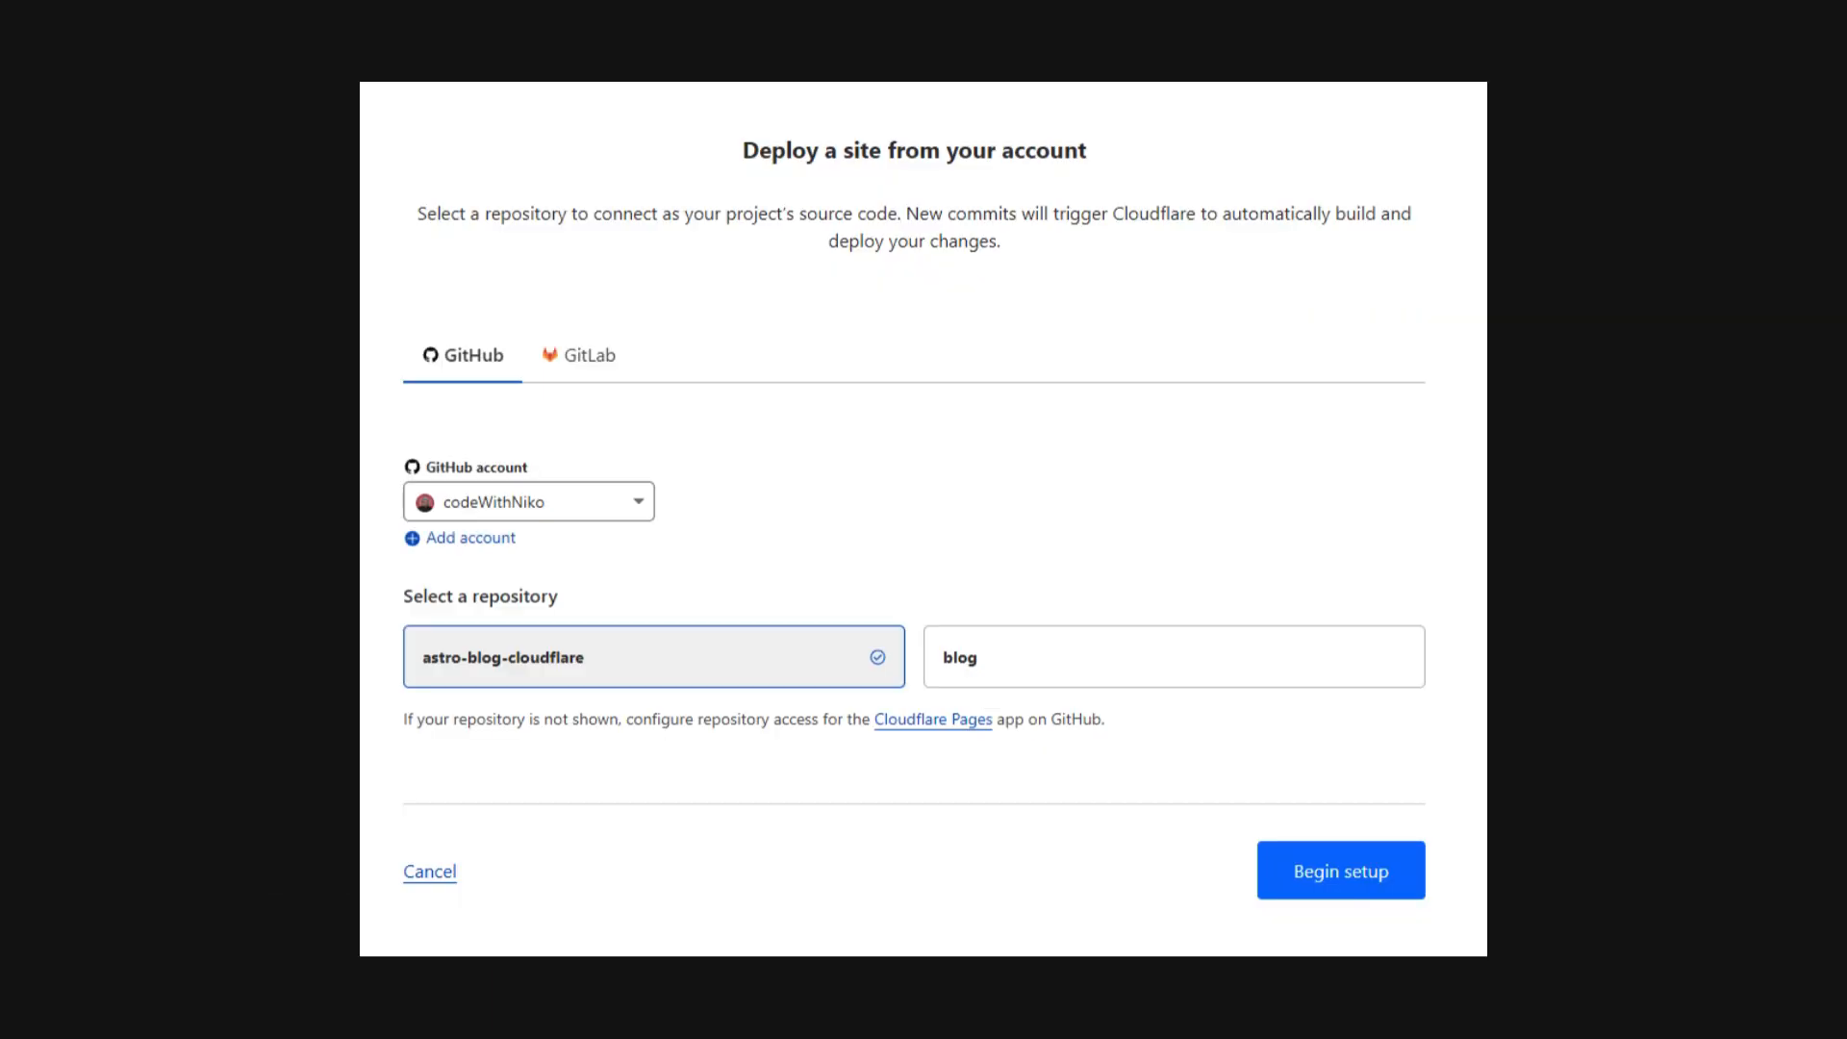
Deploy astro-blog-cloudflare with the Astro preset, npm run build and dist output directory
left_click(1339, 870)
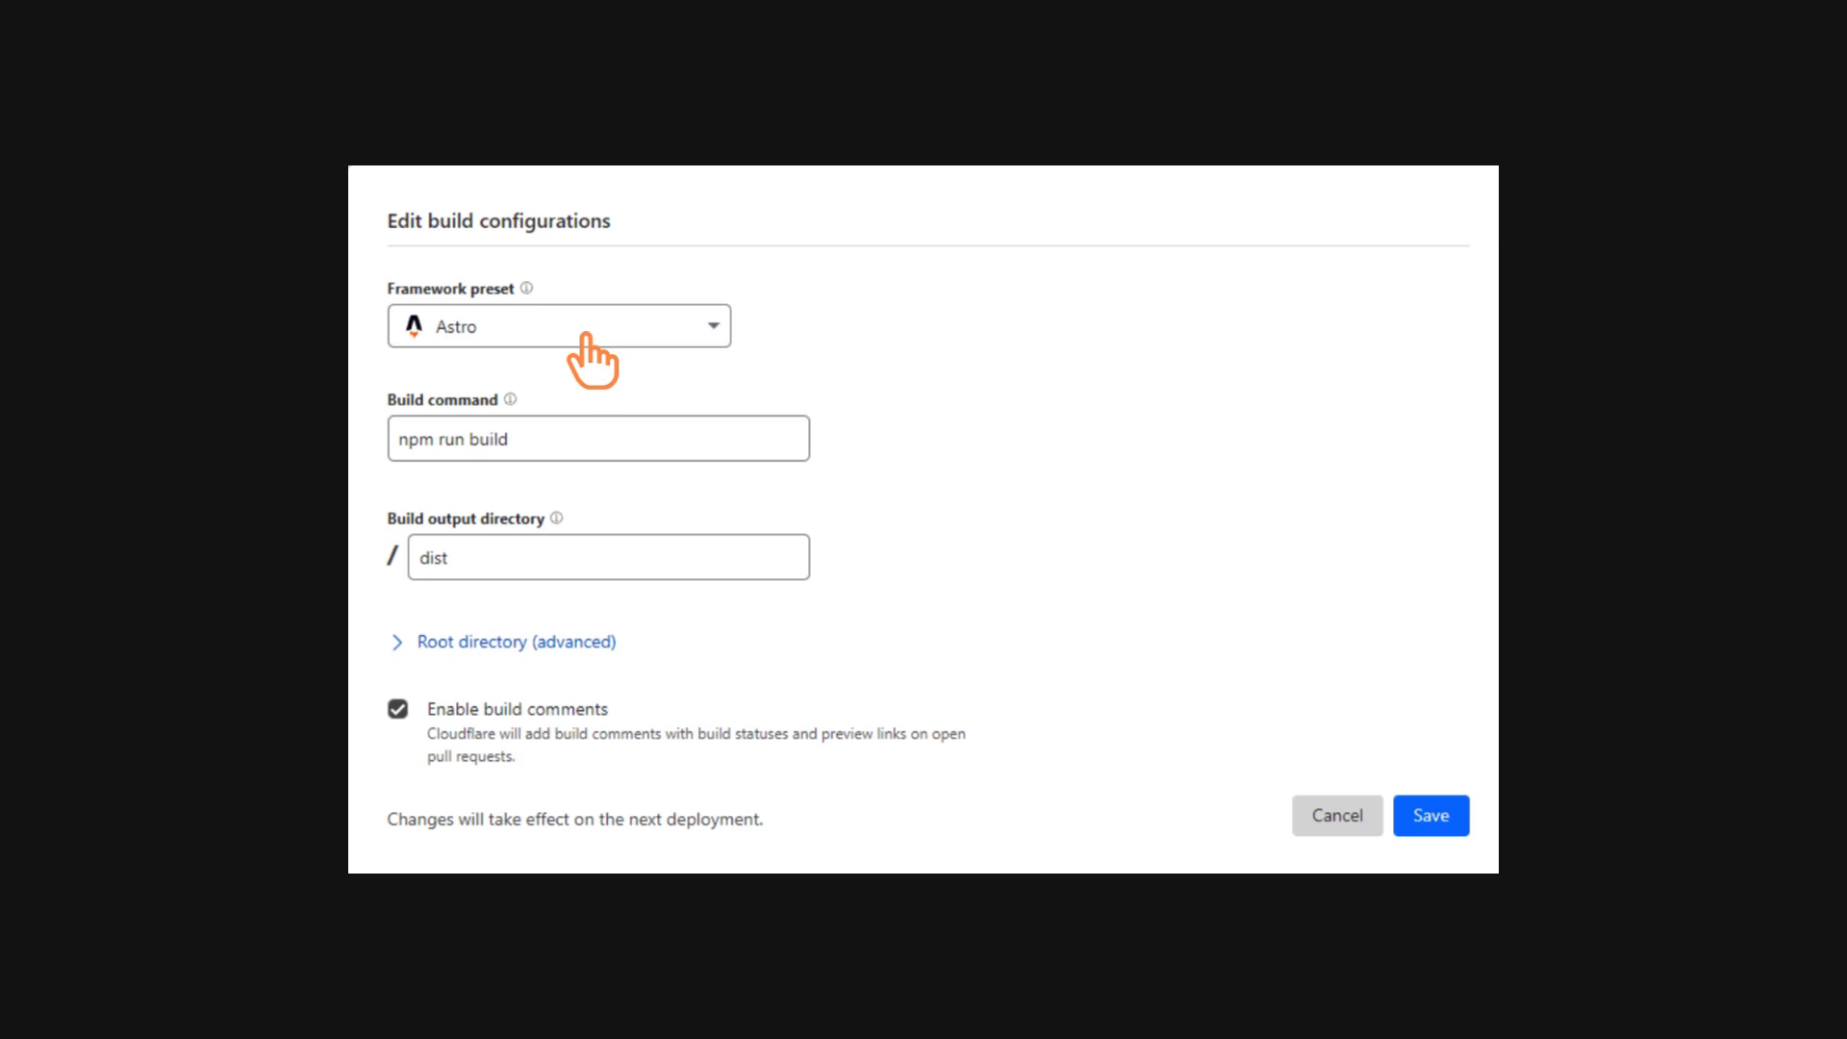
mouse_move(483, 477)
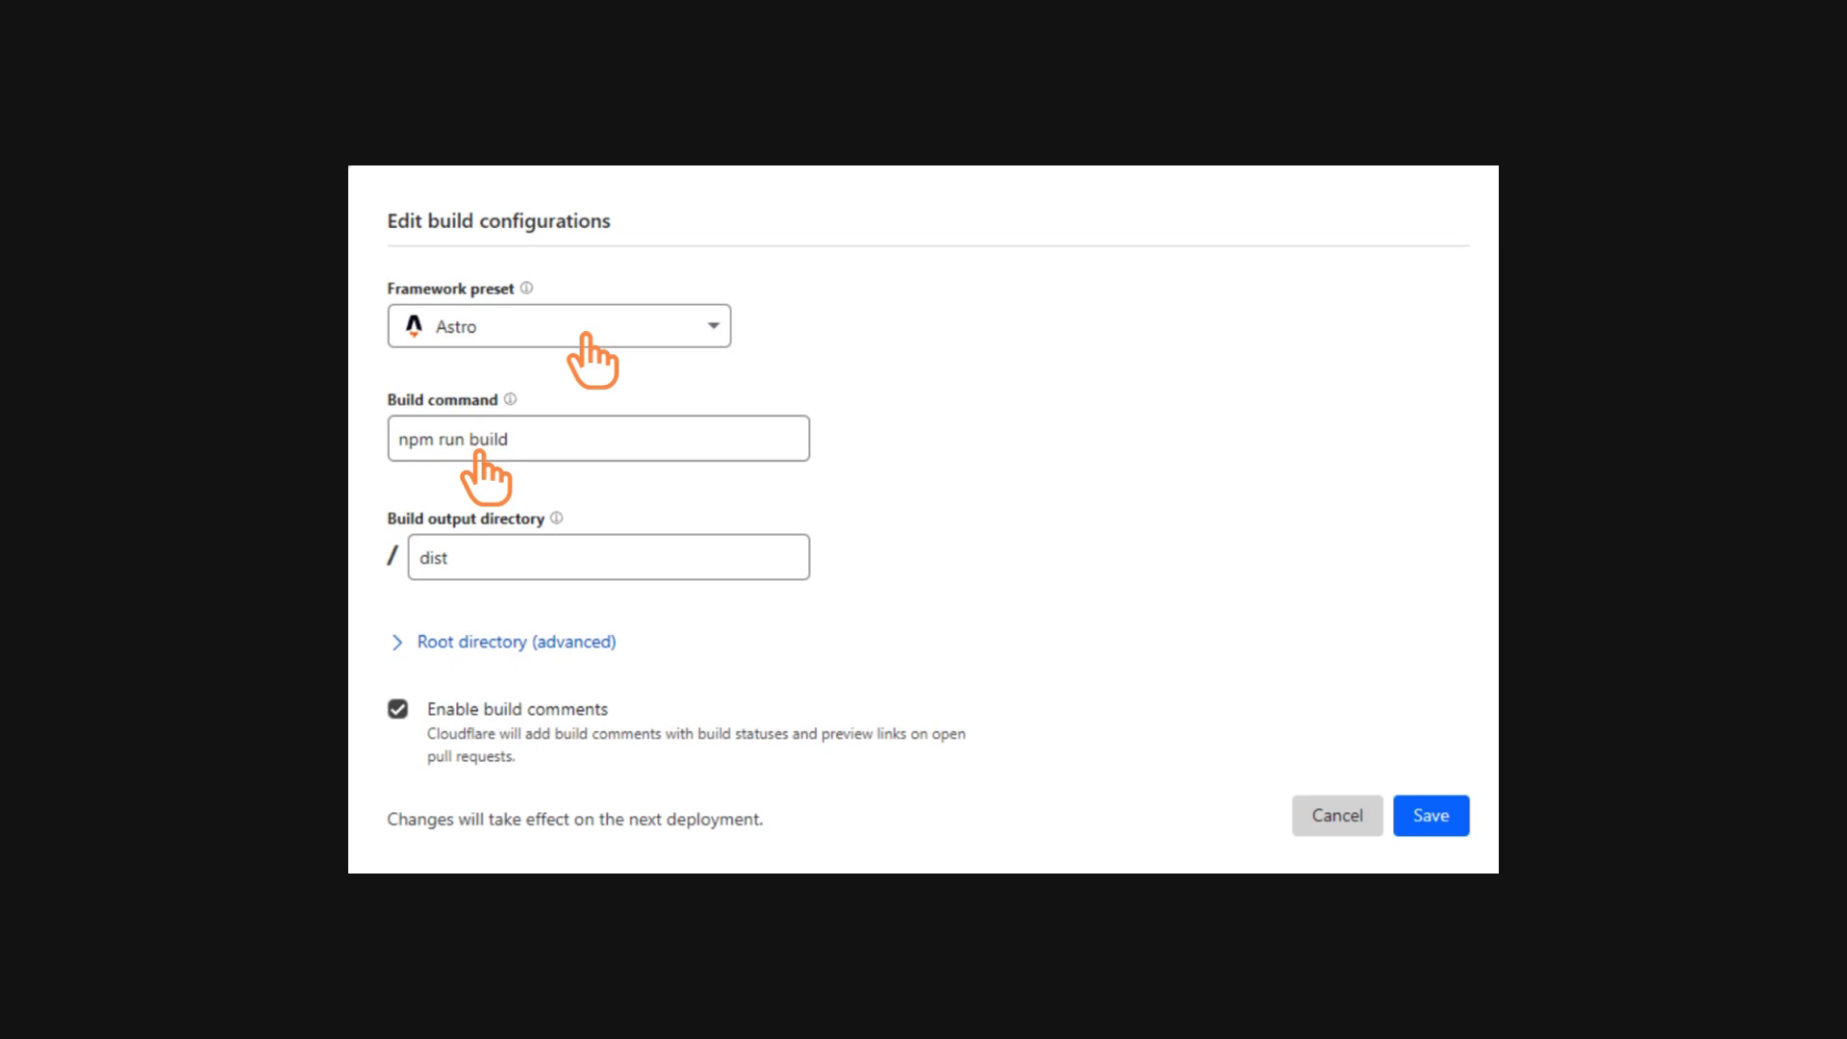
mouse_move(444, 600)
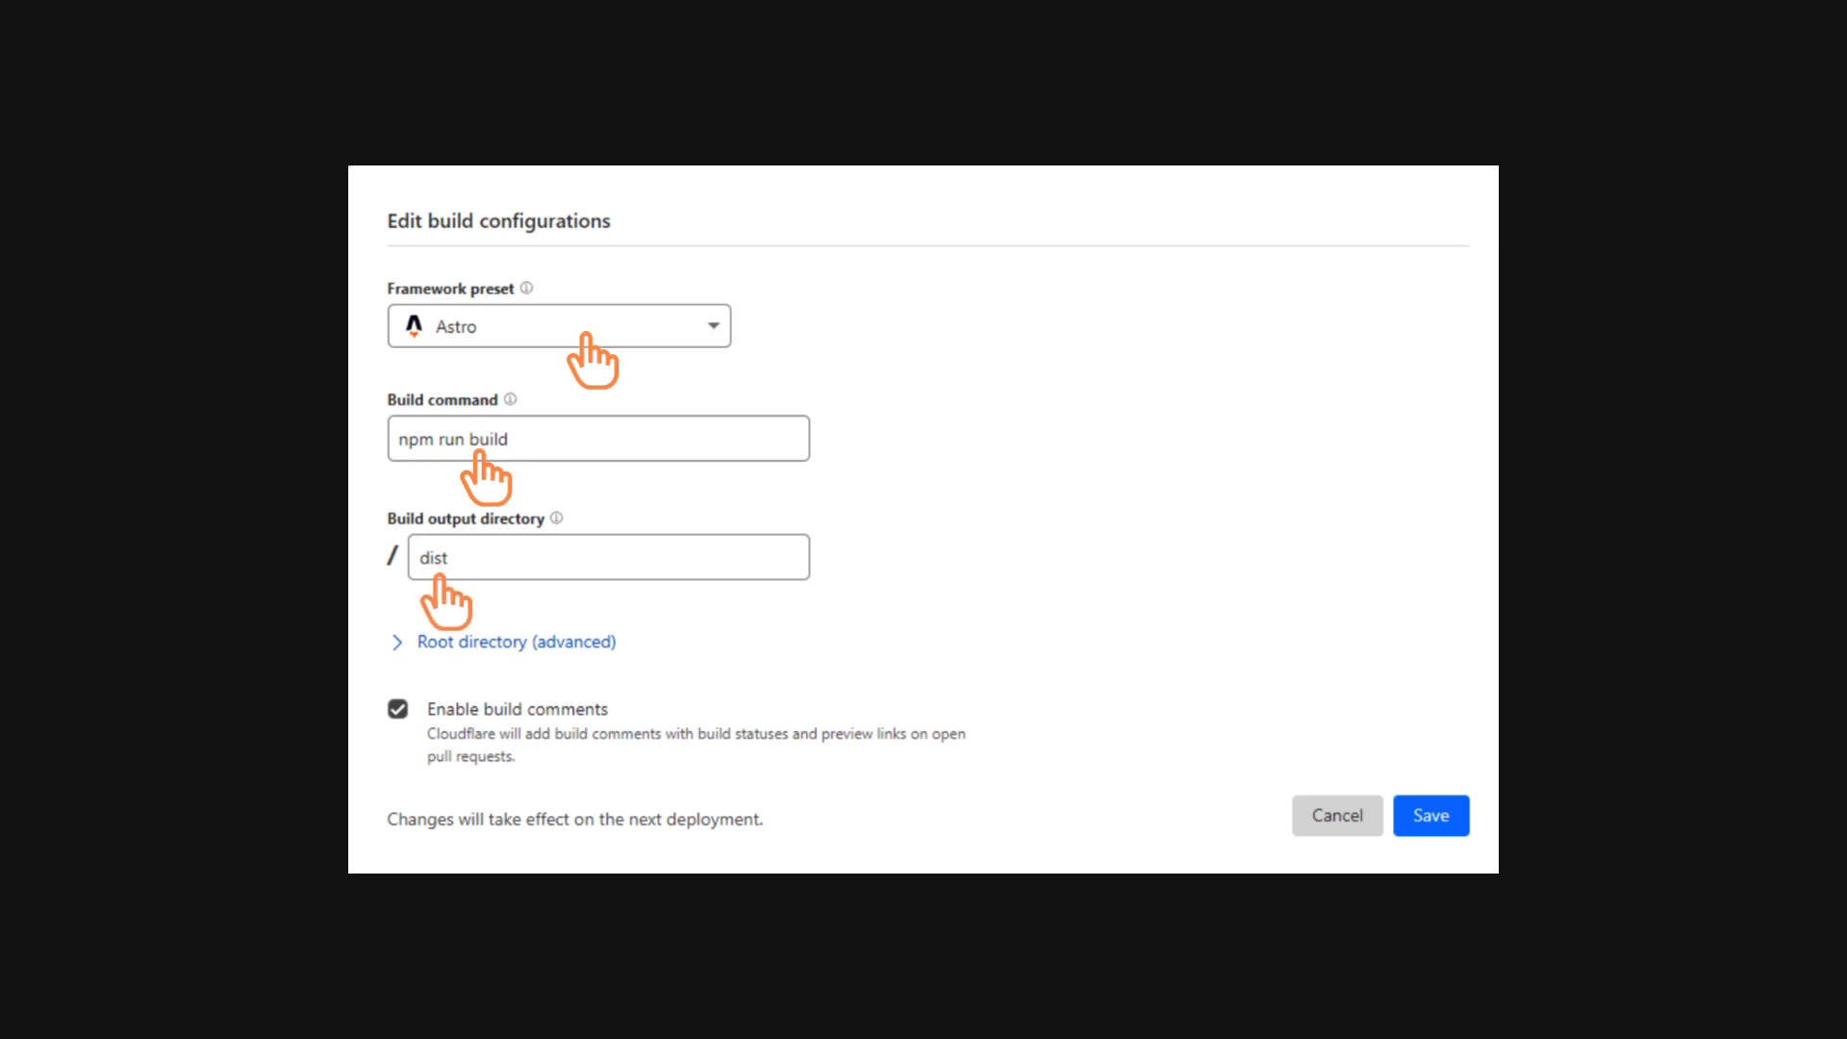
left_click(1429, 815)
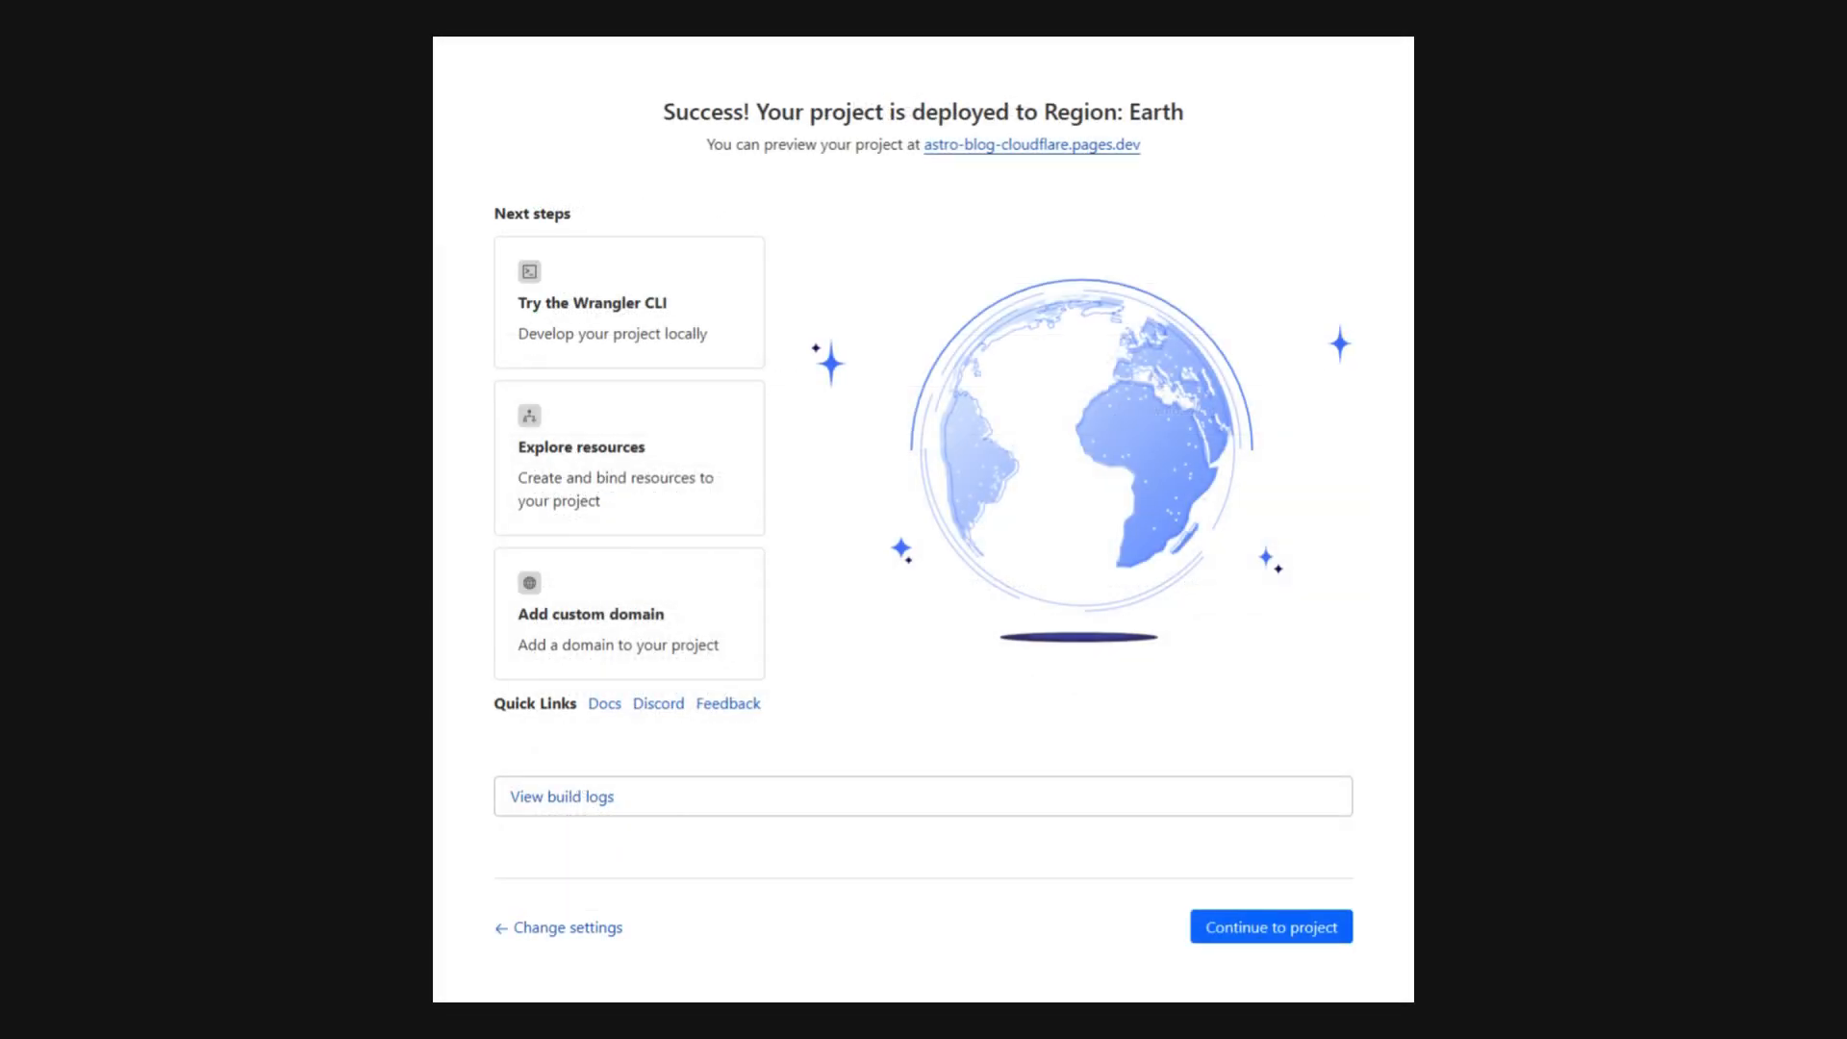
left_click(1029, 144)
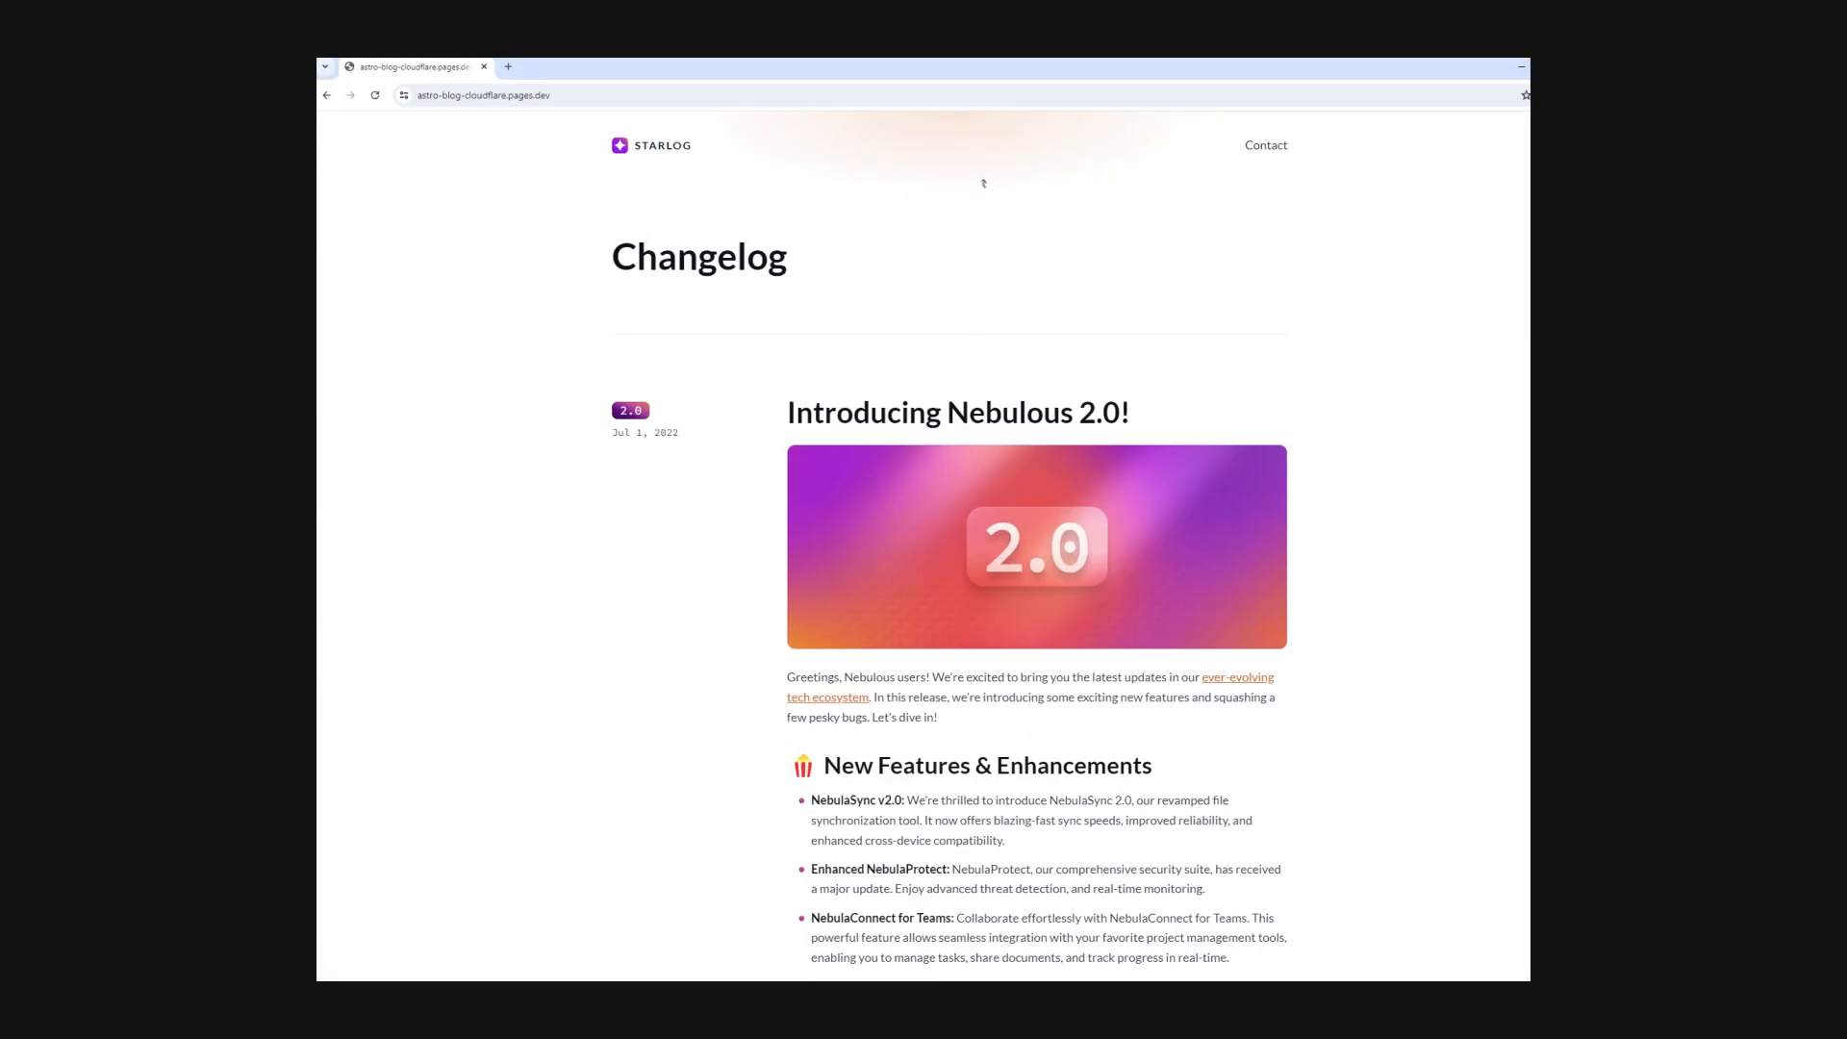
left_click(483, 97)
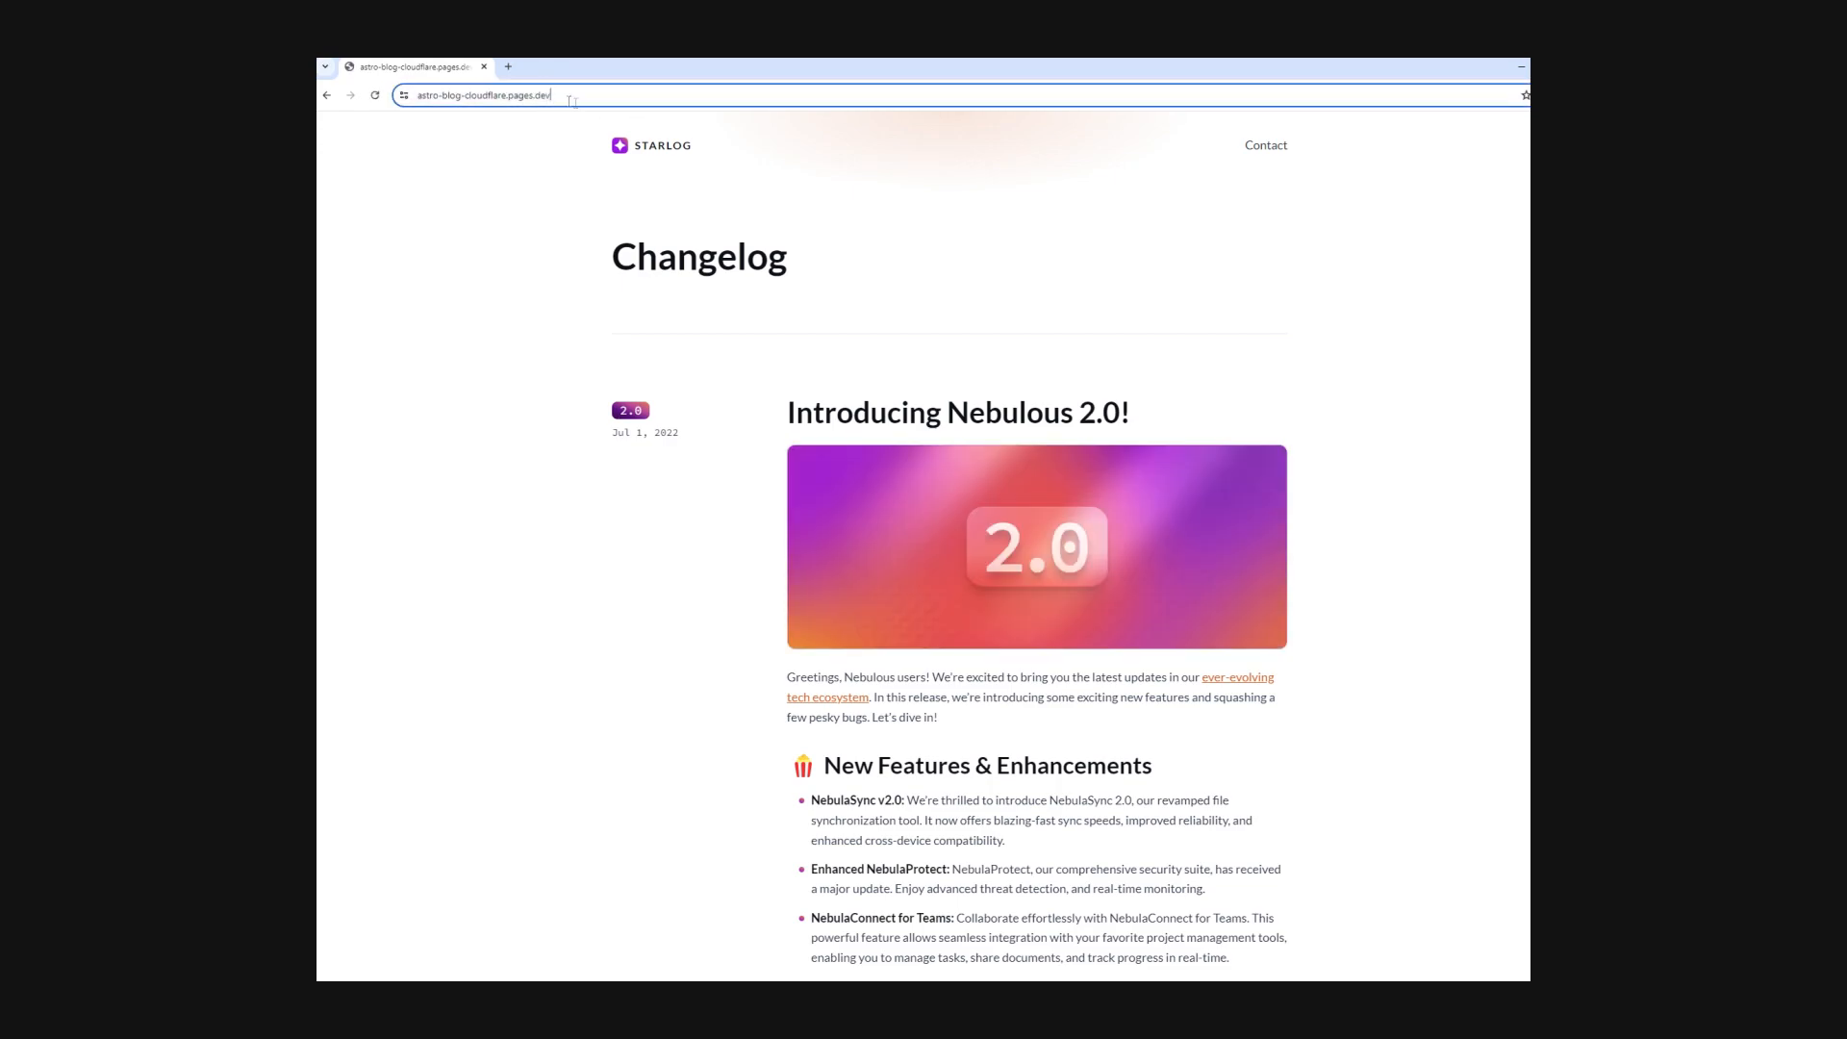
left_click(483, 96)
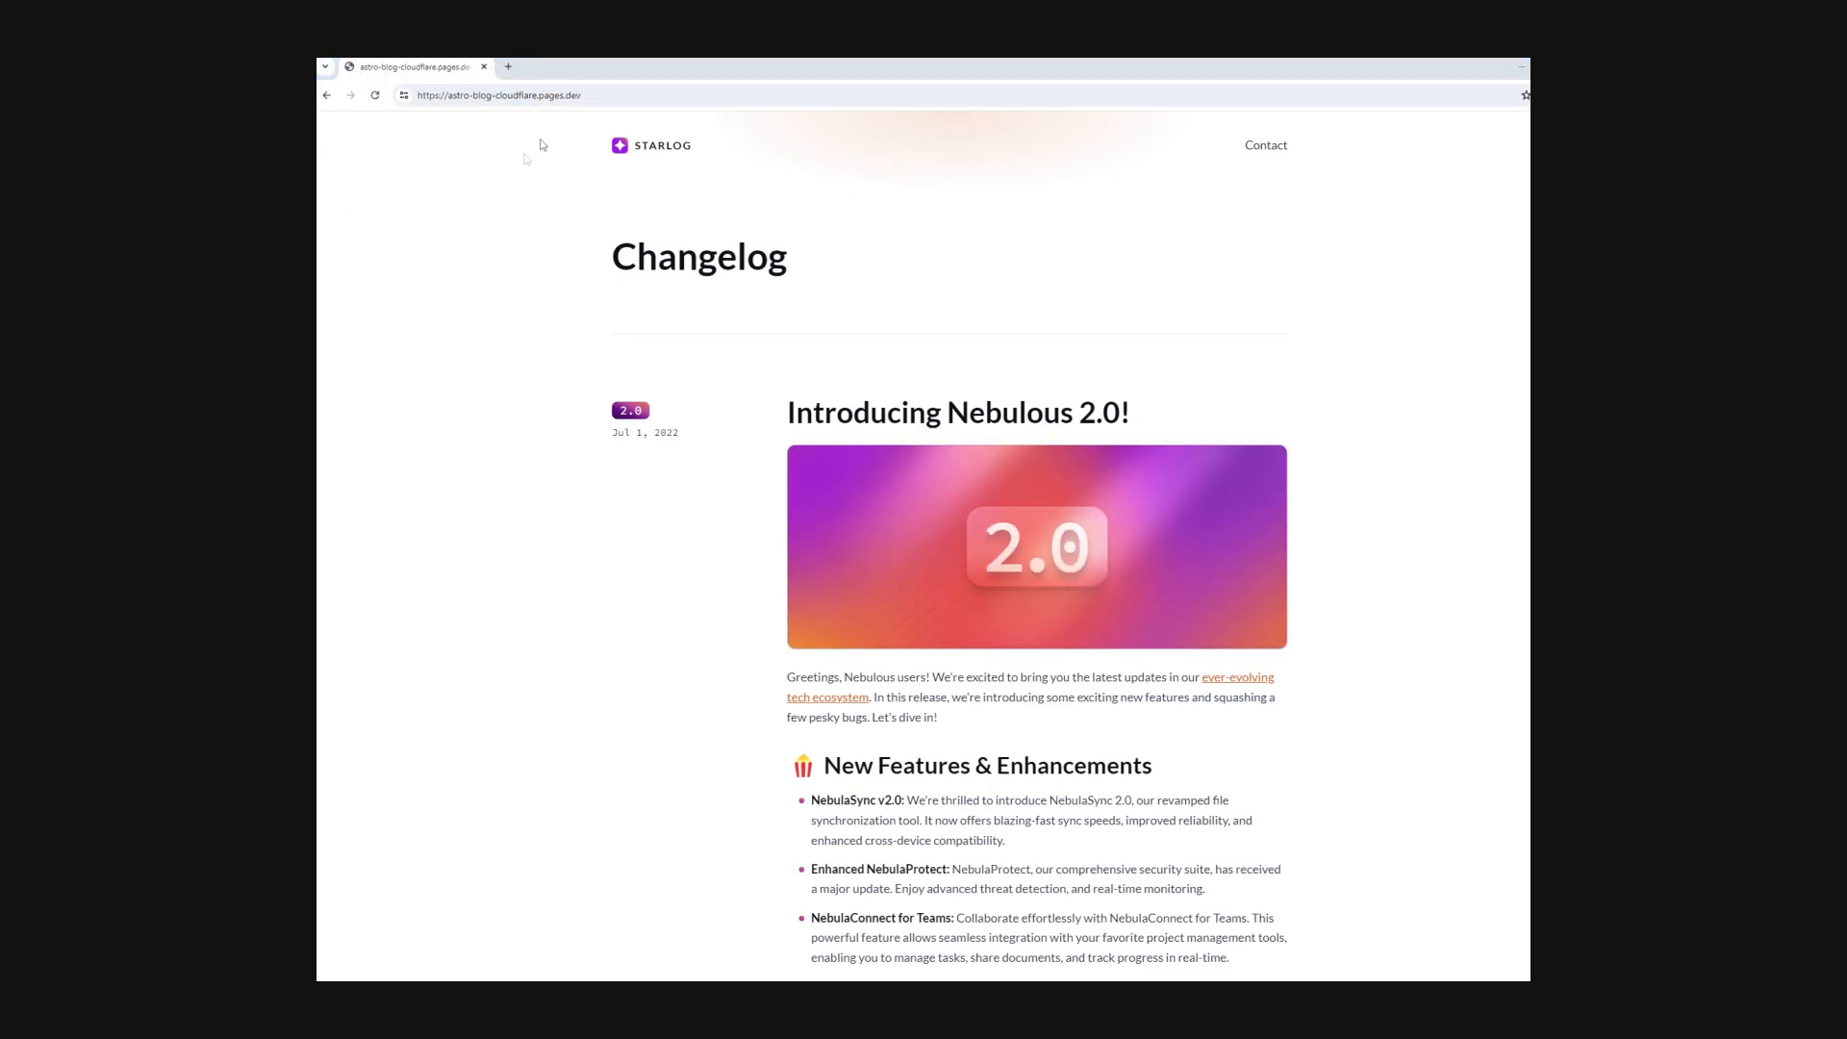
left_click(498, 97)
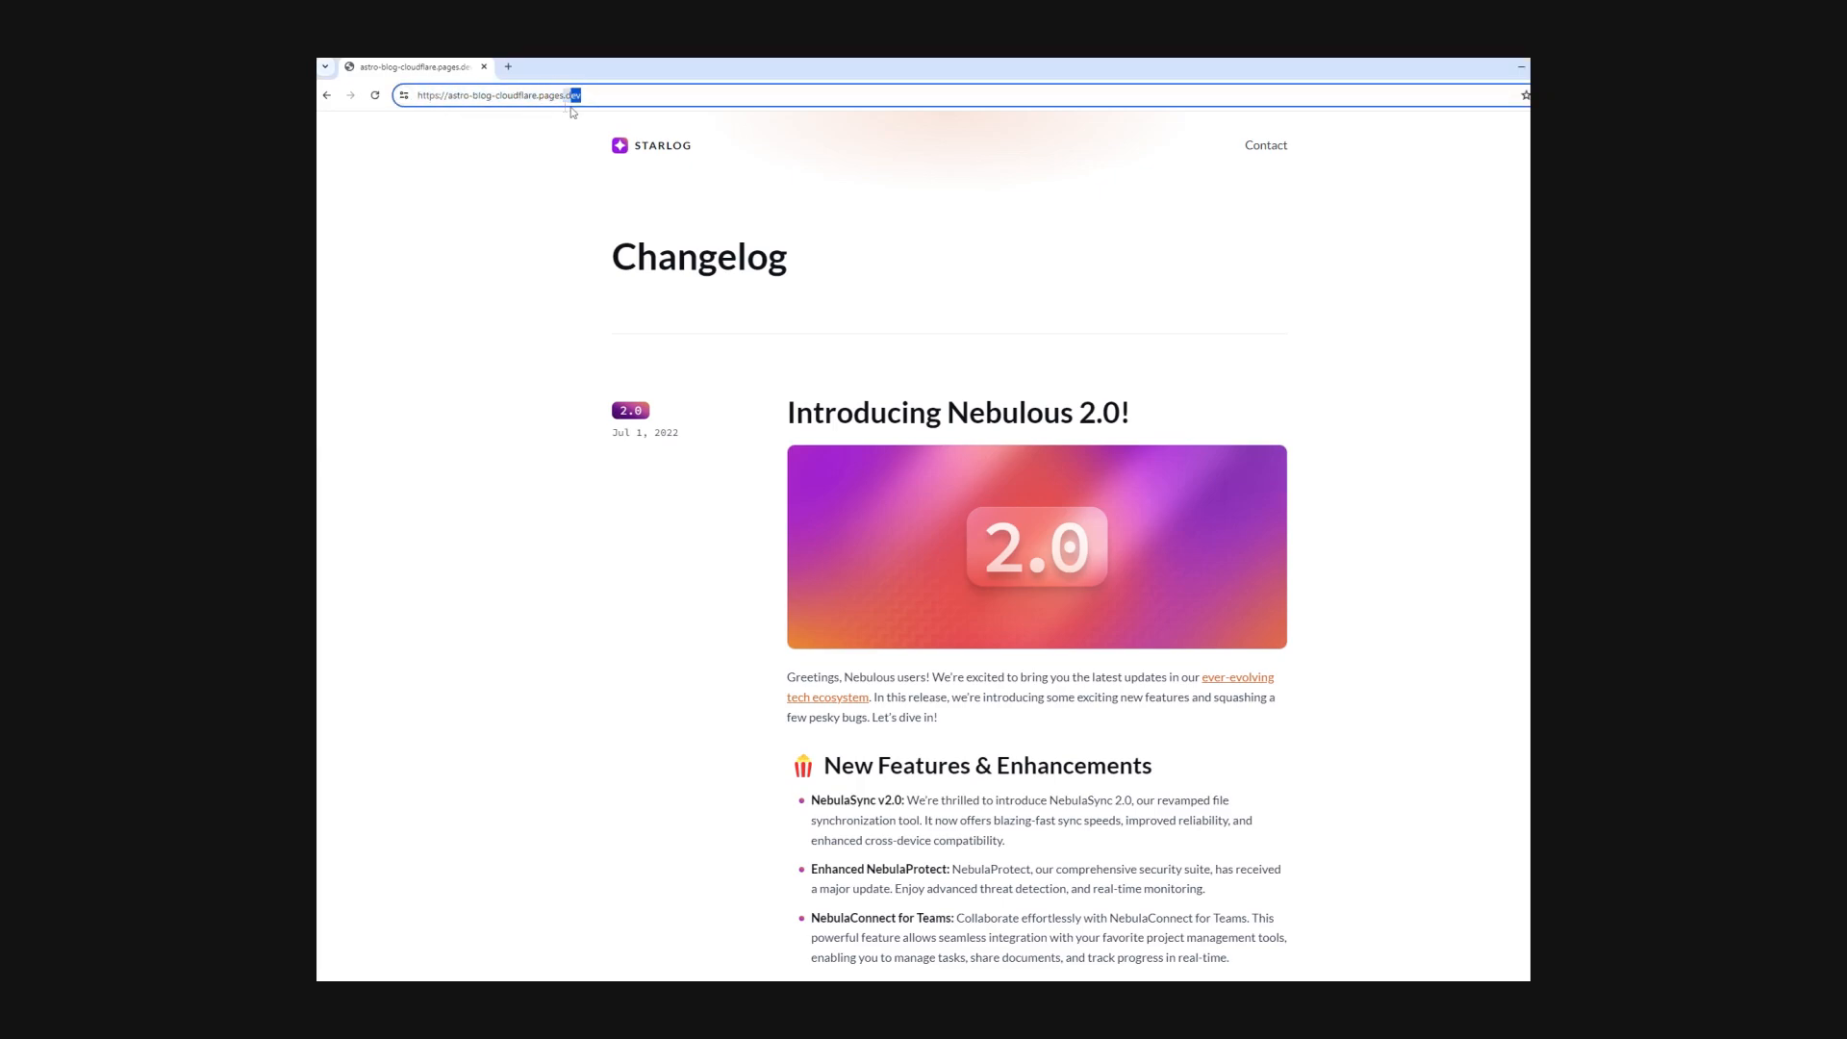
scroll("down", 3)
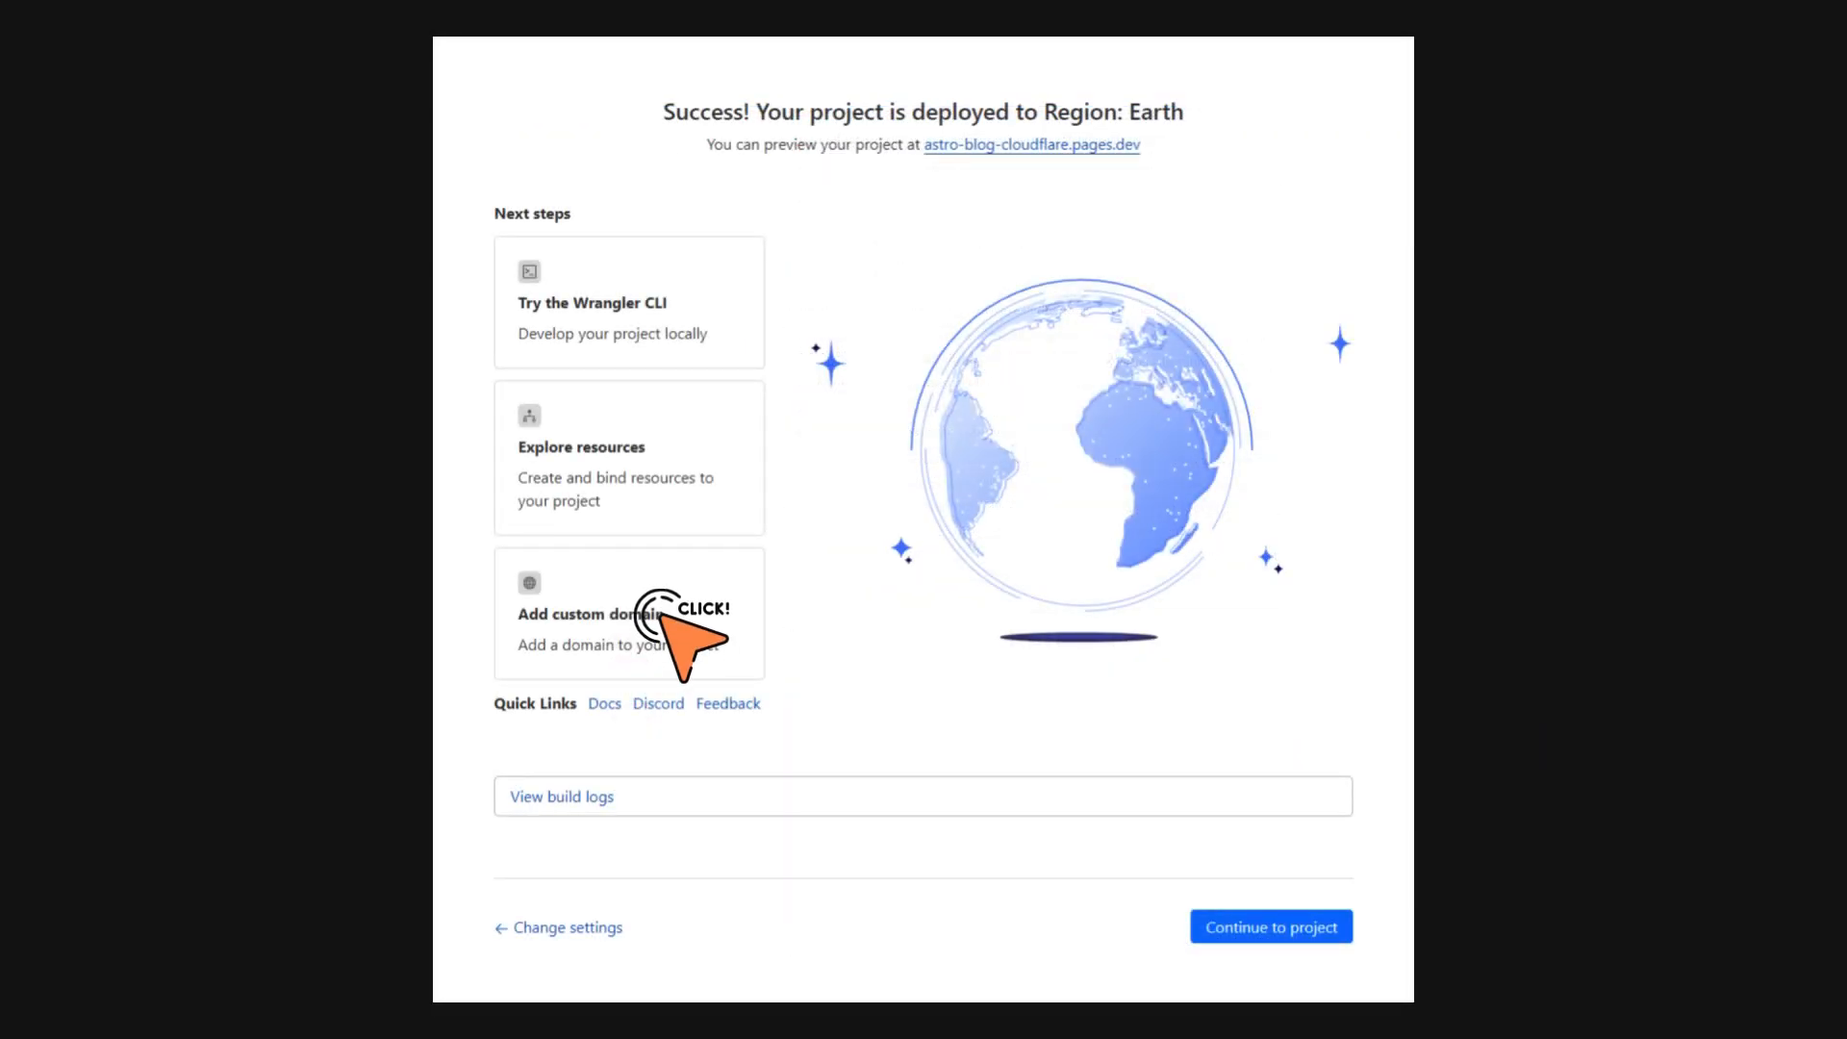
Submit somerandomdomain.xyz as the Pages project's custom domain and continue to DNS configuration
left_click(588, 614)
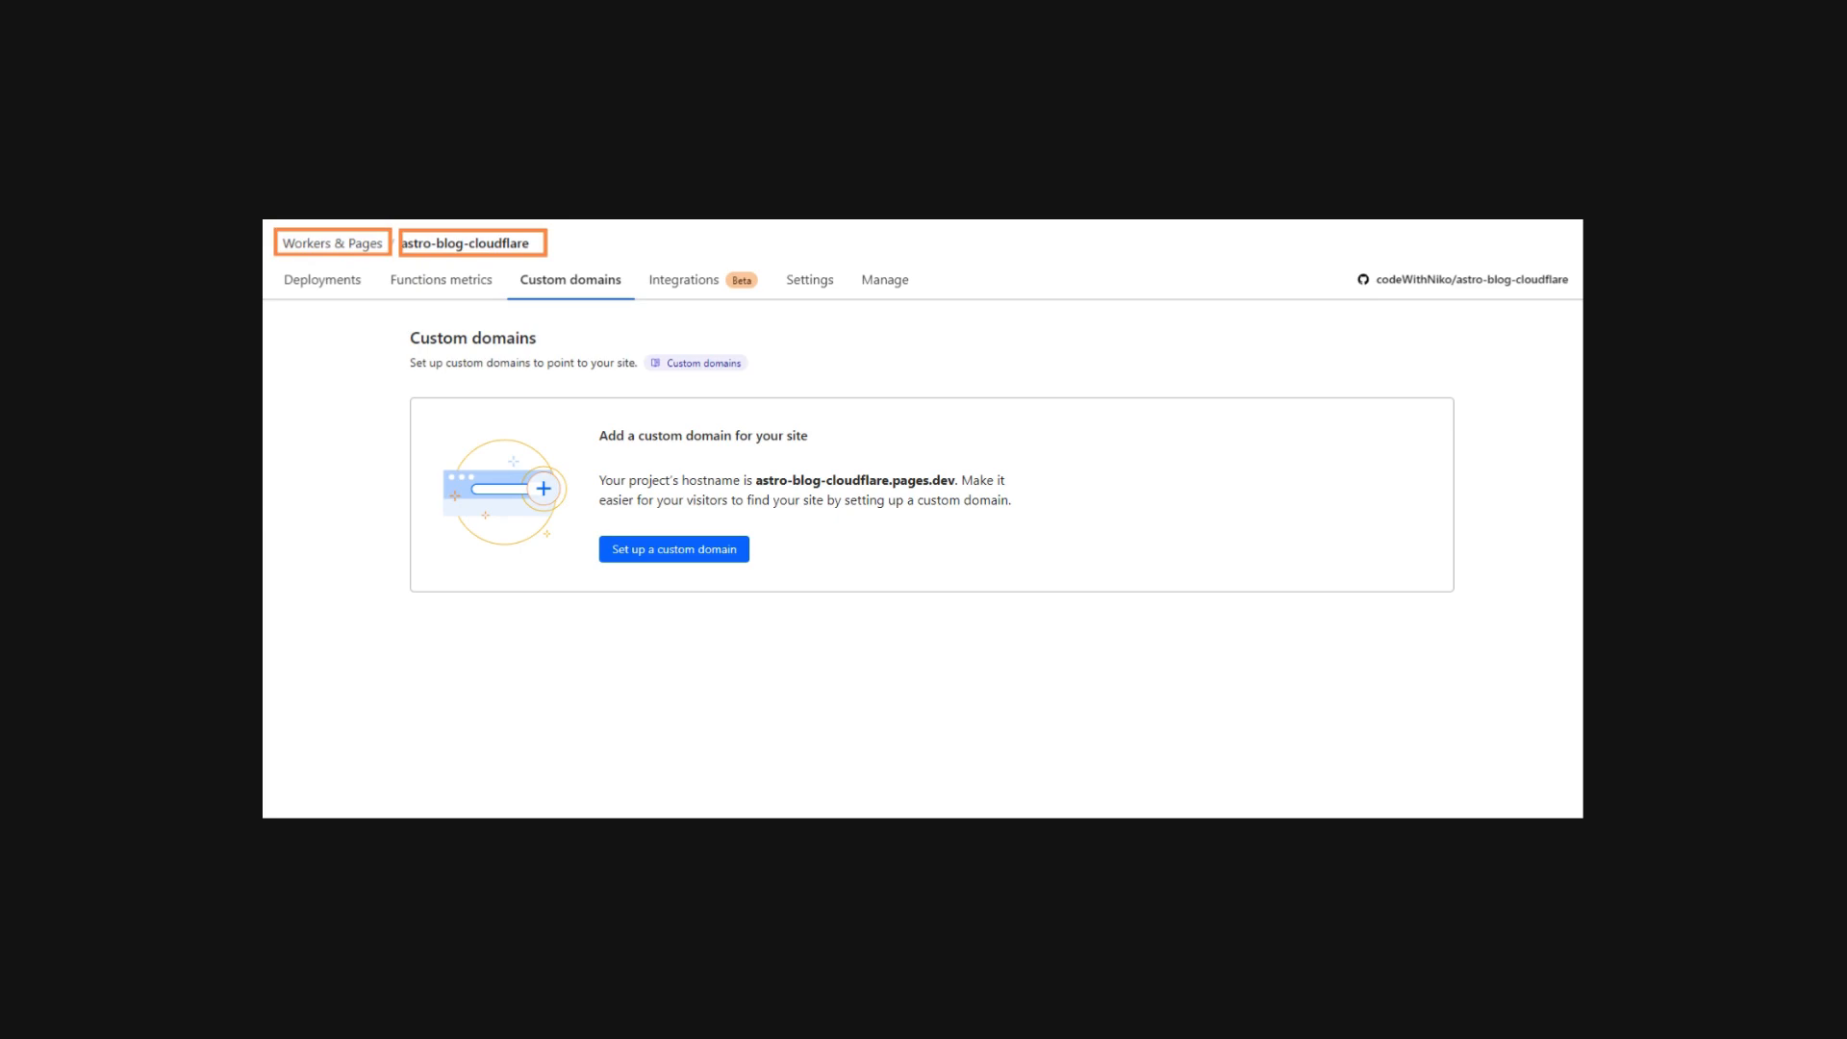
left_click(674, 548)
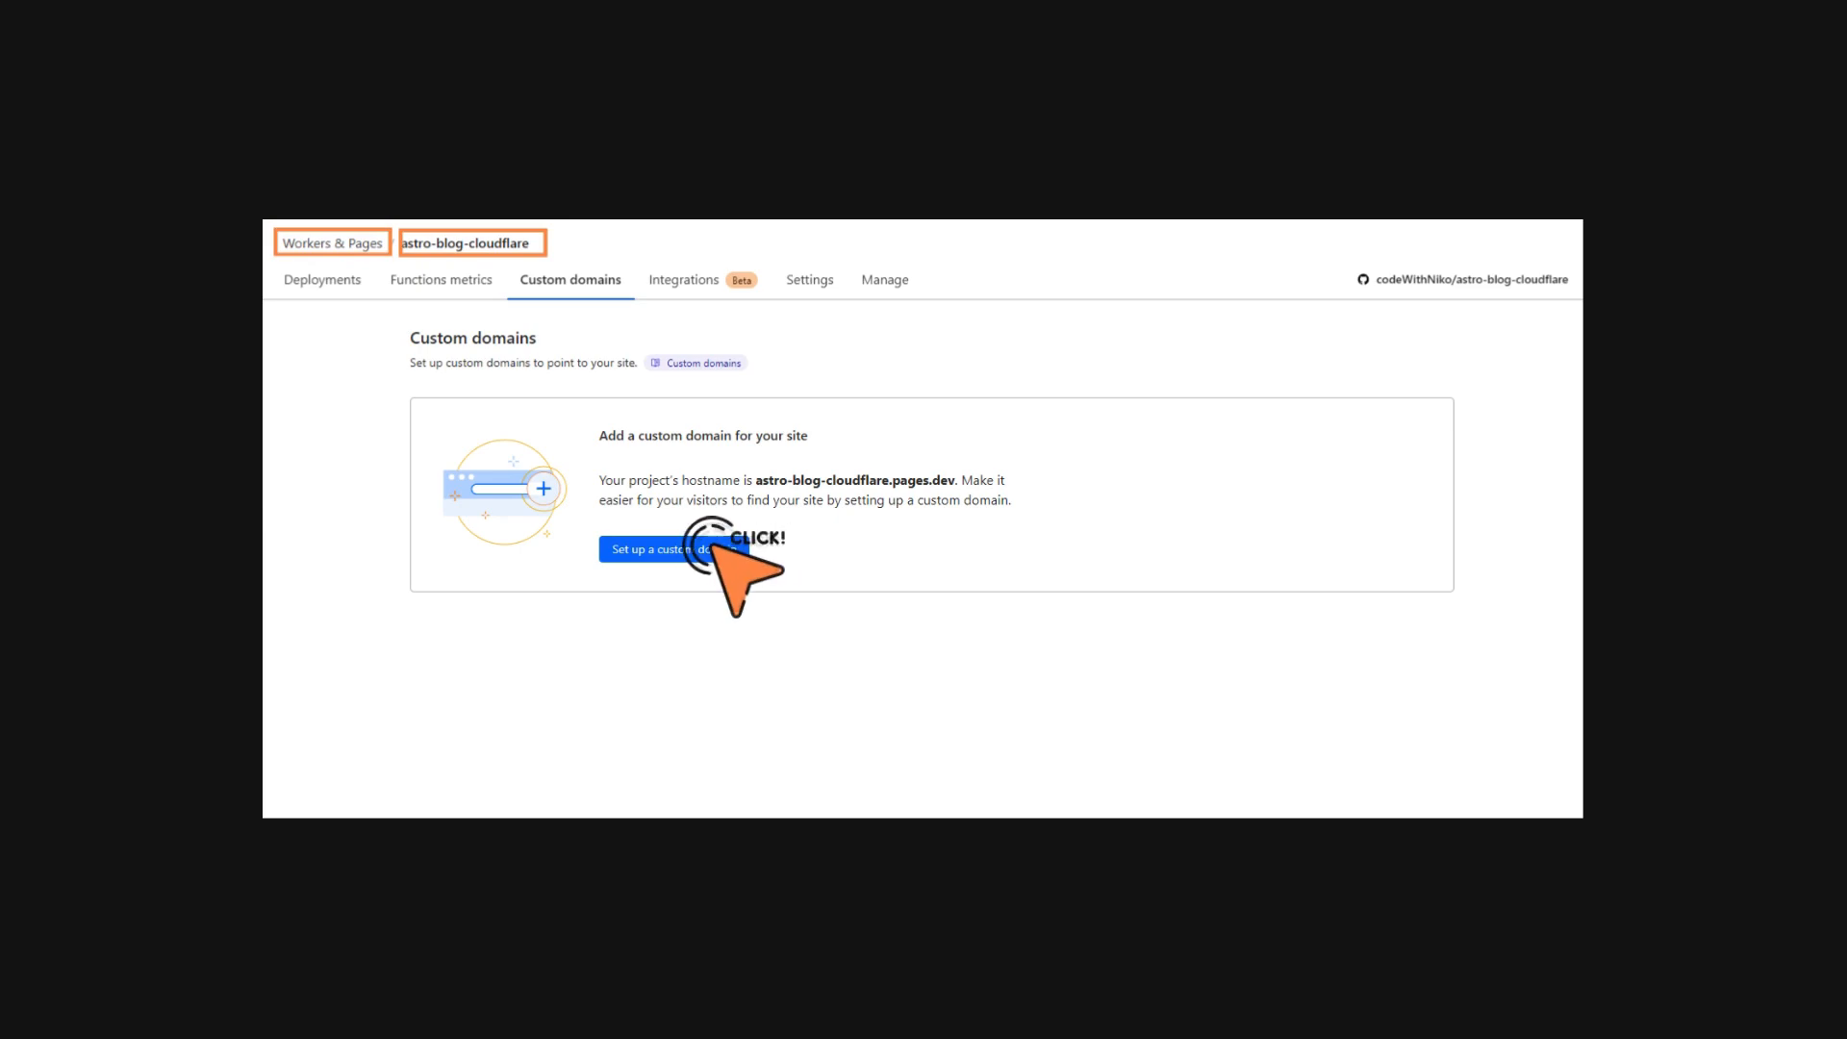
left_click(674, 548)
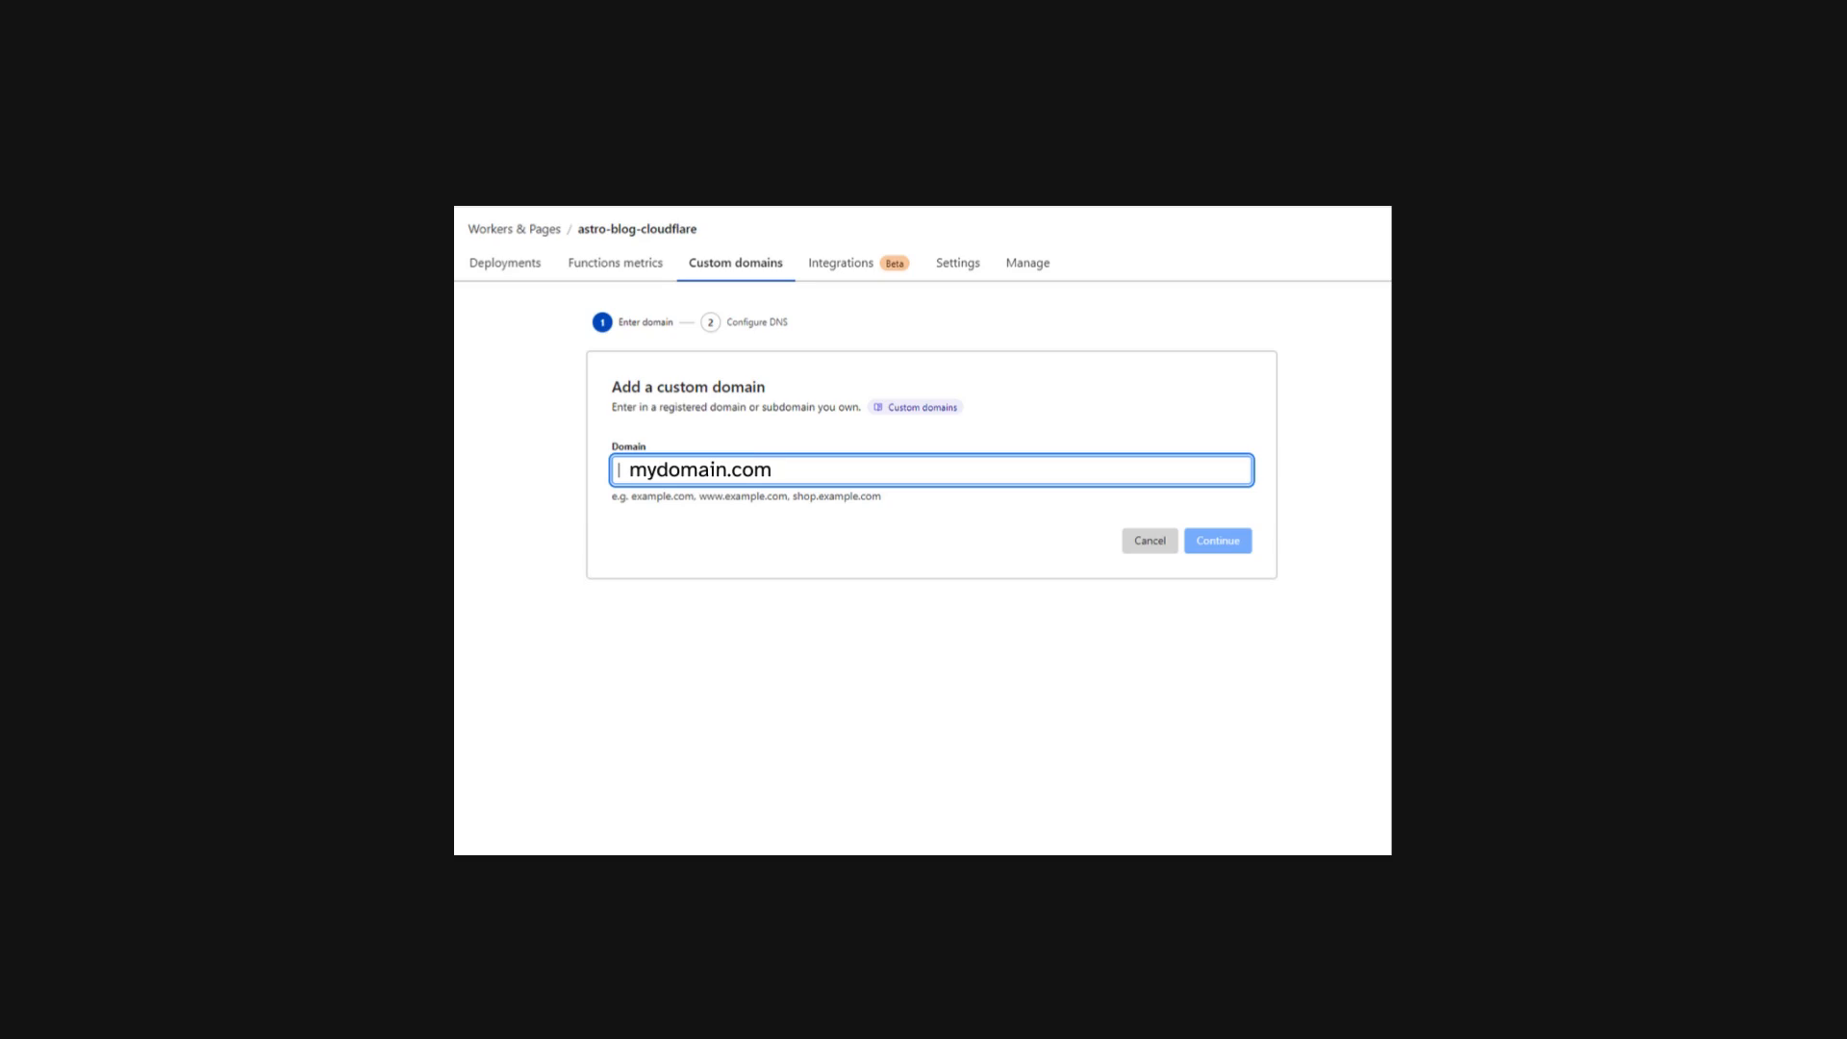
left_click(1216, 539)
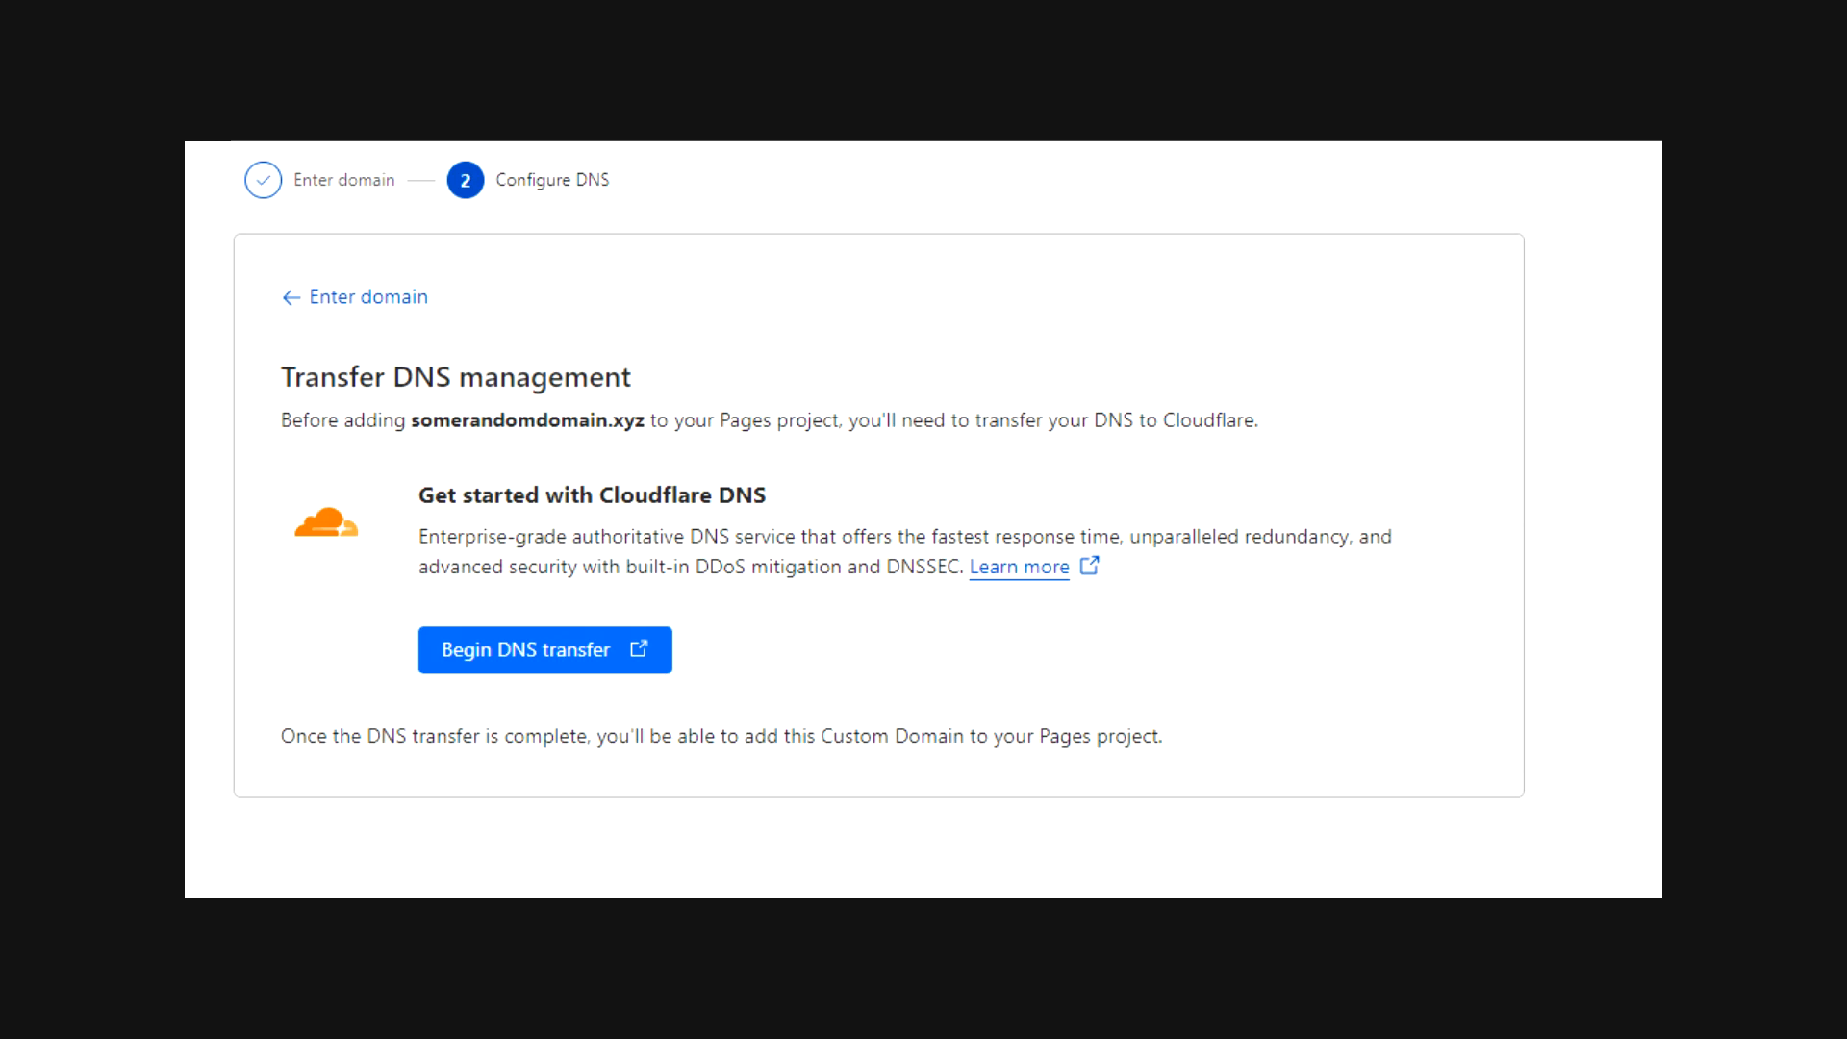
Transfer somerandomdomain.xyz to Cloudflare on the Free plan and accept the reviewed DNS records
left_click(596, 623)
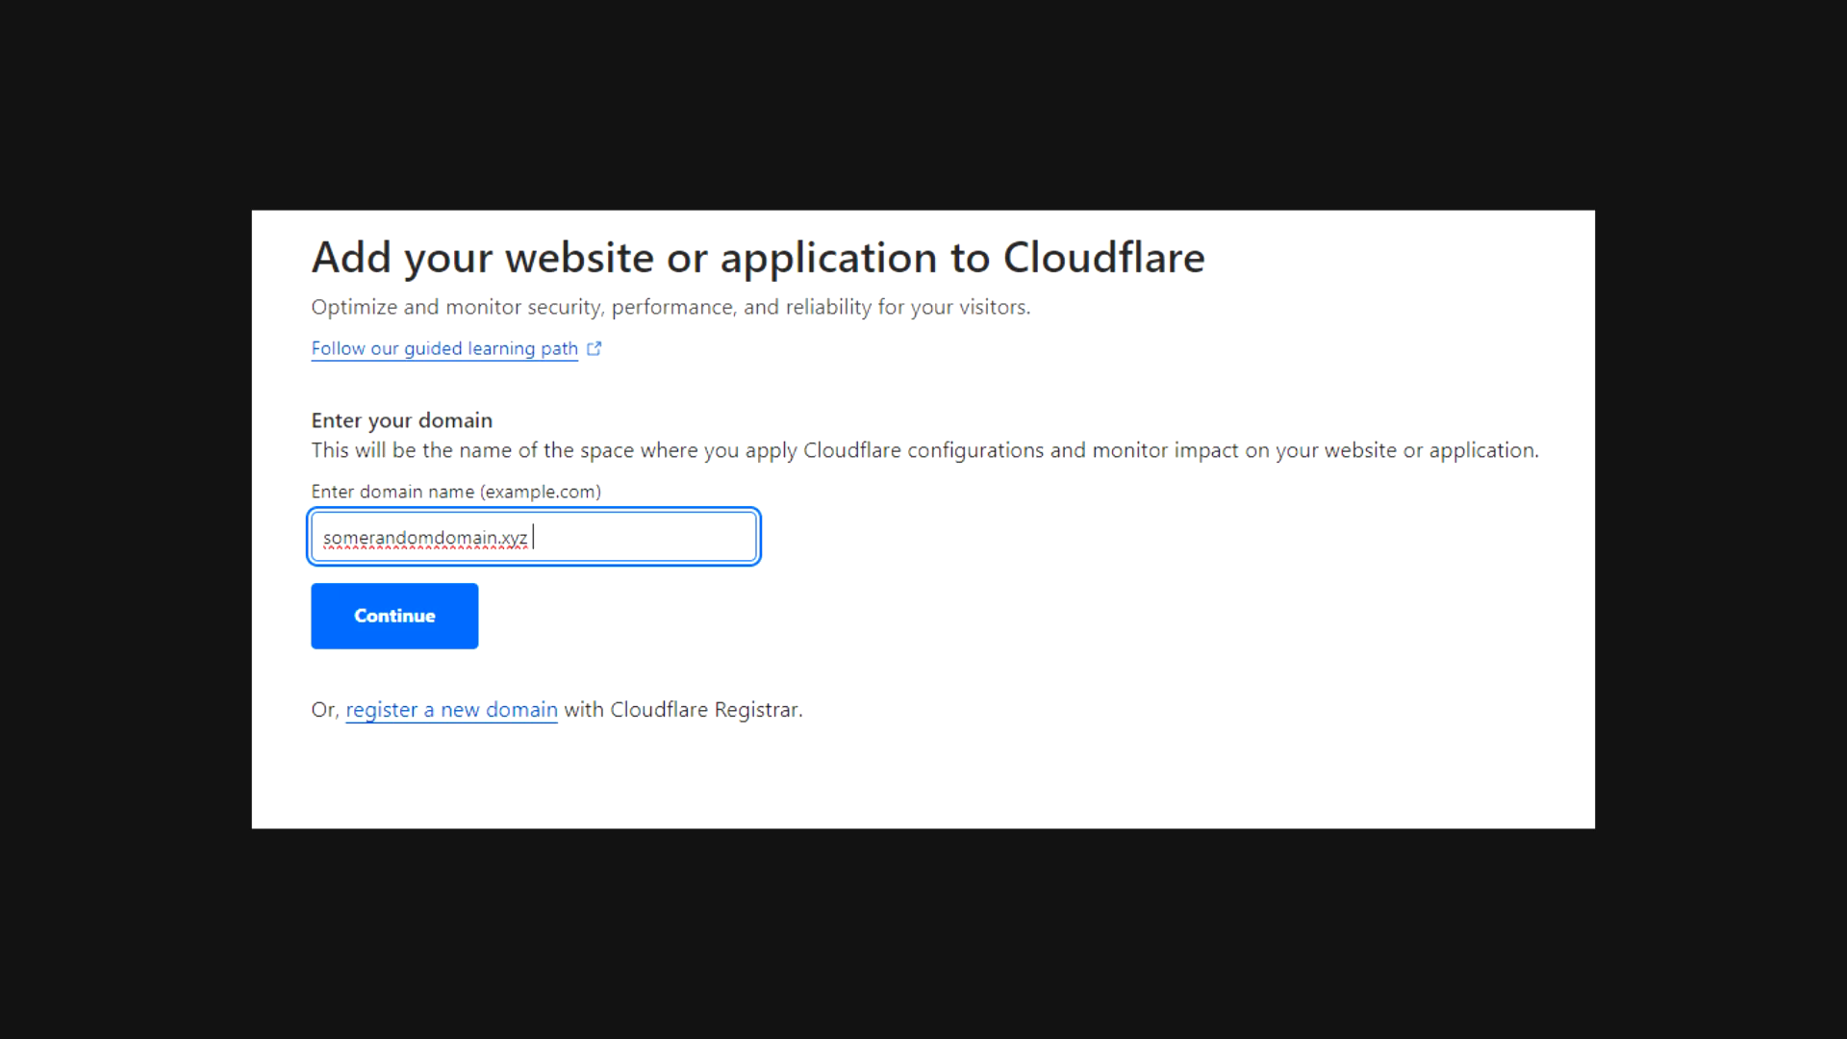
left_click(392, 615)
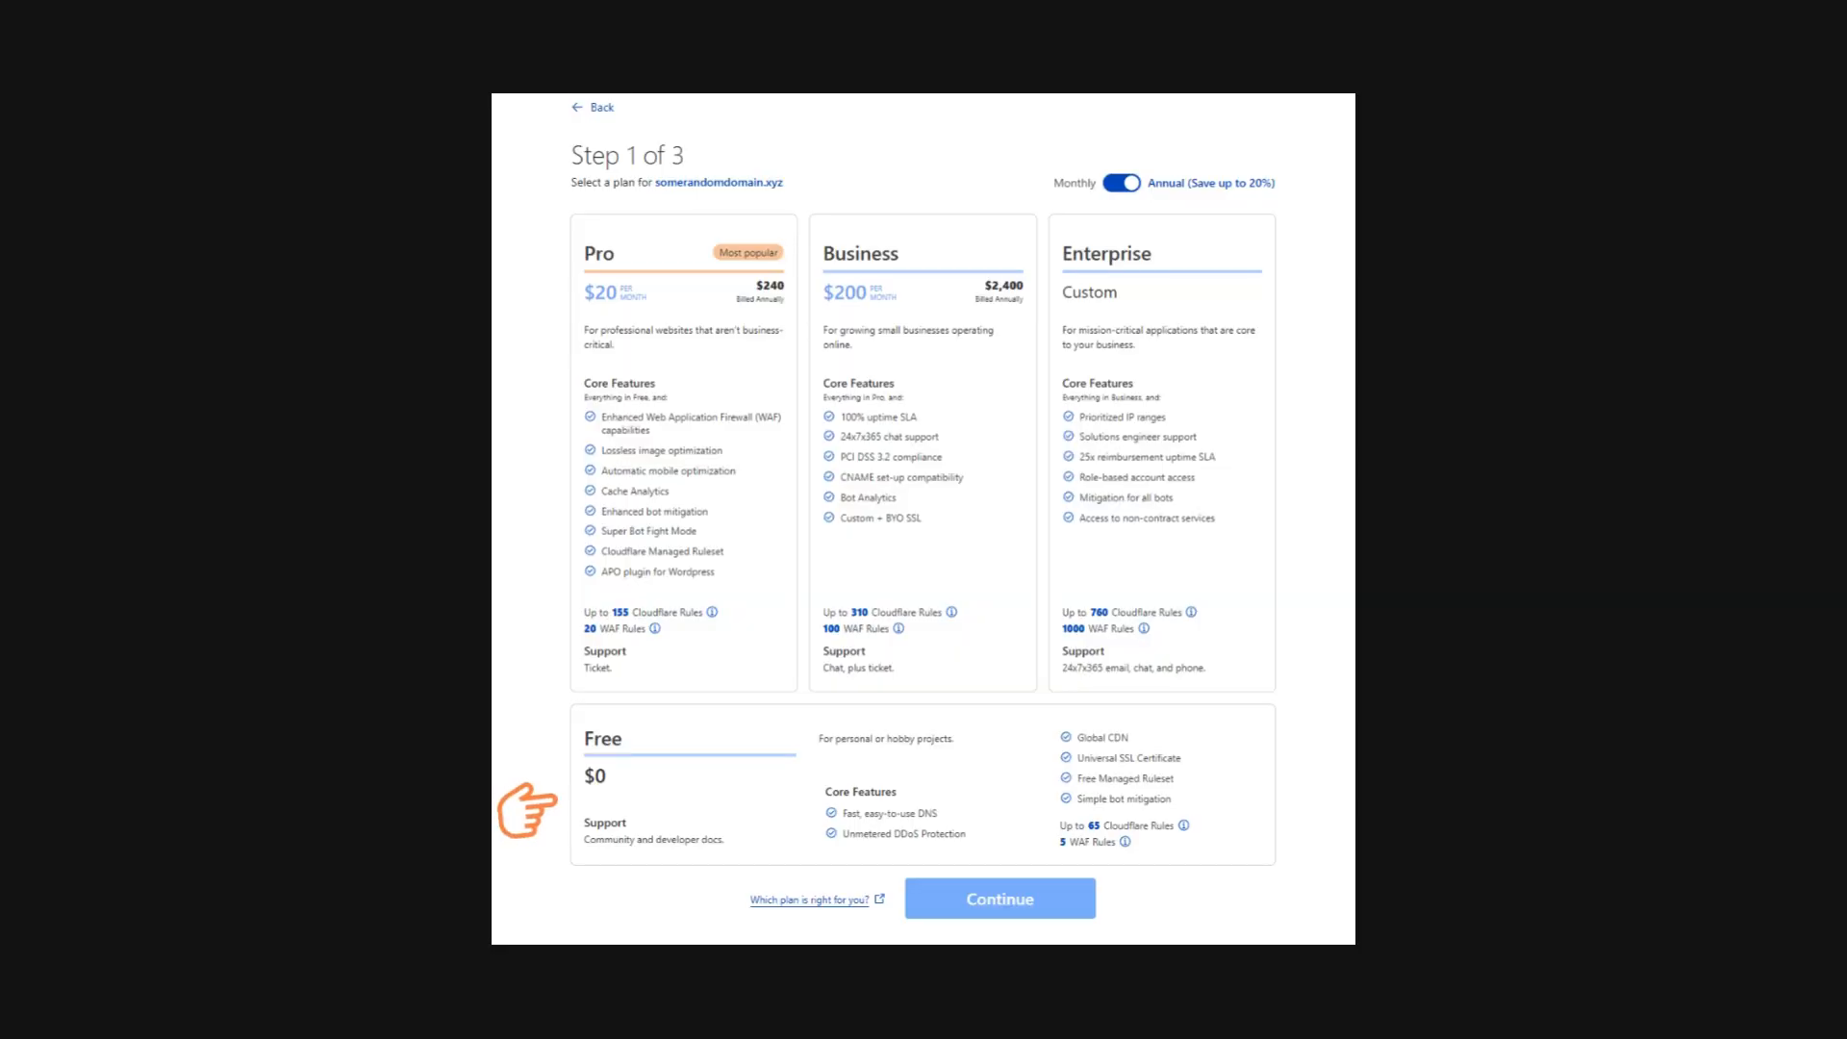
left_click(998, 899)
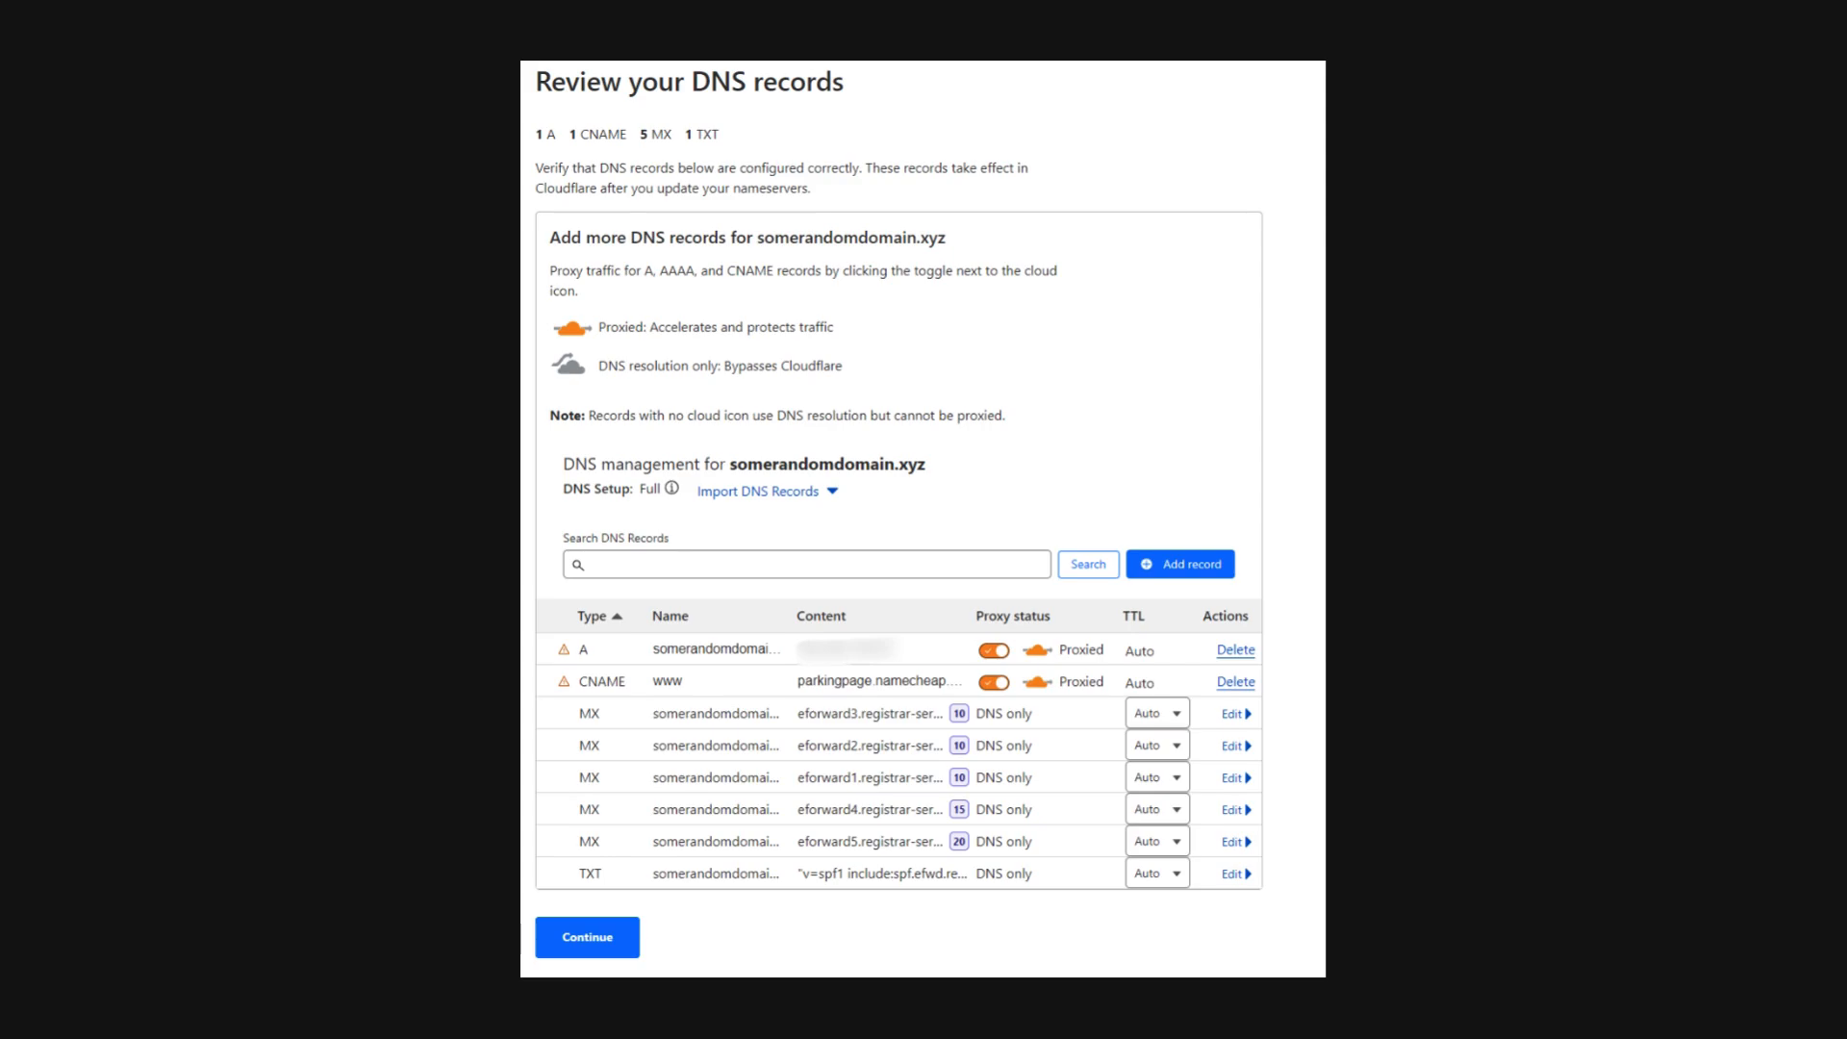
left_click(587, 937)
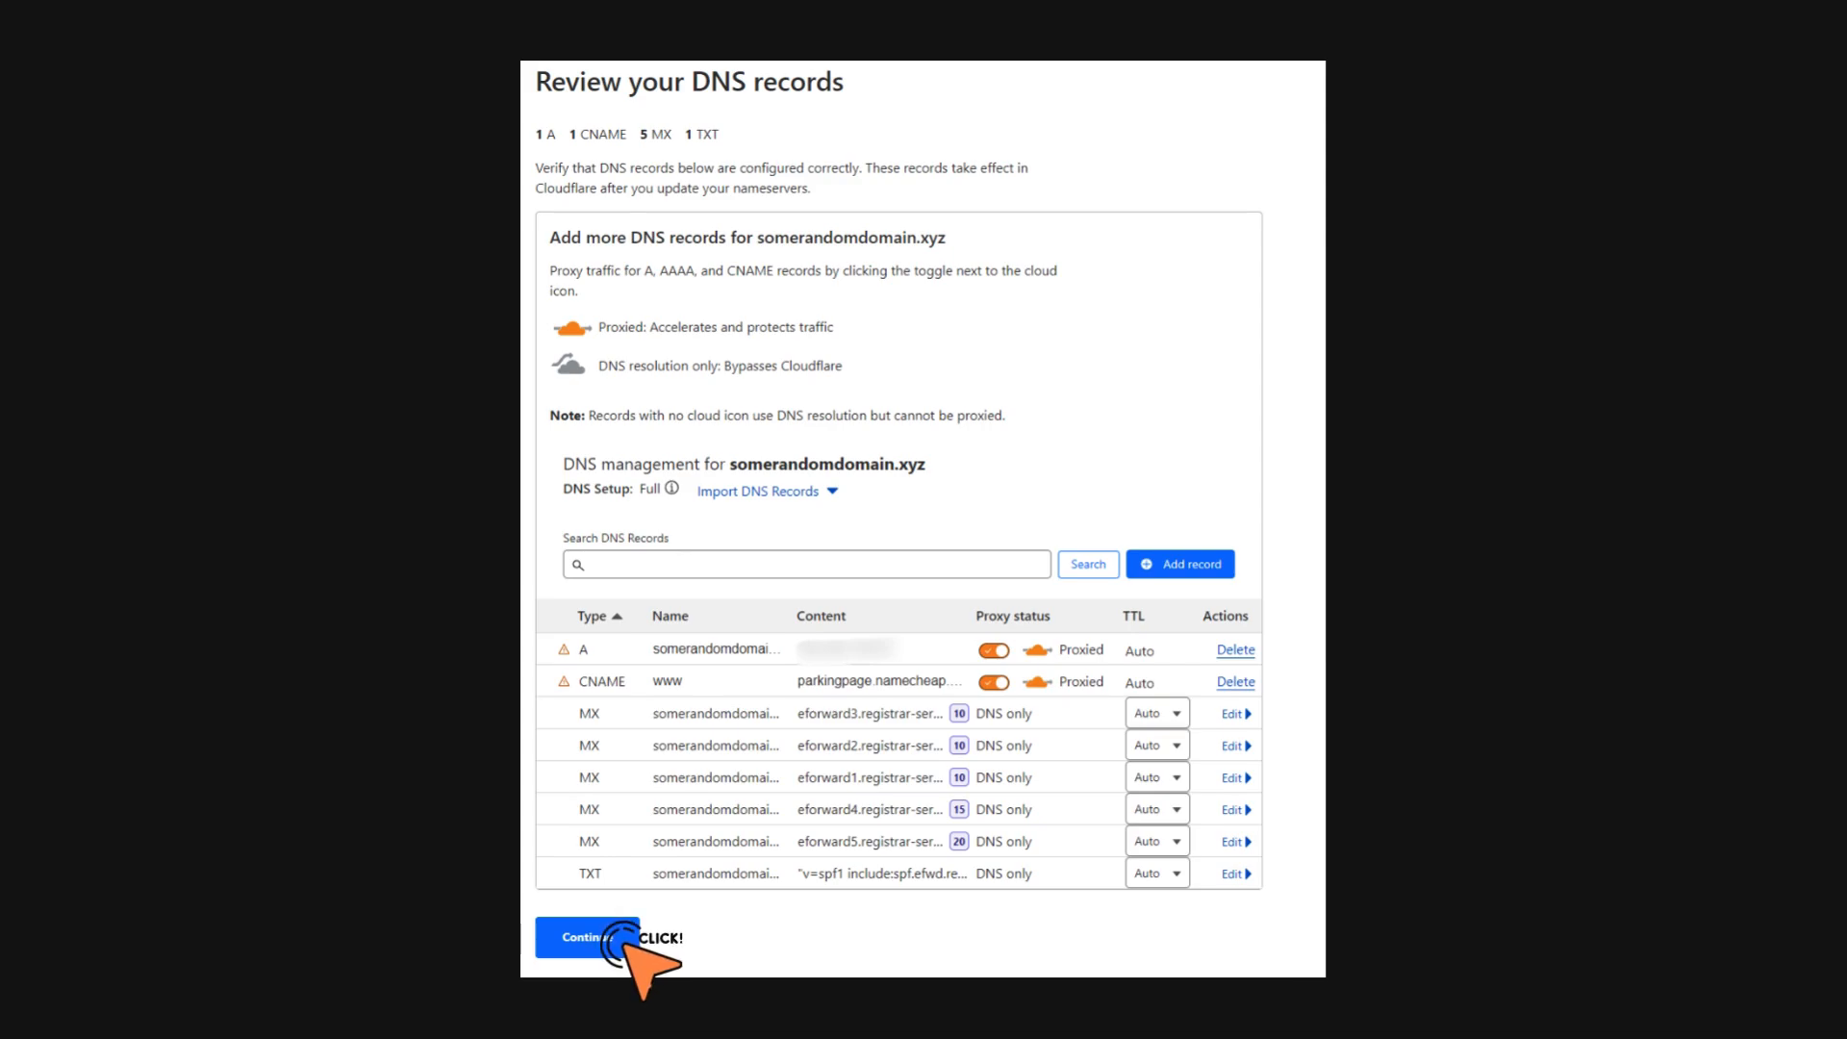
In Namecheap, set Custom DNS to beth.ns.cloudflare.com and boyd.ns.cloudflare.com and save
left_click(587, 937)
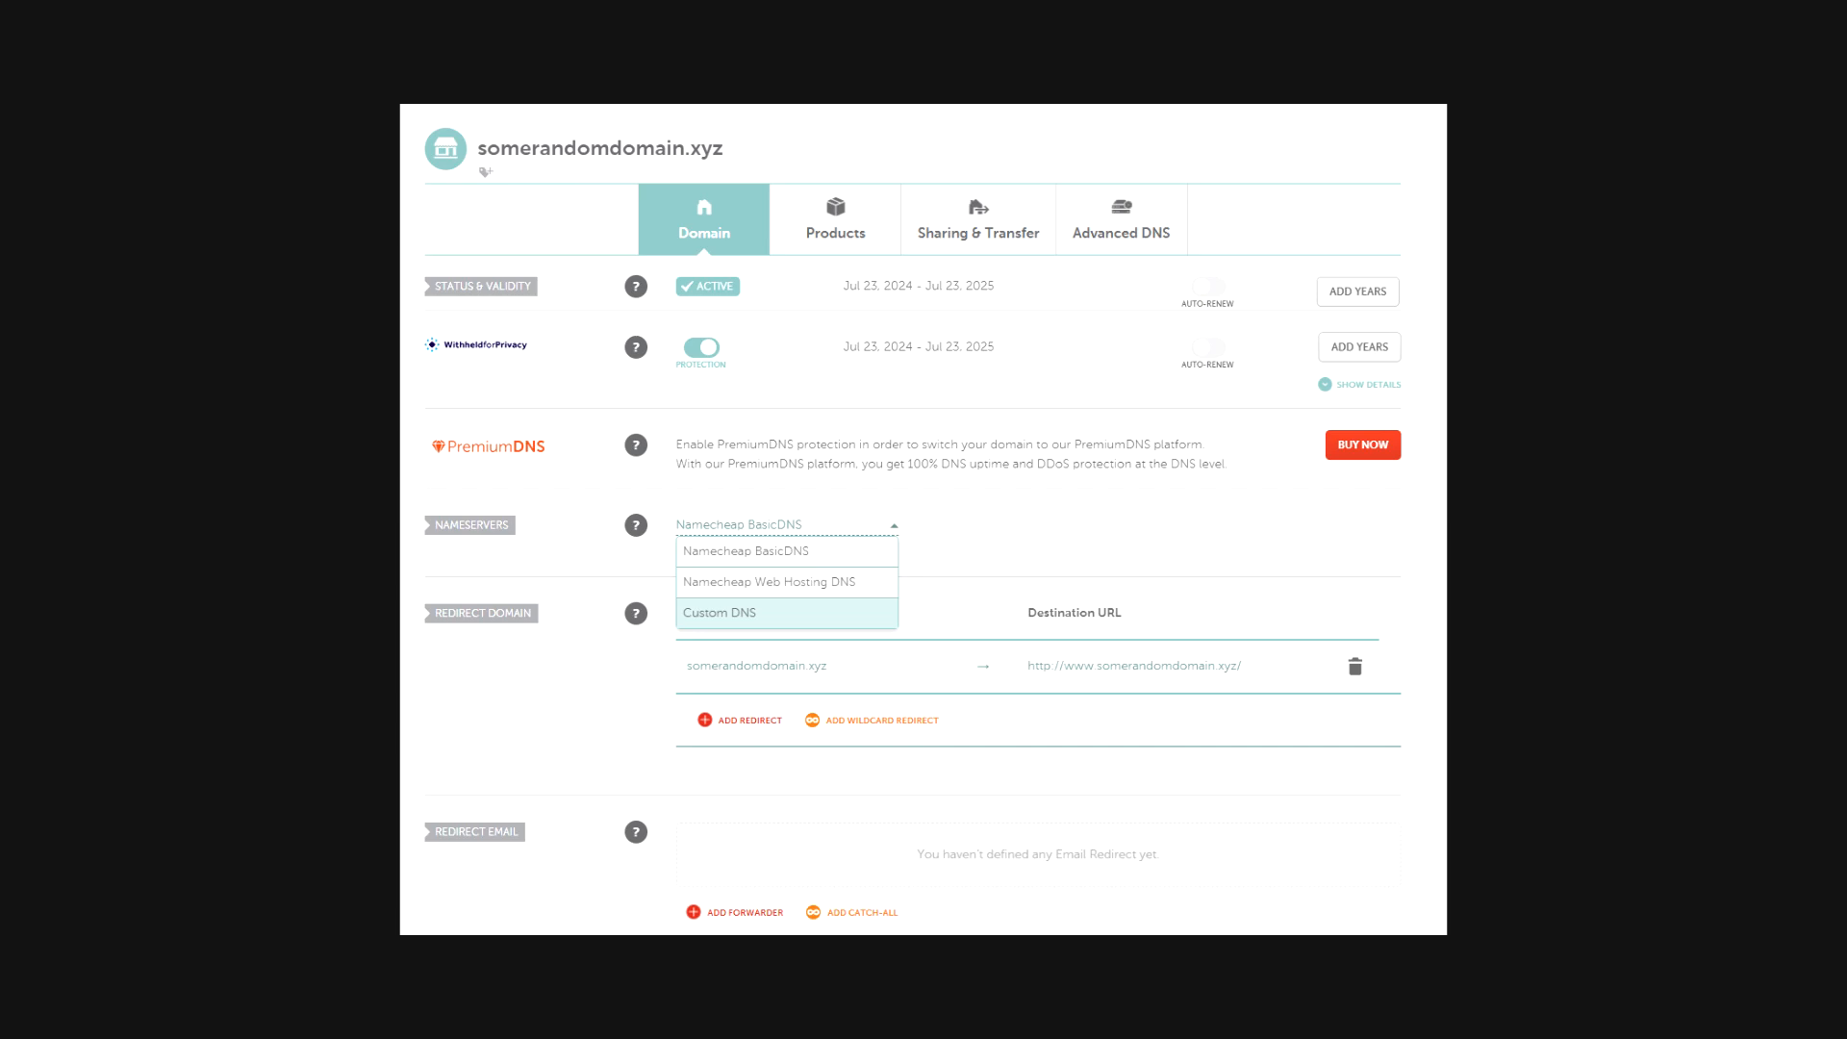
left_click(717, 611)
type("boyd.ns.cloudflare.com")
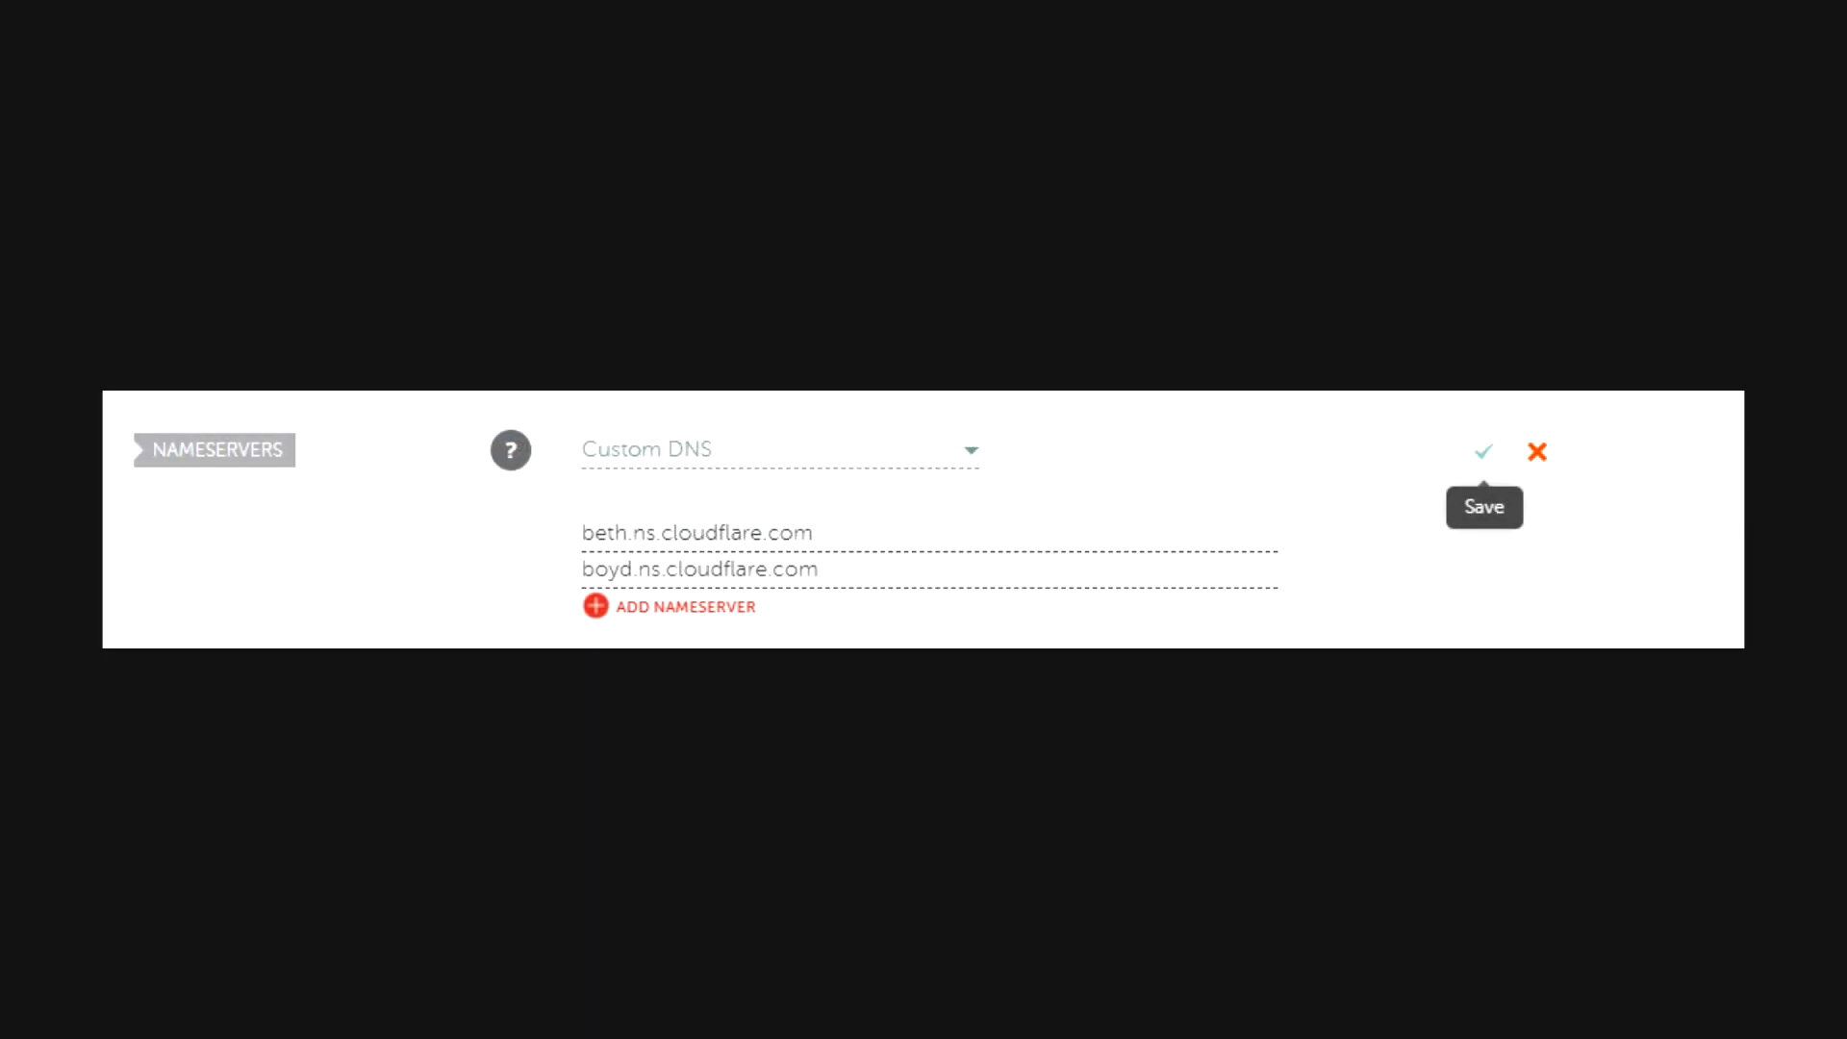
left_click(1482, 450)
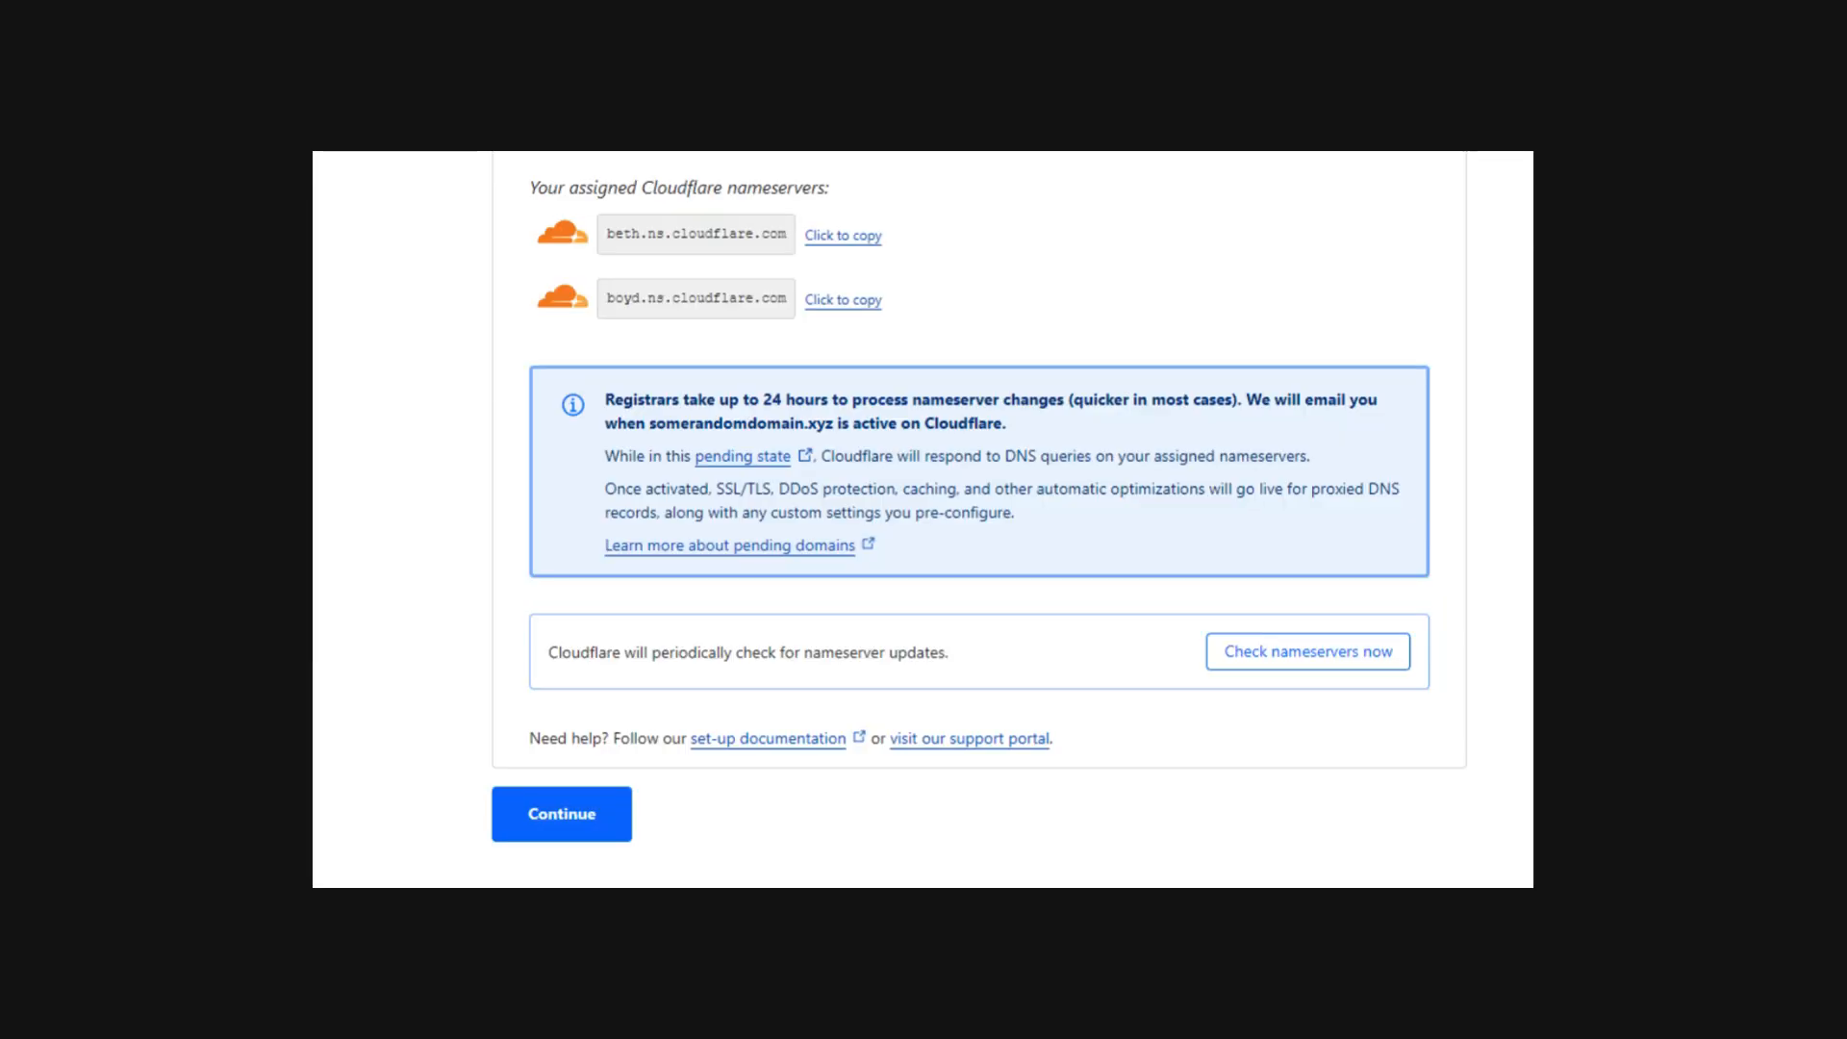
Have Cloudflare check the nameservers now and reach the CNAME record confirmation for the domain
left_click(1306, 650)
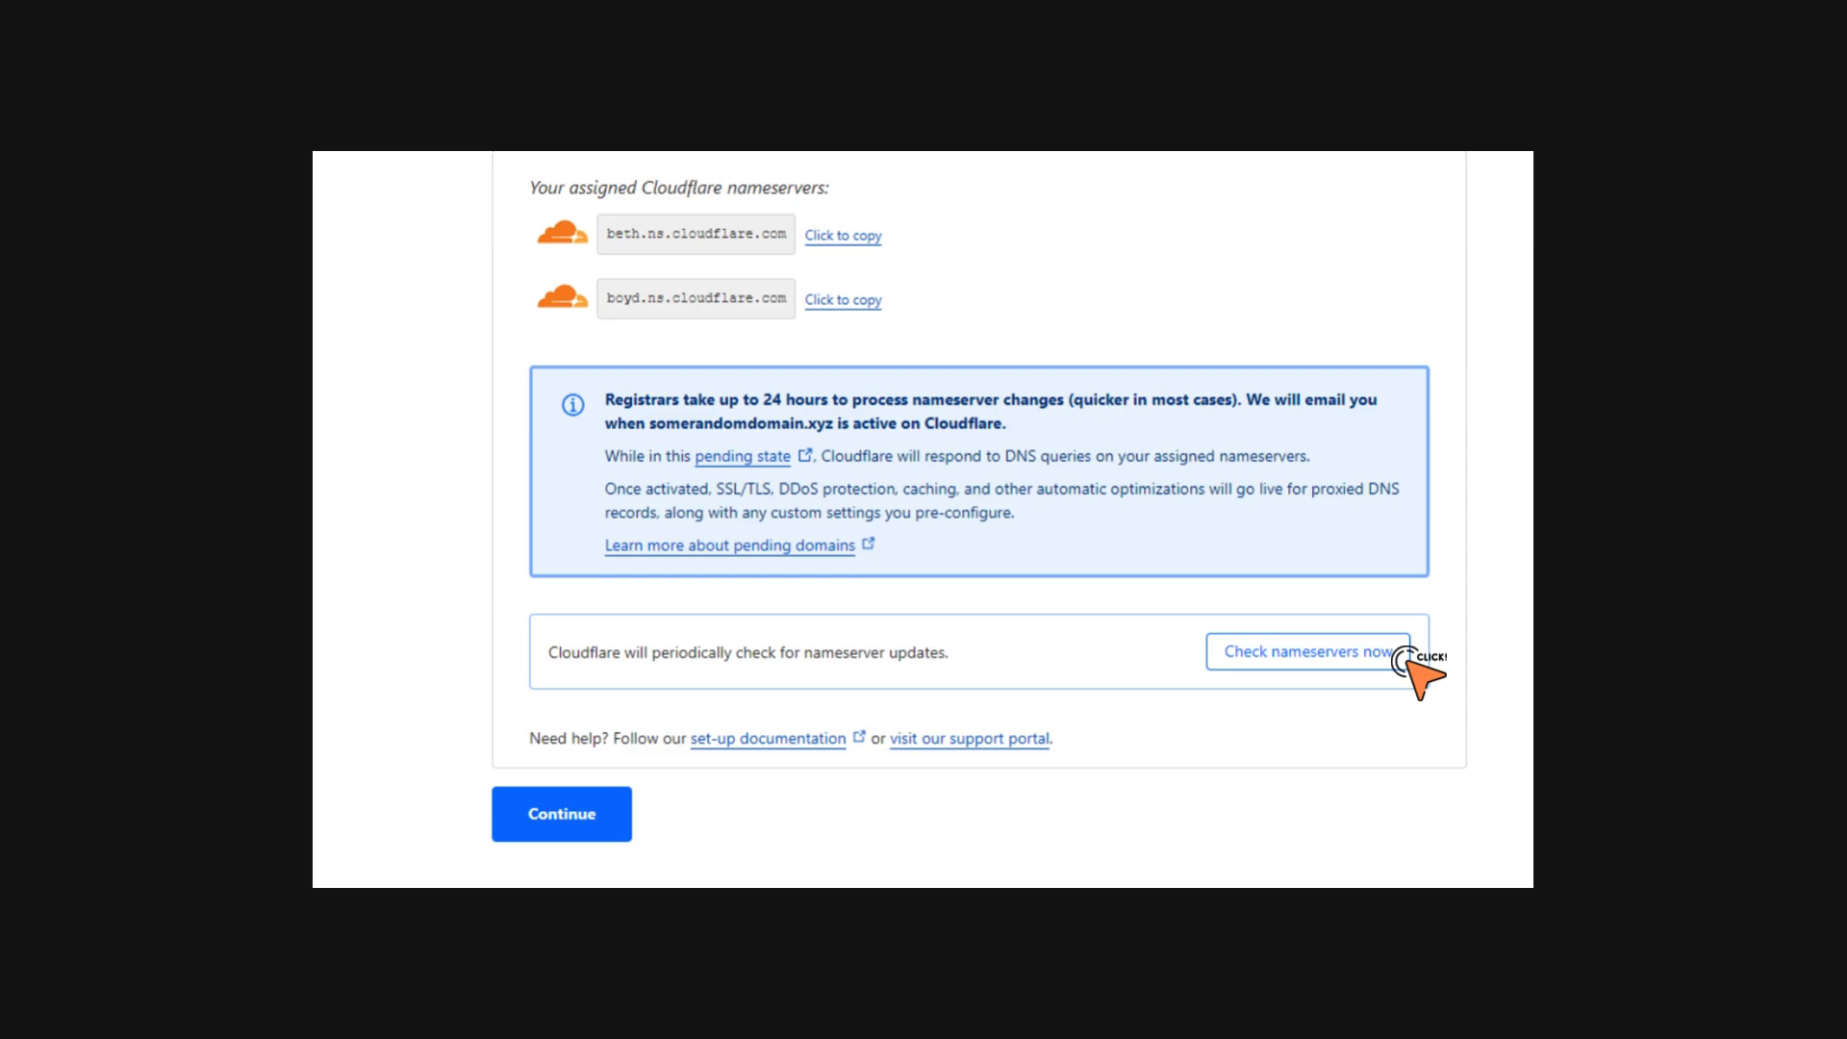
left_click(1304, 652)
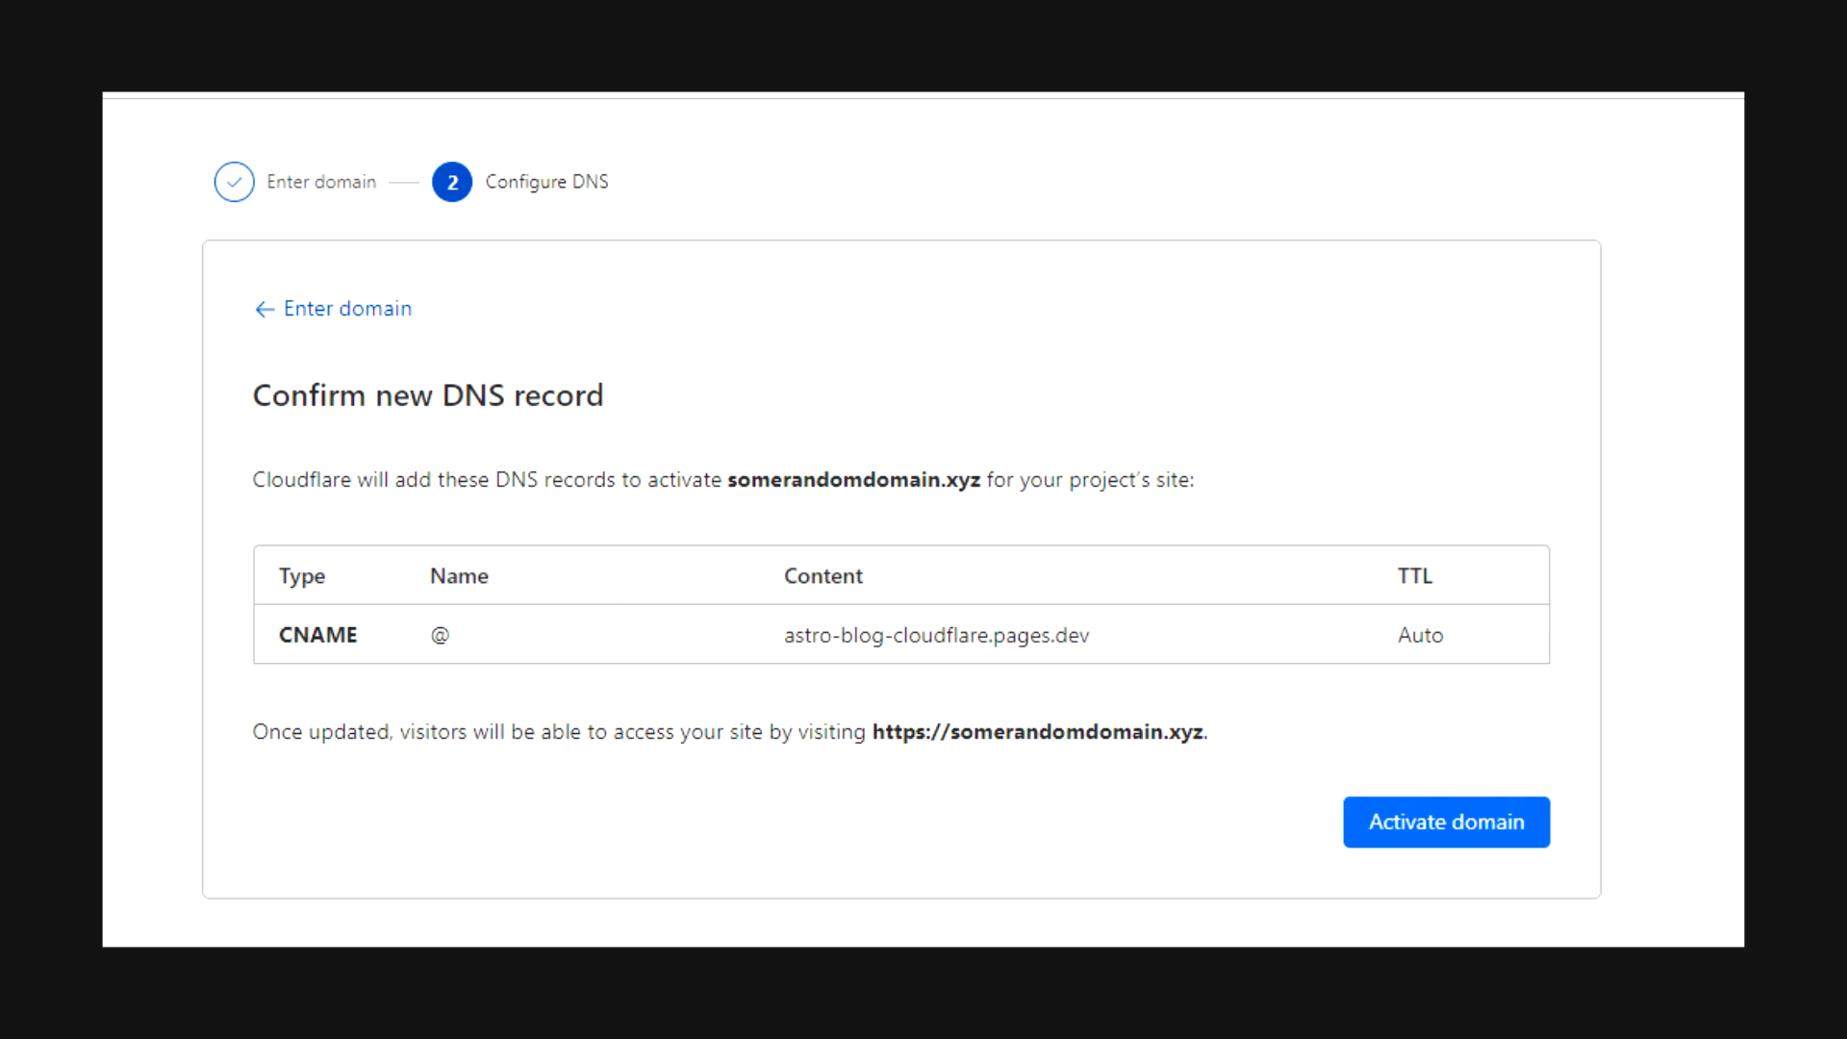
Activate somerandomdomain.xyz for the project and scroll through the live Starlog changelog blog
left_click(1444, 822)
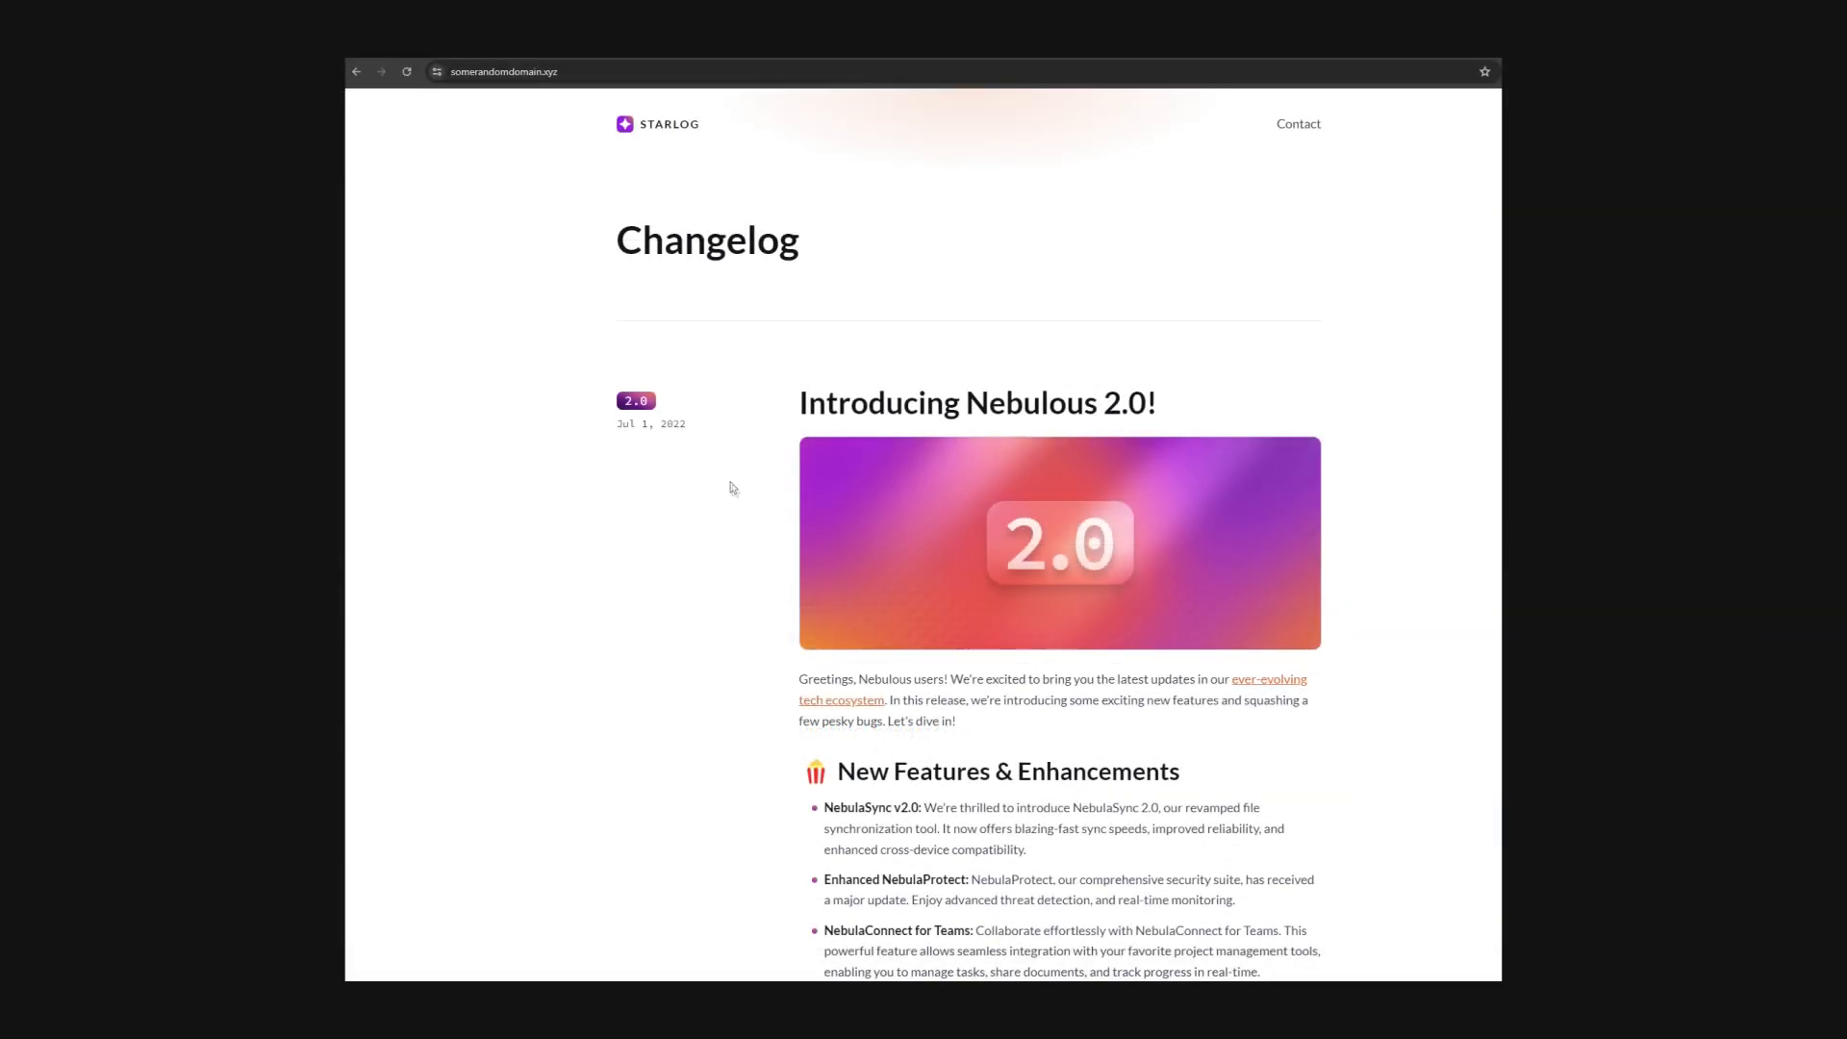
scroll("down", 3)
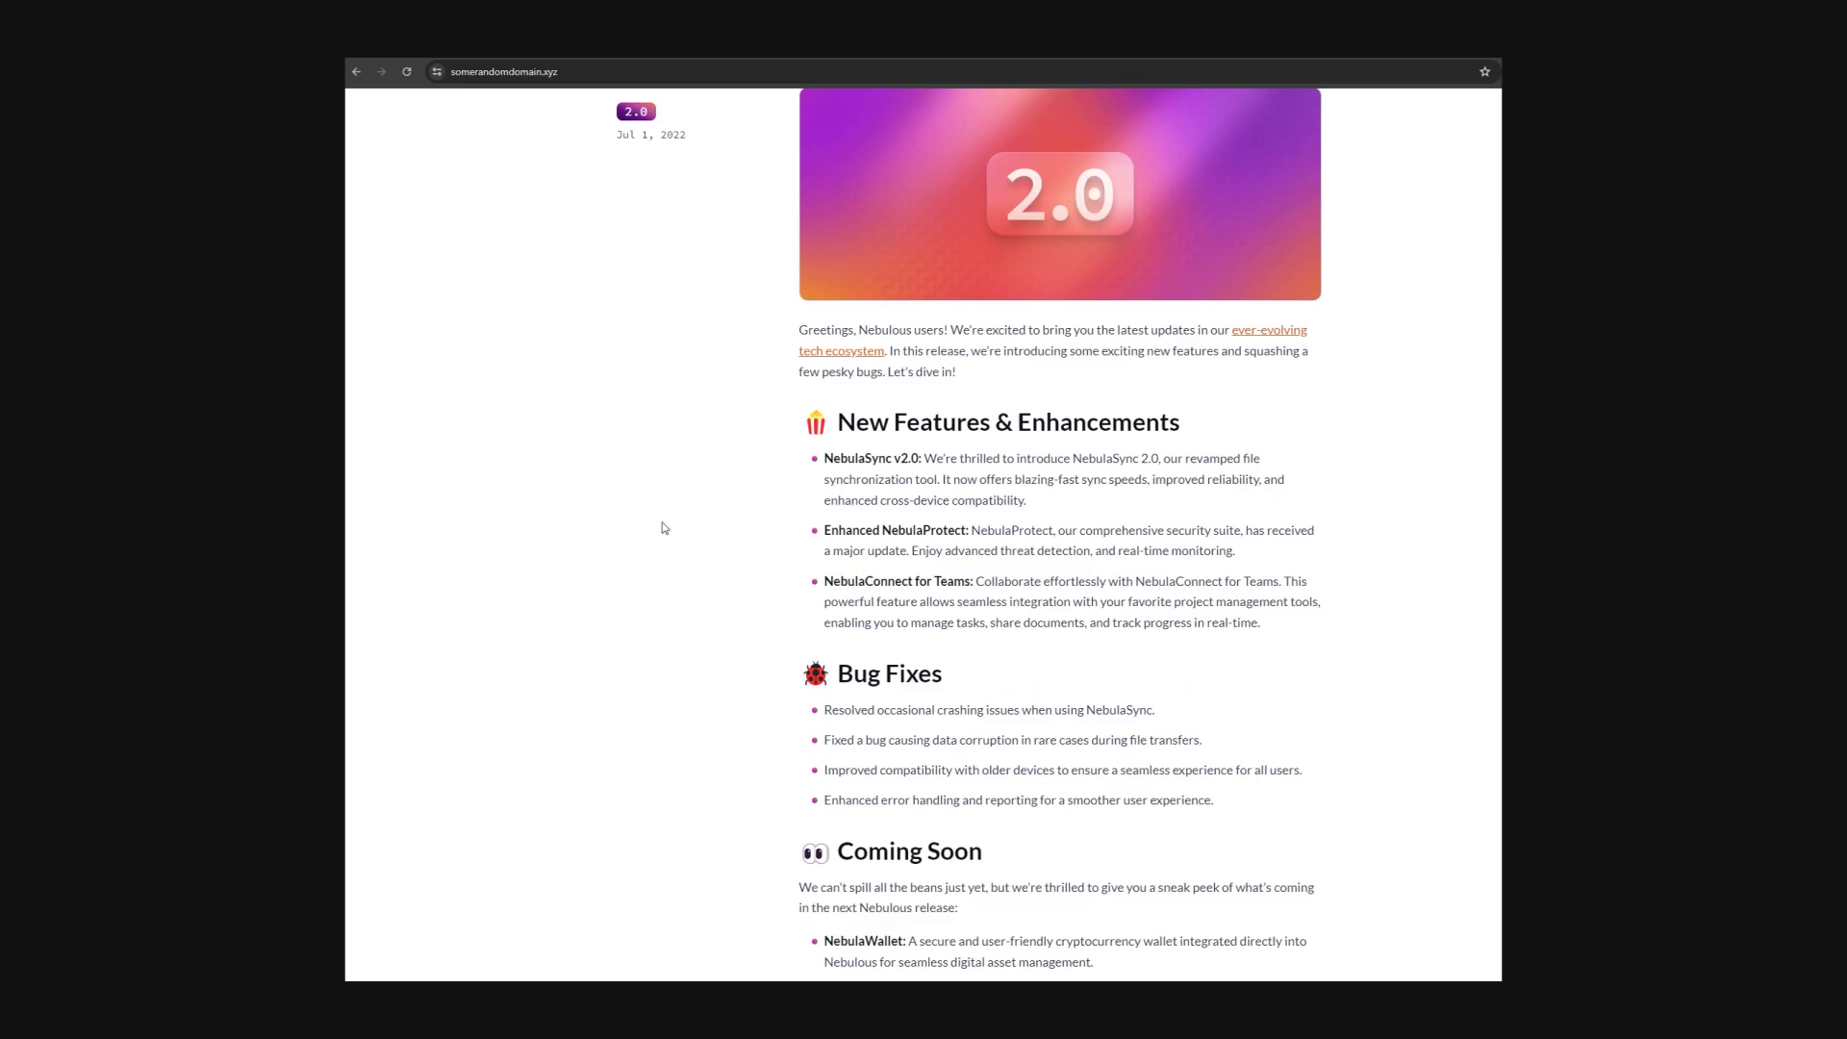
scroll("up", 3)
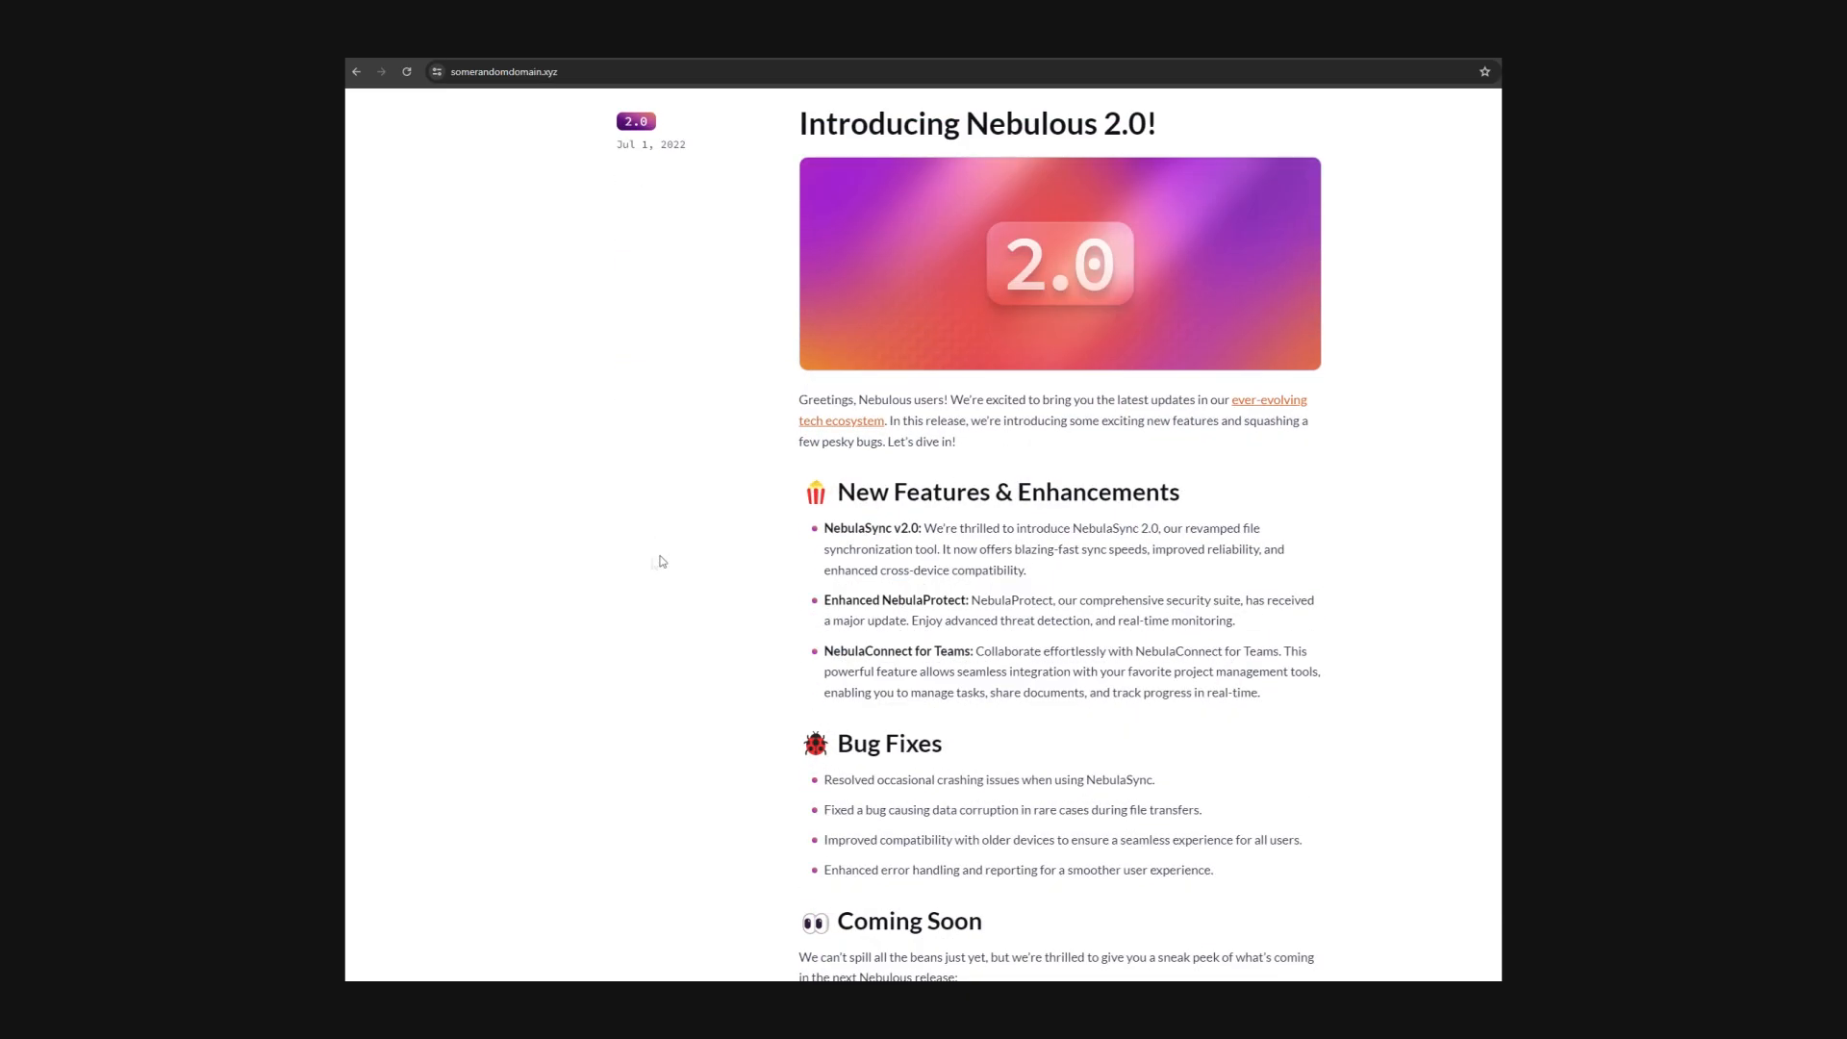
scroll("down", 3)
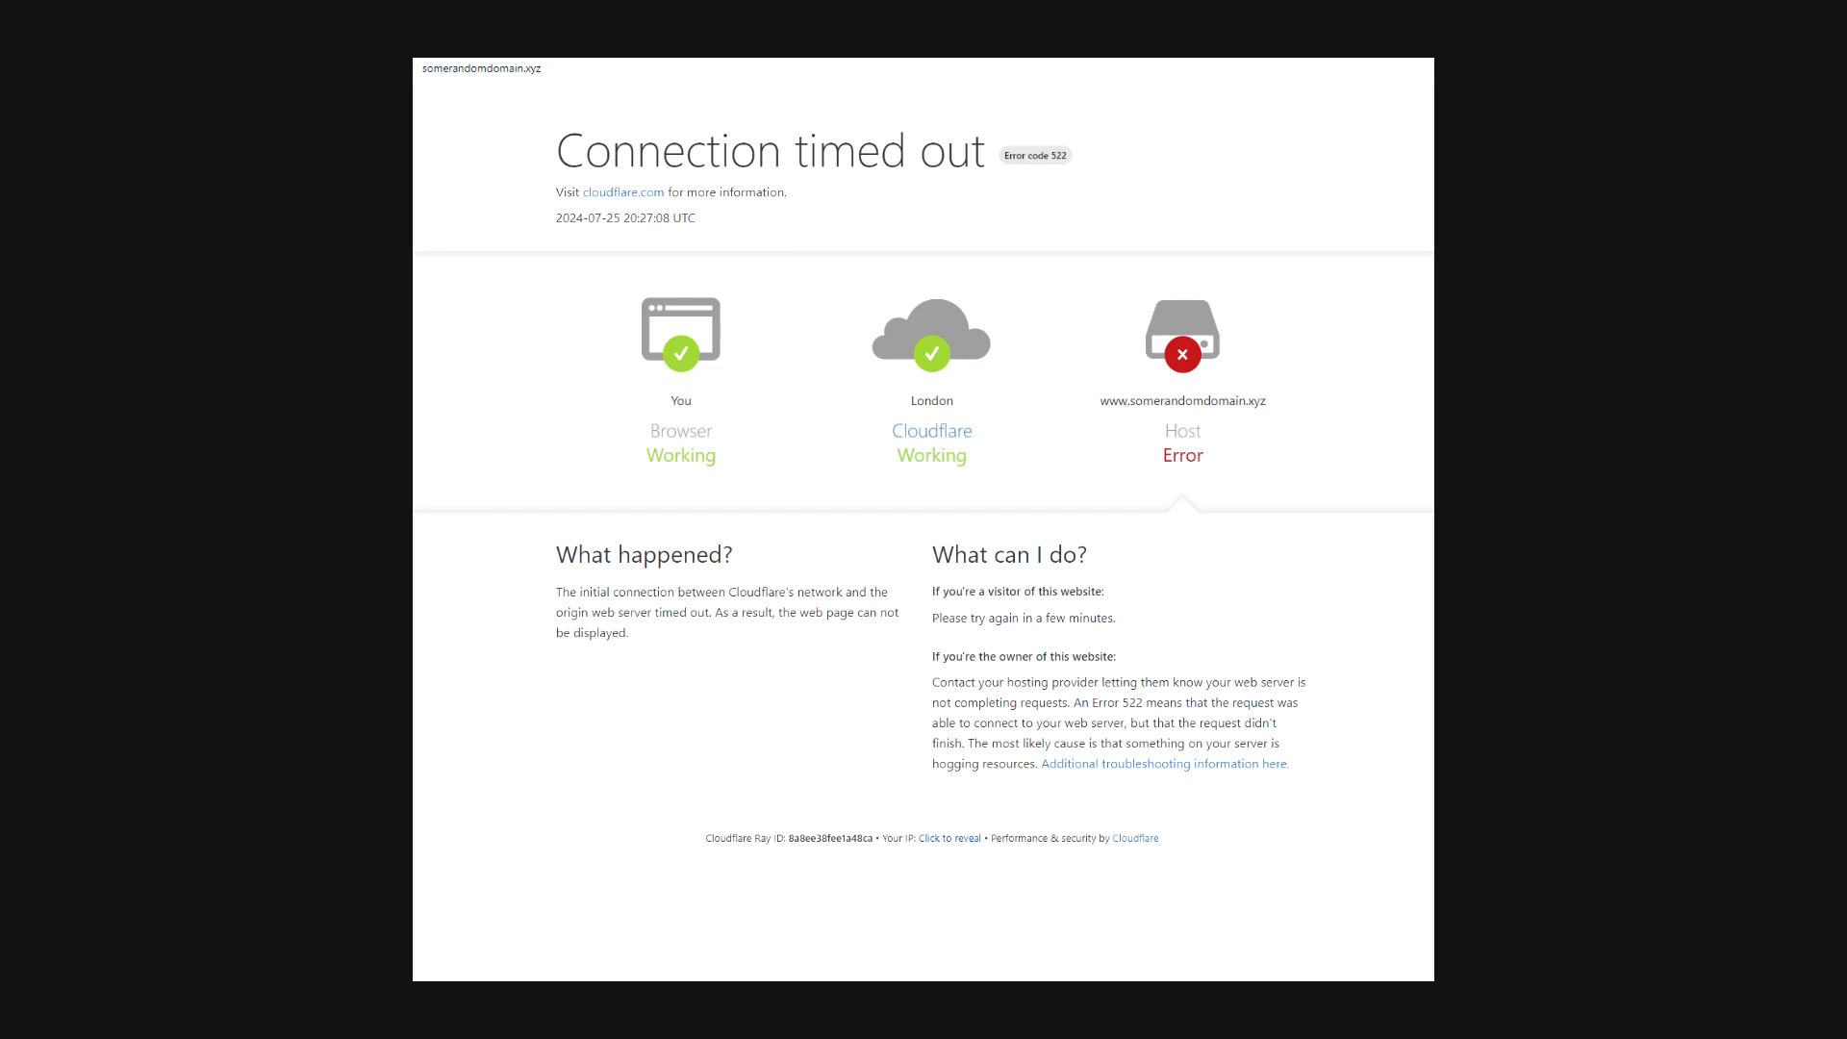
Create a bulk redirect list named random_domain and continue to its Add URLs step
left_click(889, 669)
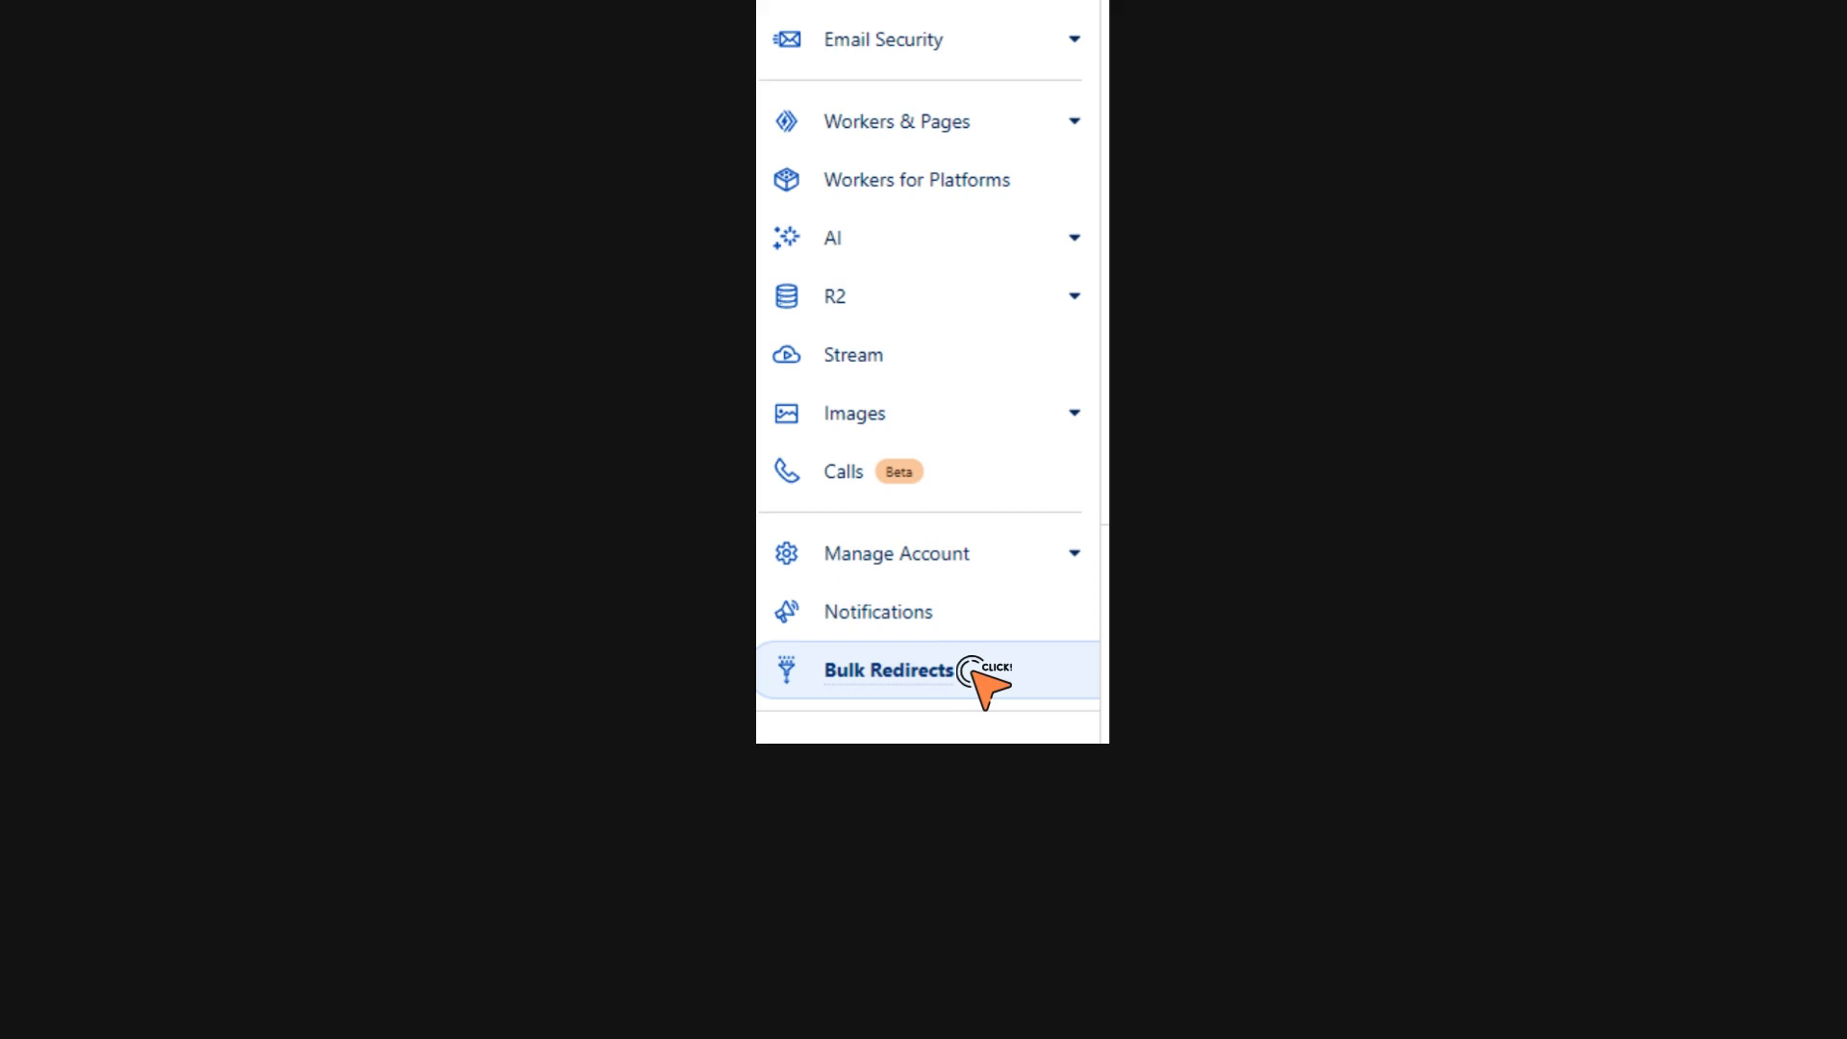
left_click(889, 670)
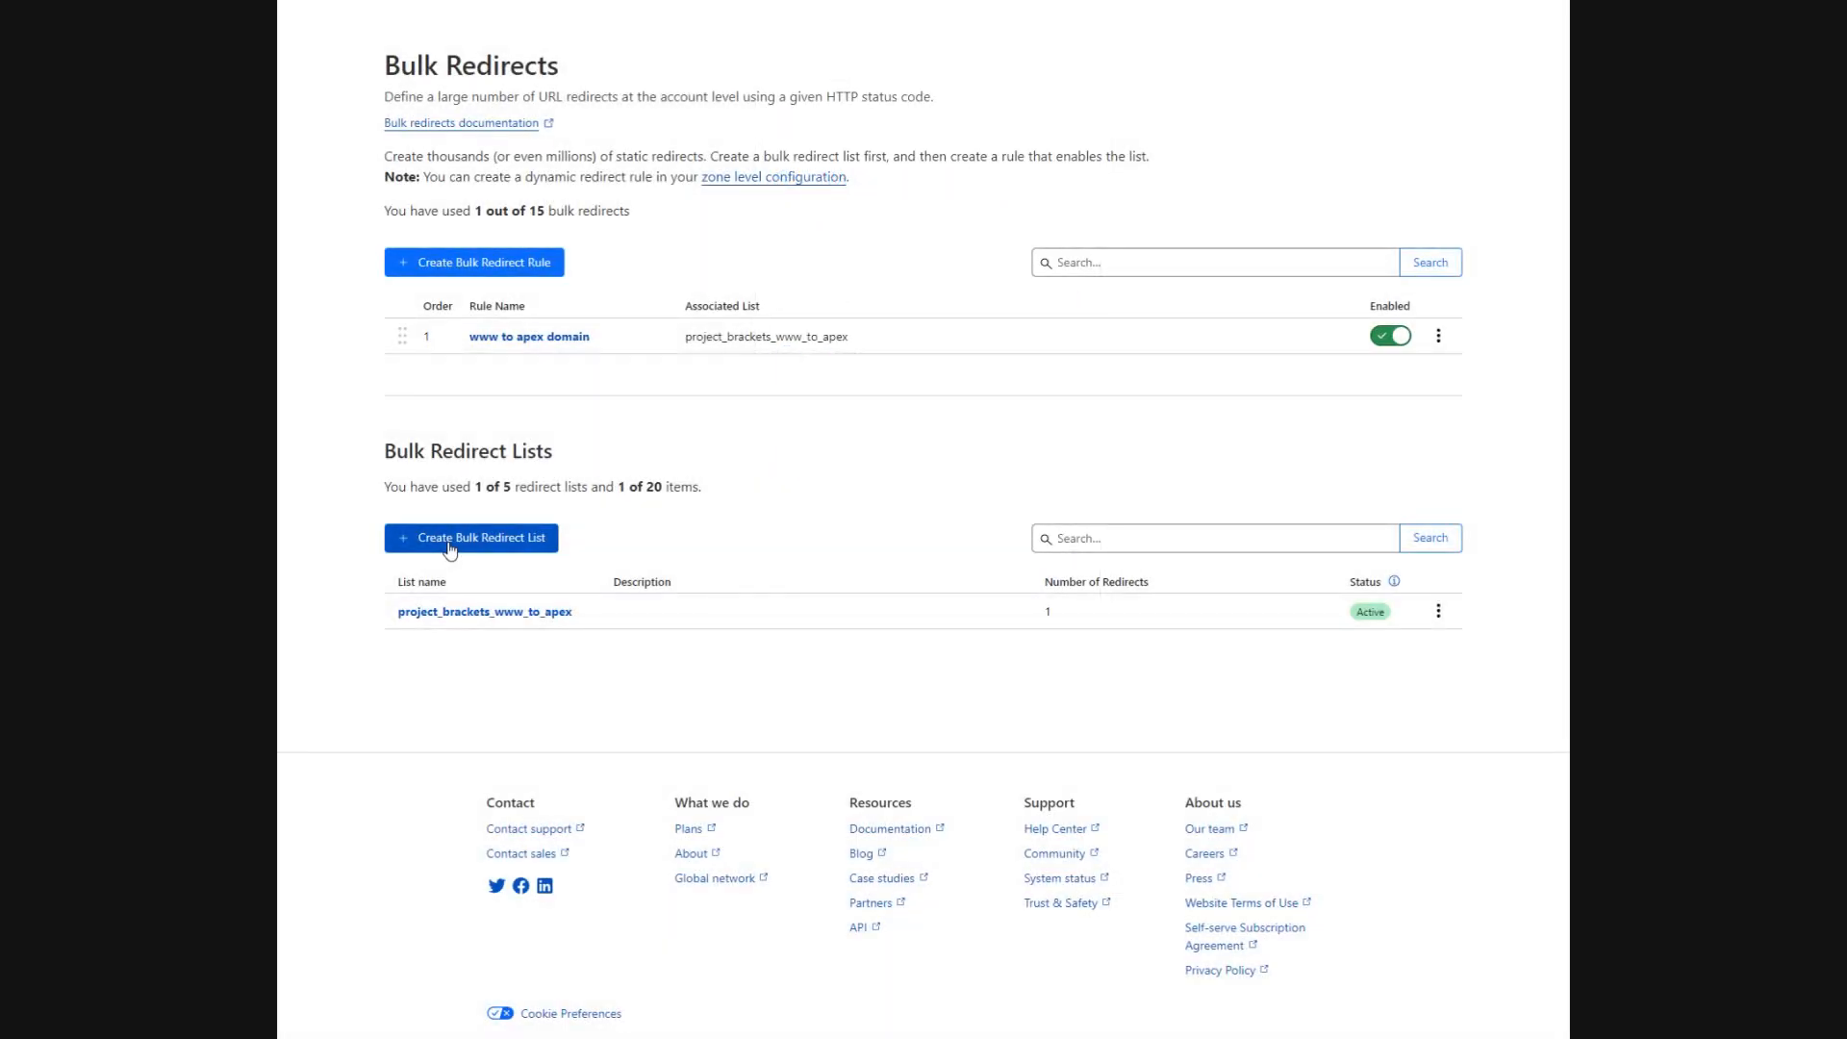
left_click(470, 537)
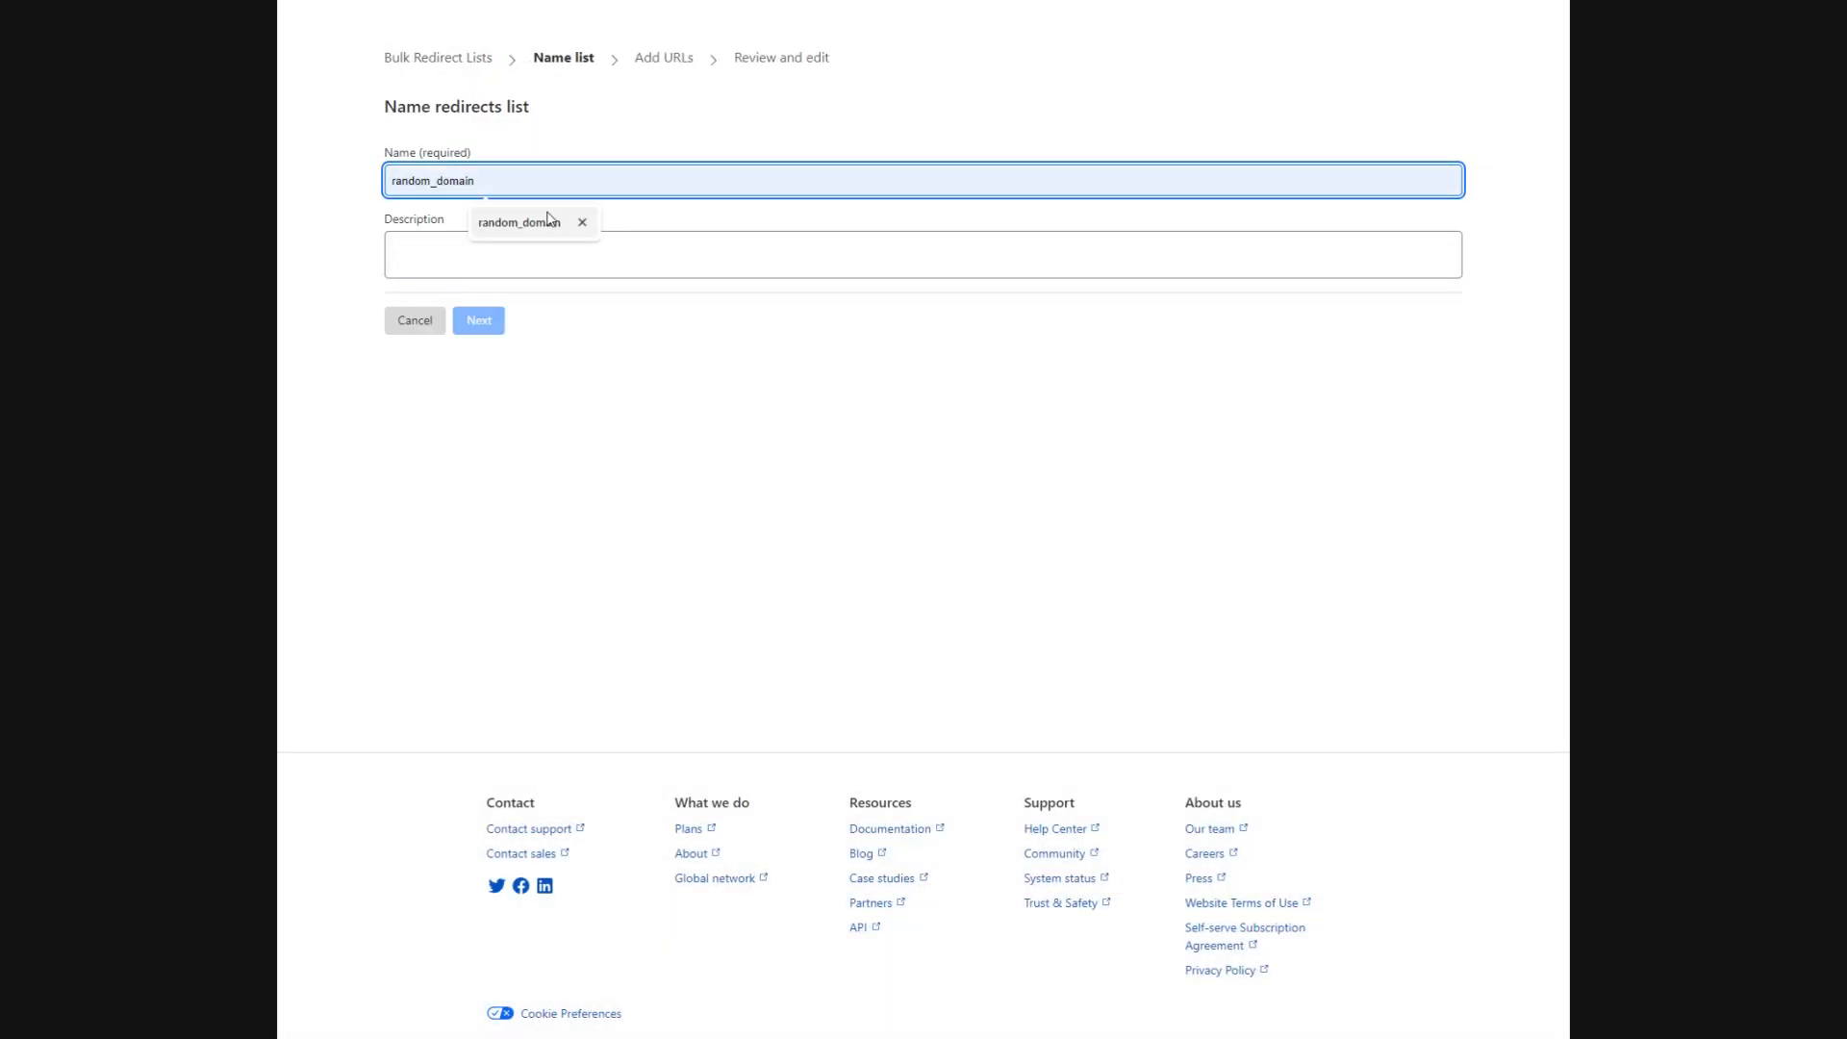
left_click(921, 254)
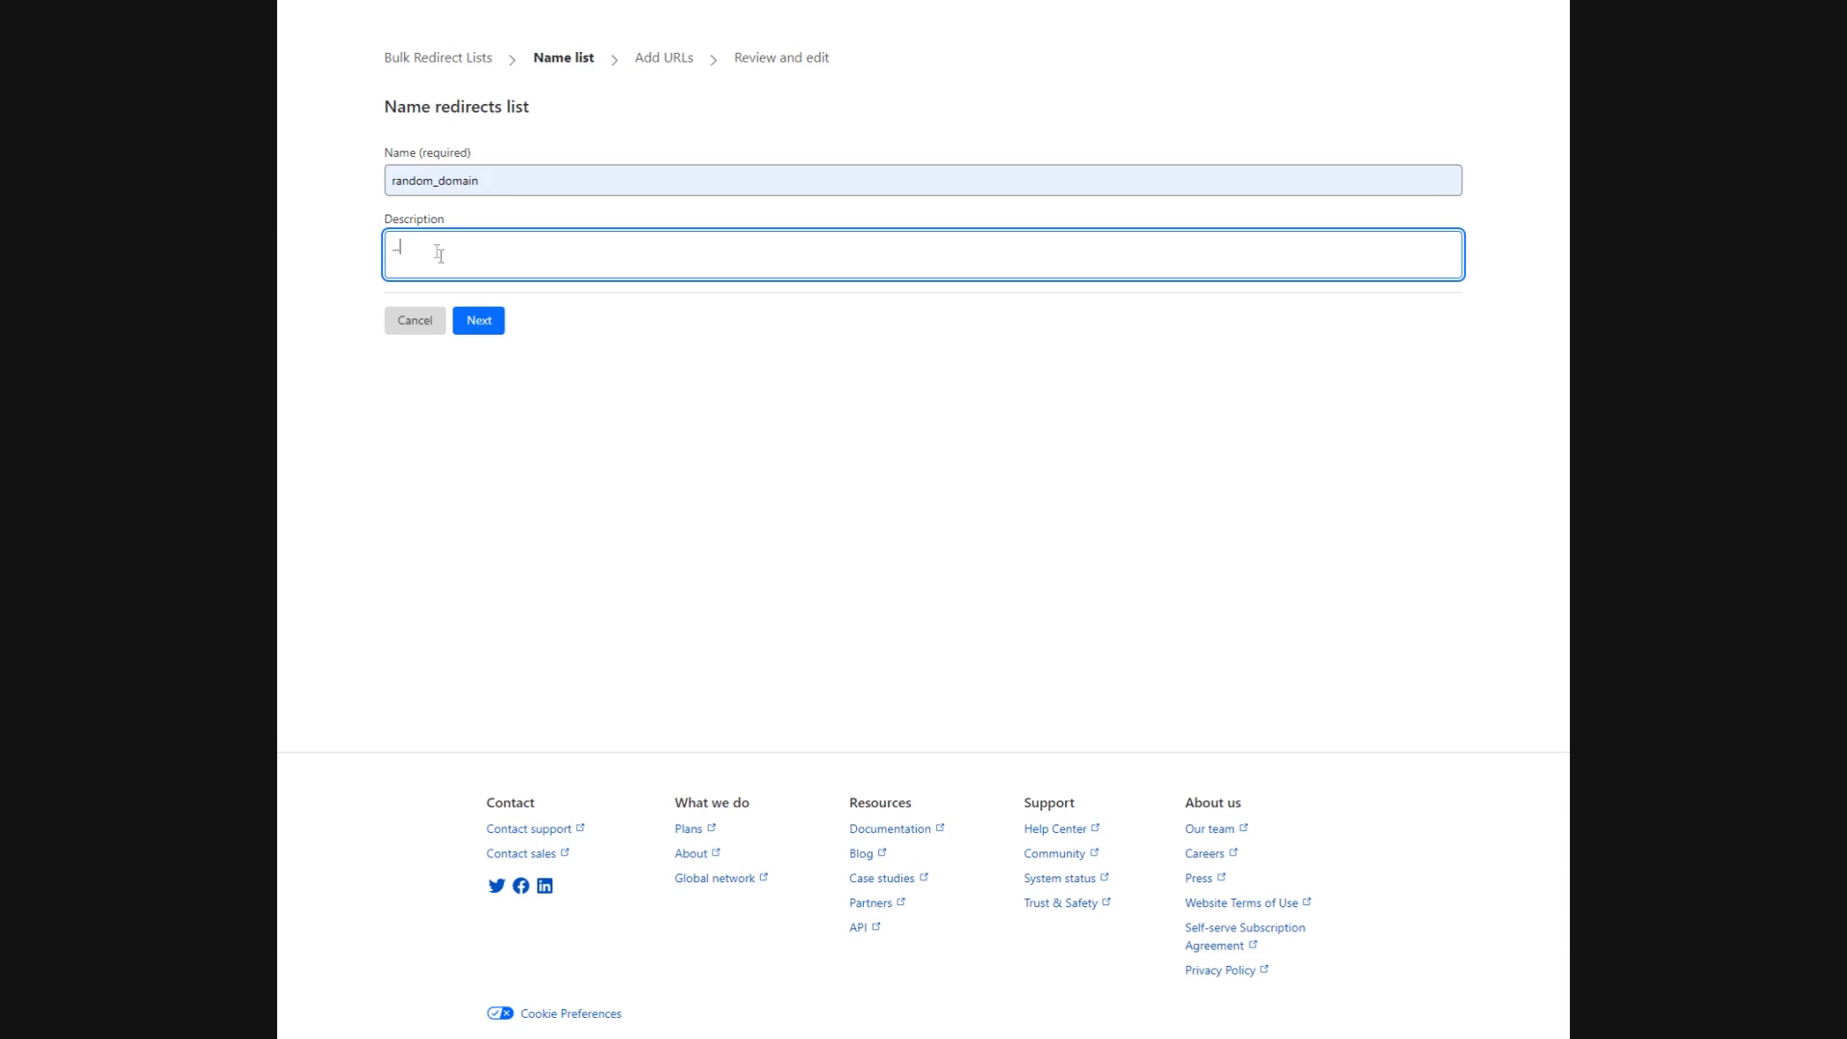
left_click(477, 319)
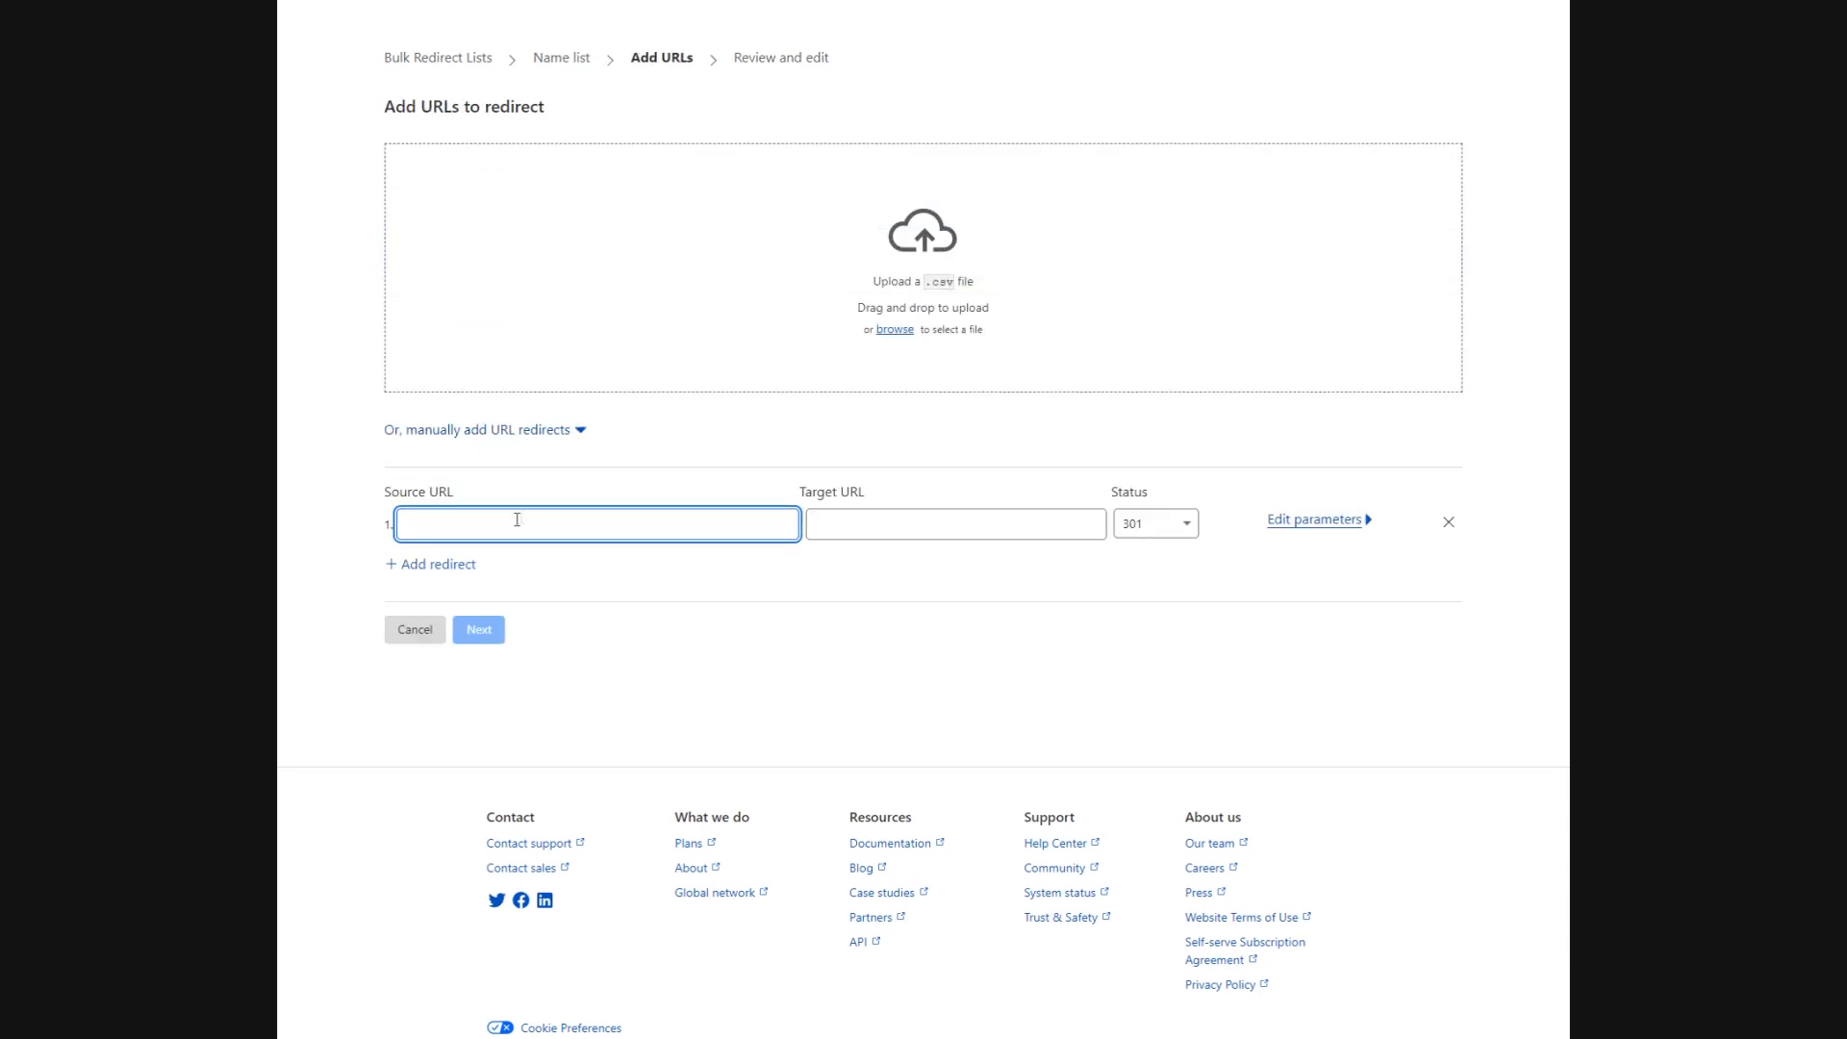
type("somerandomdomain")
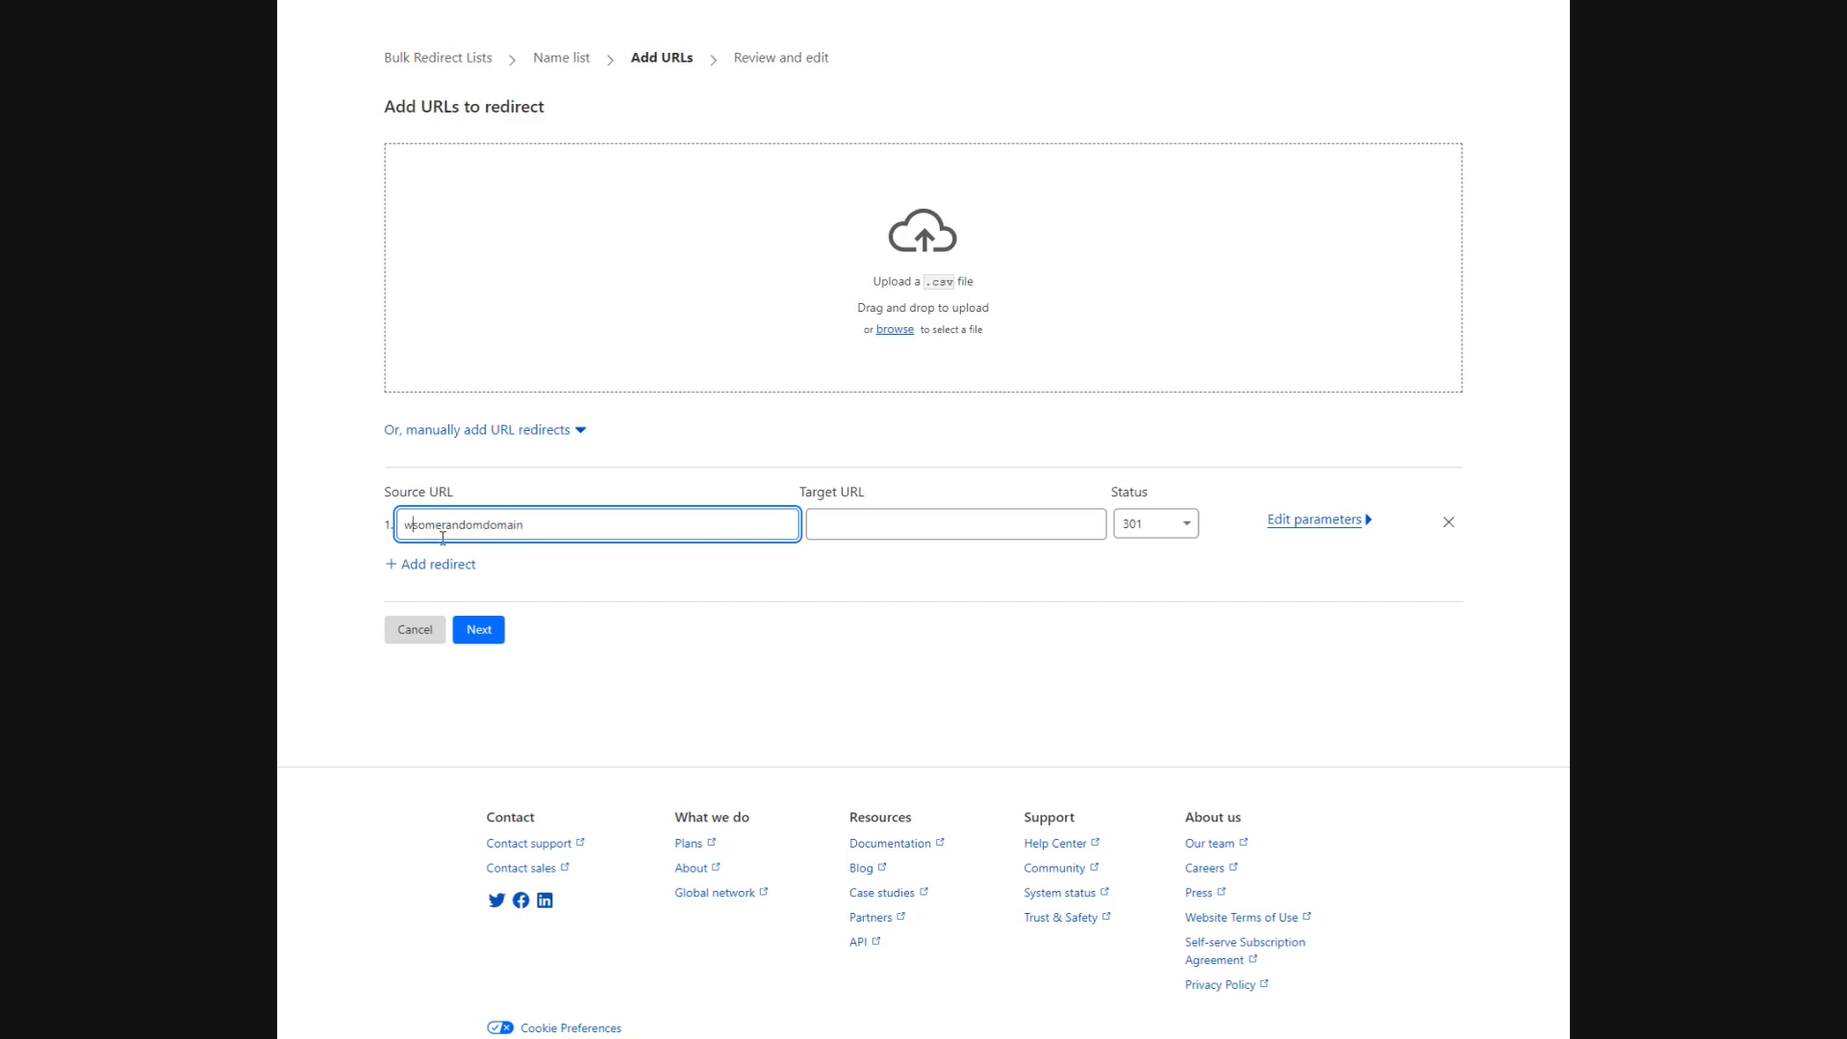
type("www.somerandomdomain.c")
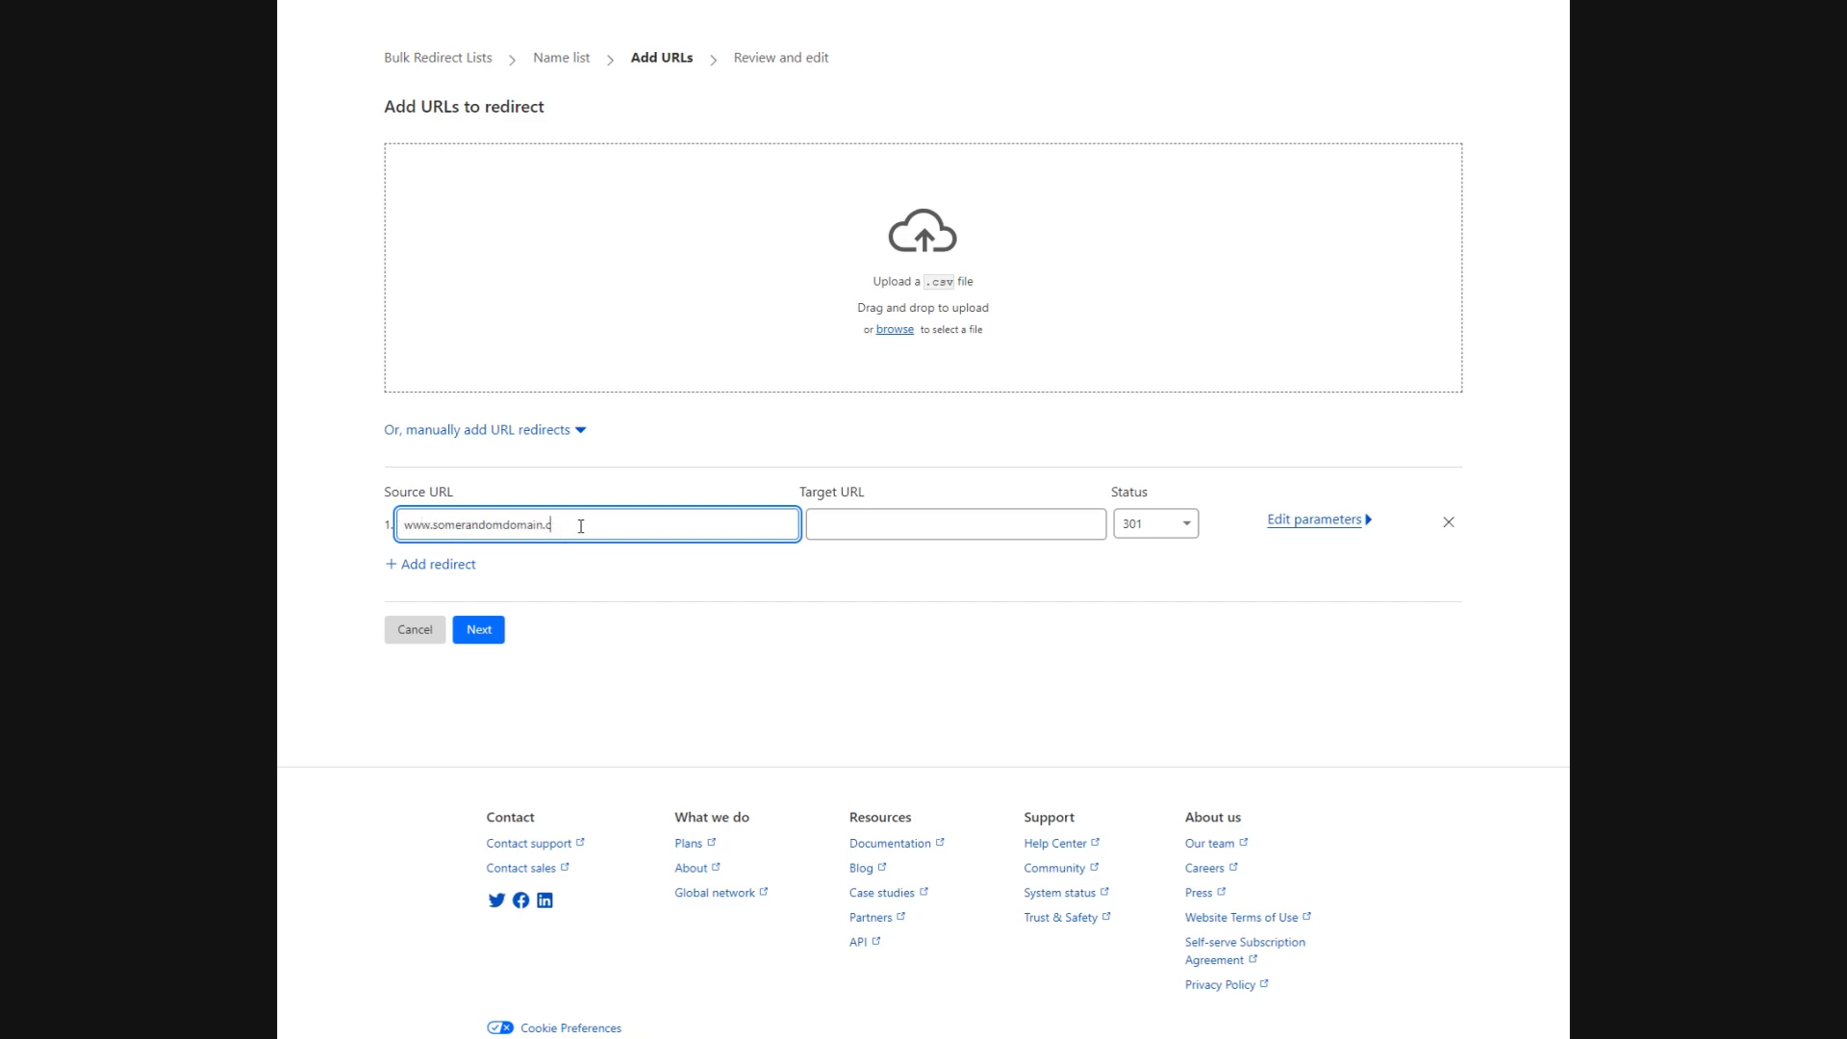
type("www.somerandomdomain.xyz")
left_click(955, 524)
type("https://somerandomdomain.xyz")
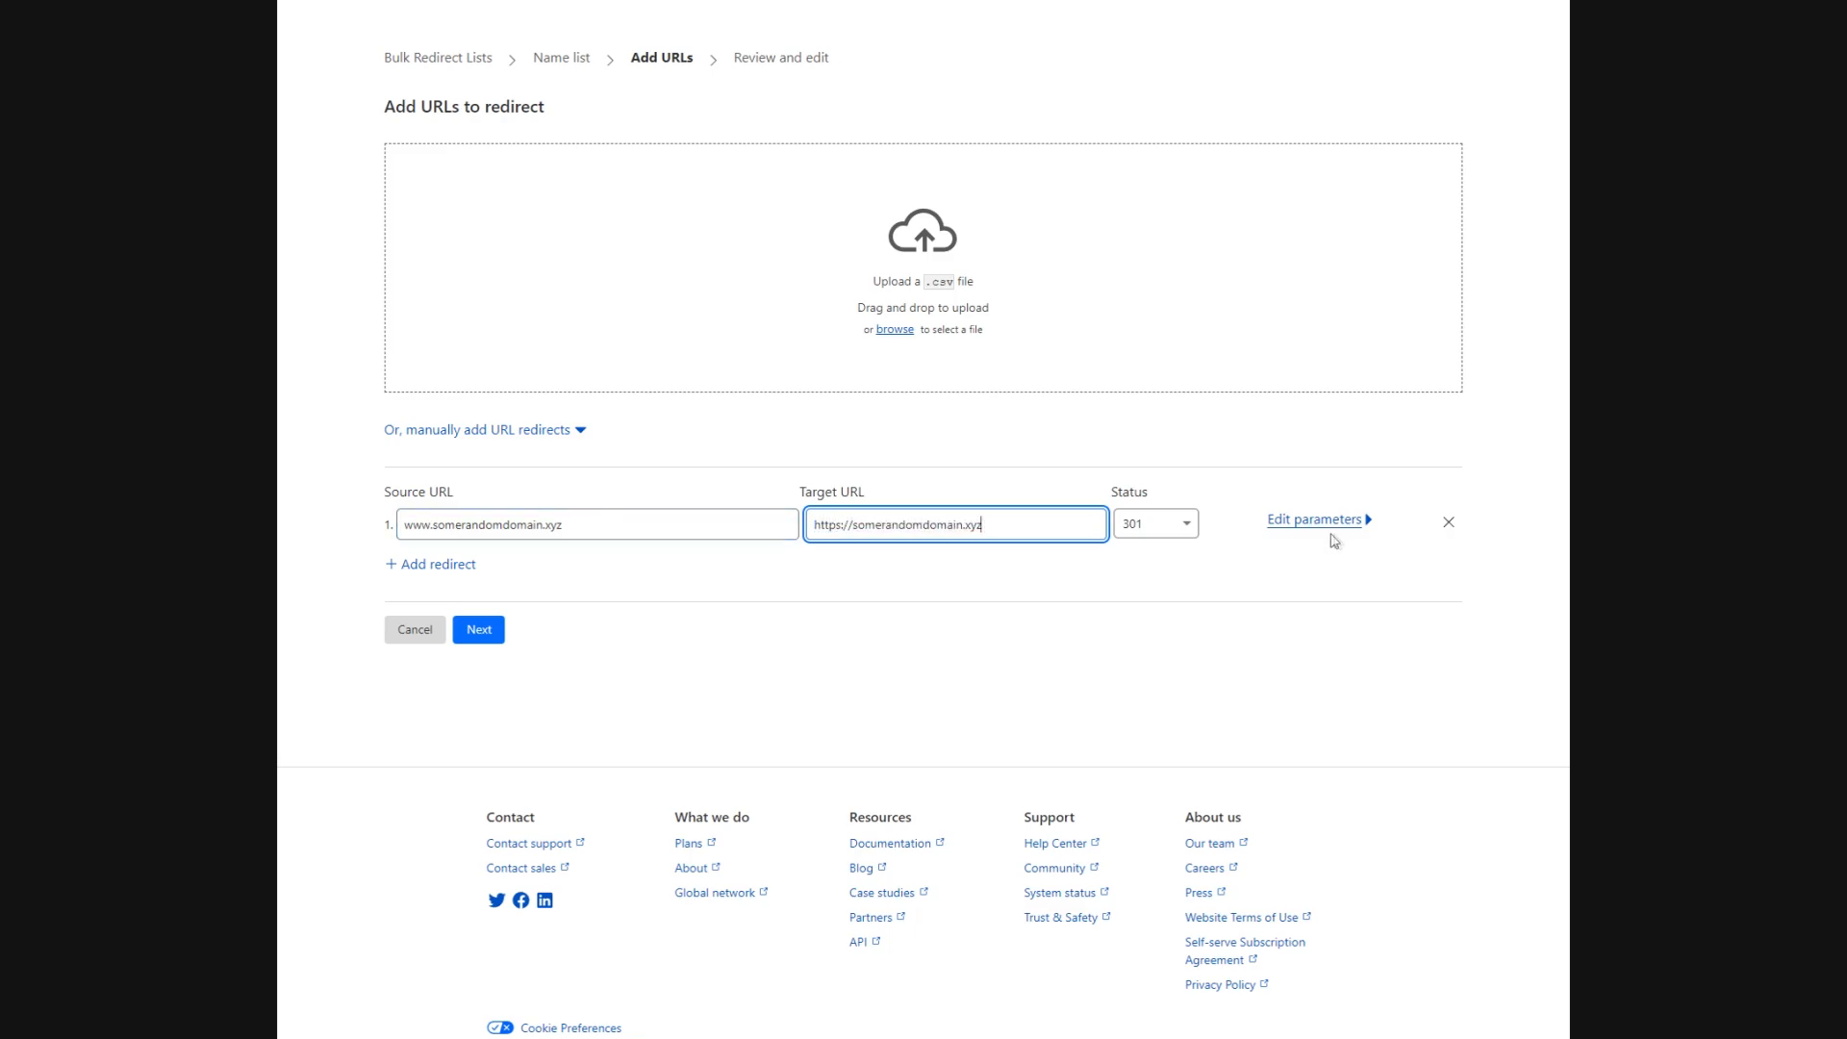
left_click(1310, 518)
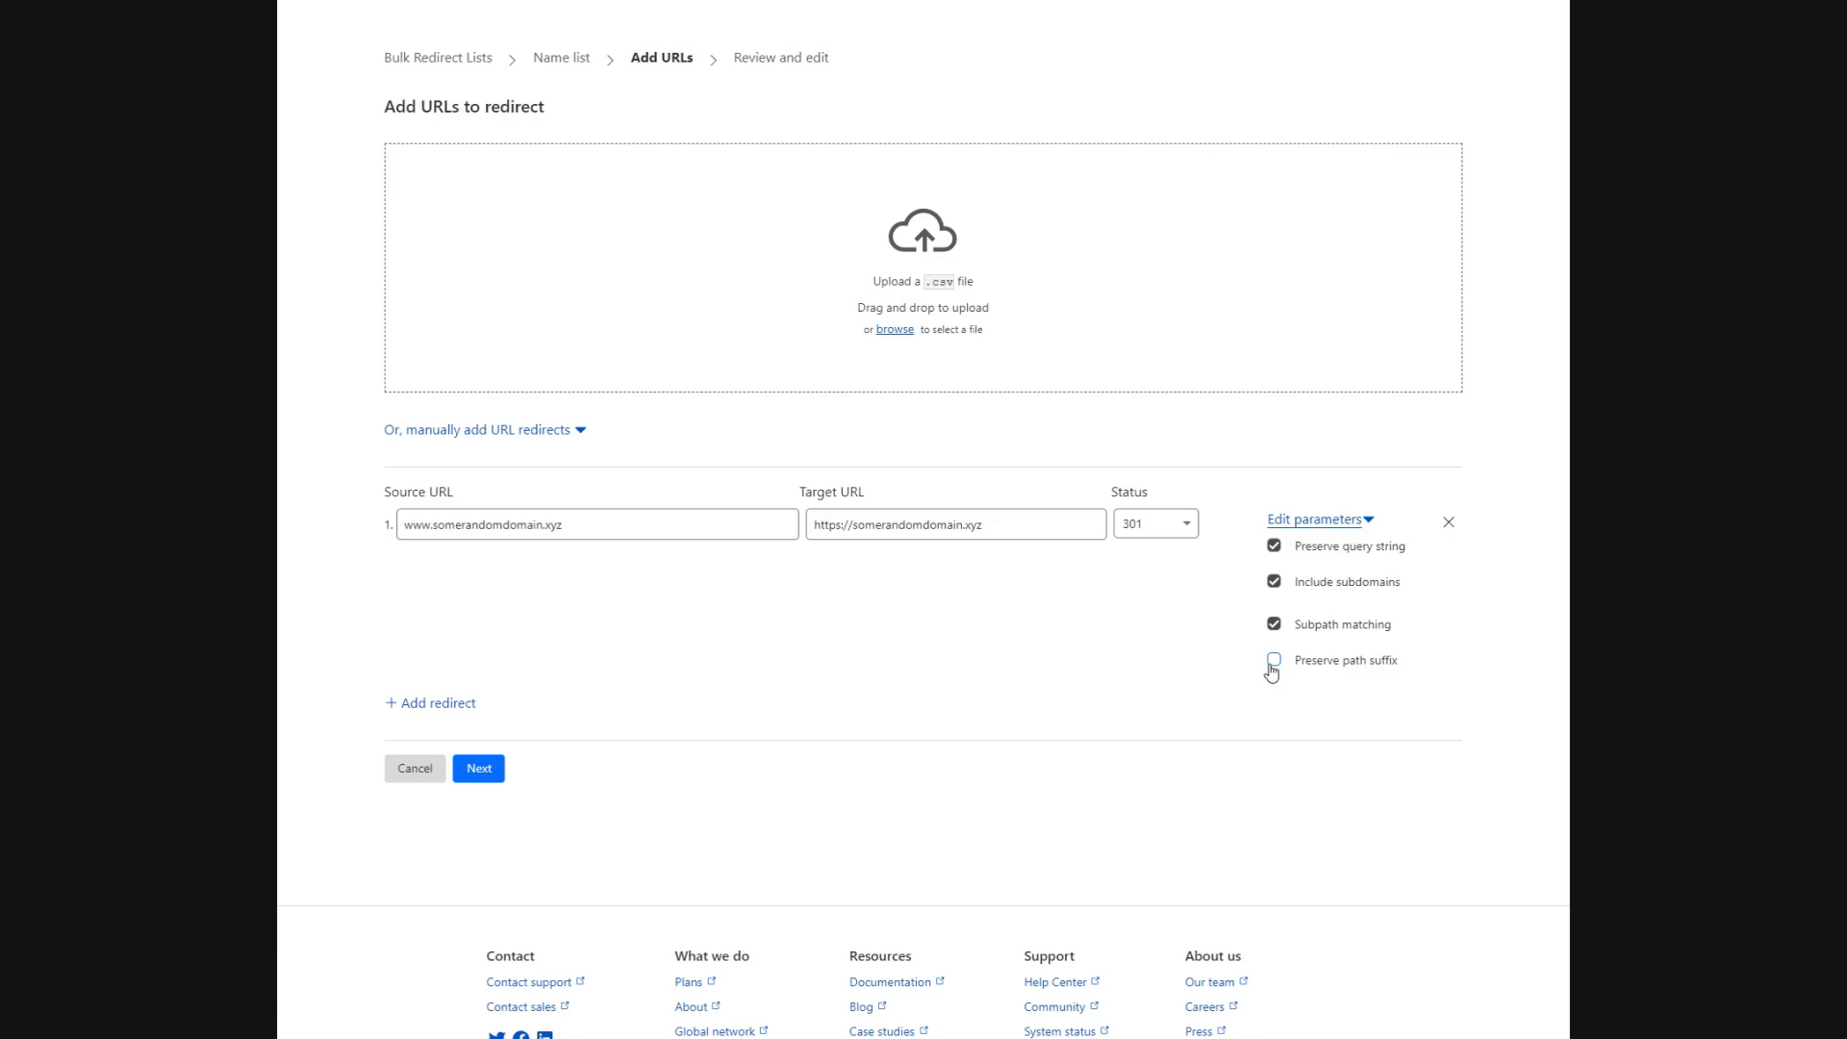
left_click(1273, 660)
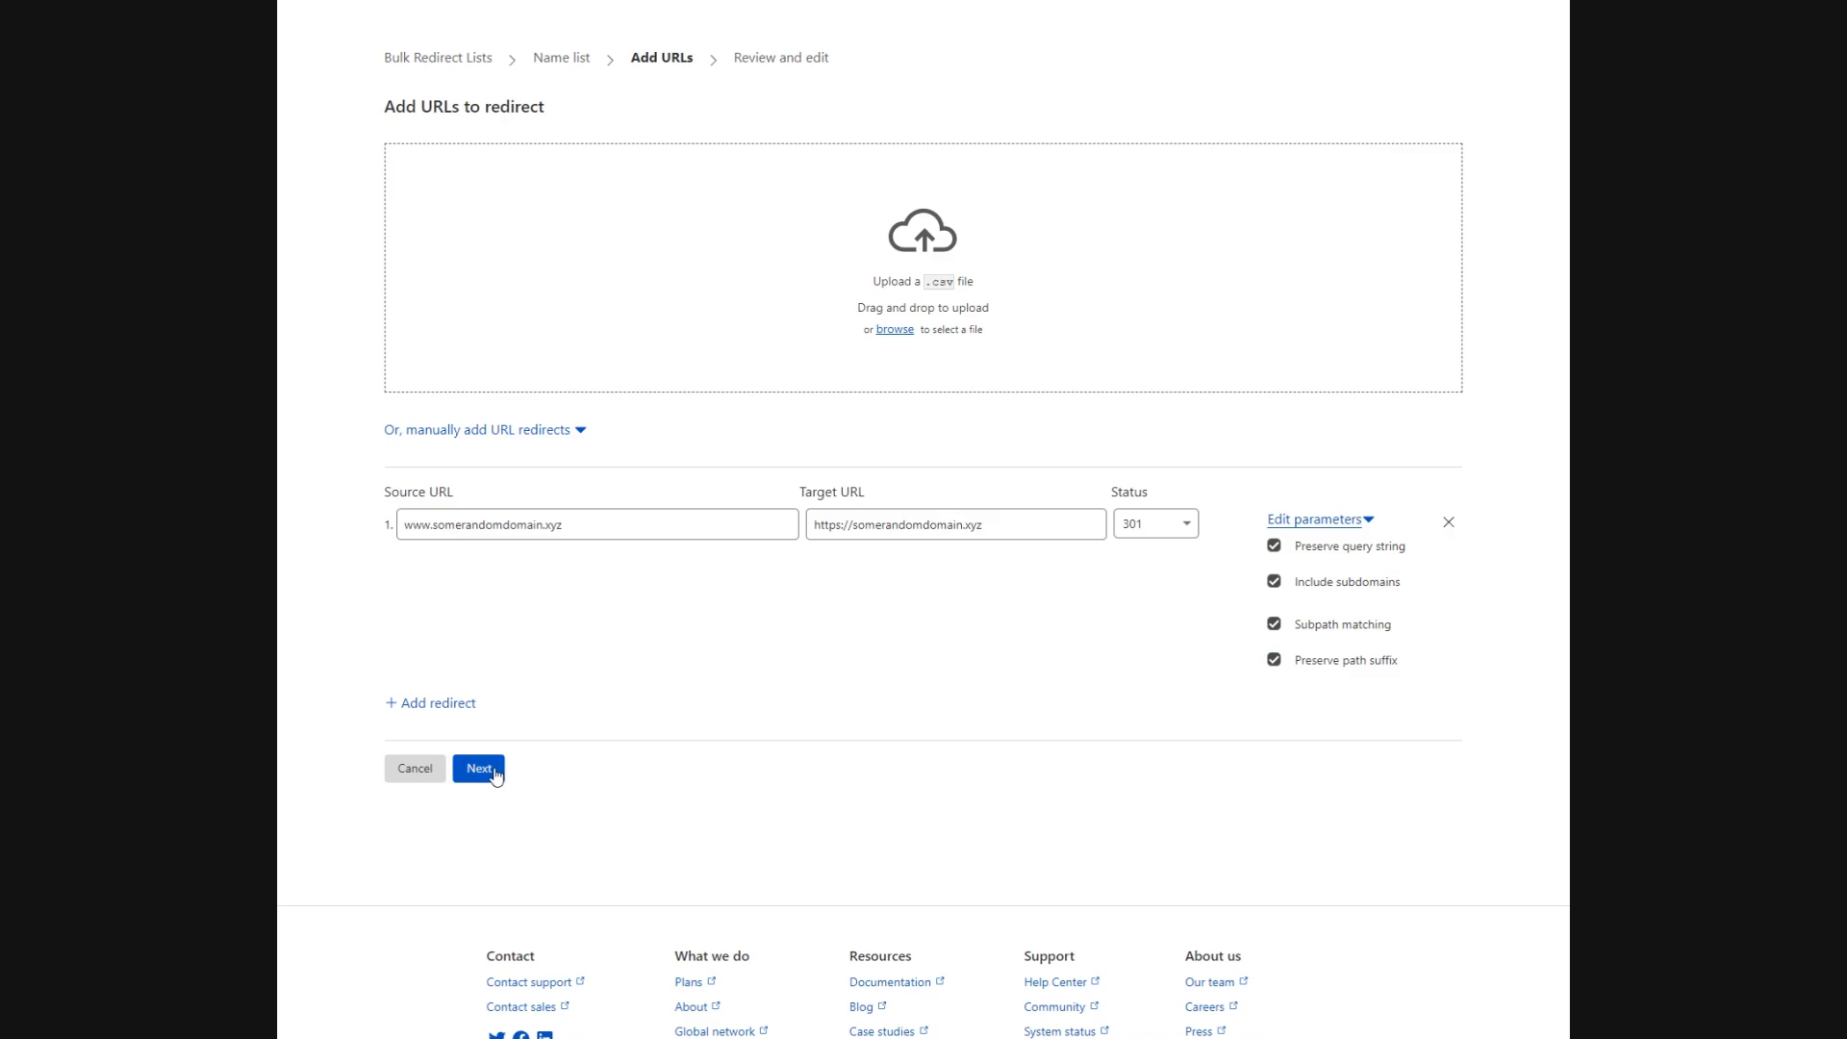
Review the list and deploy the 'www to root' rule using random_domain
left_click(479, 768)
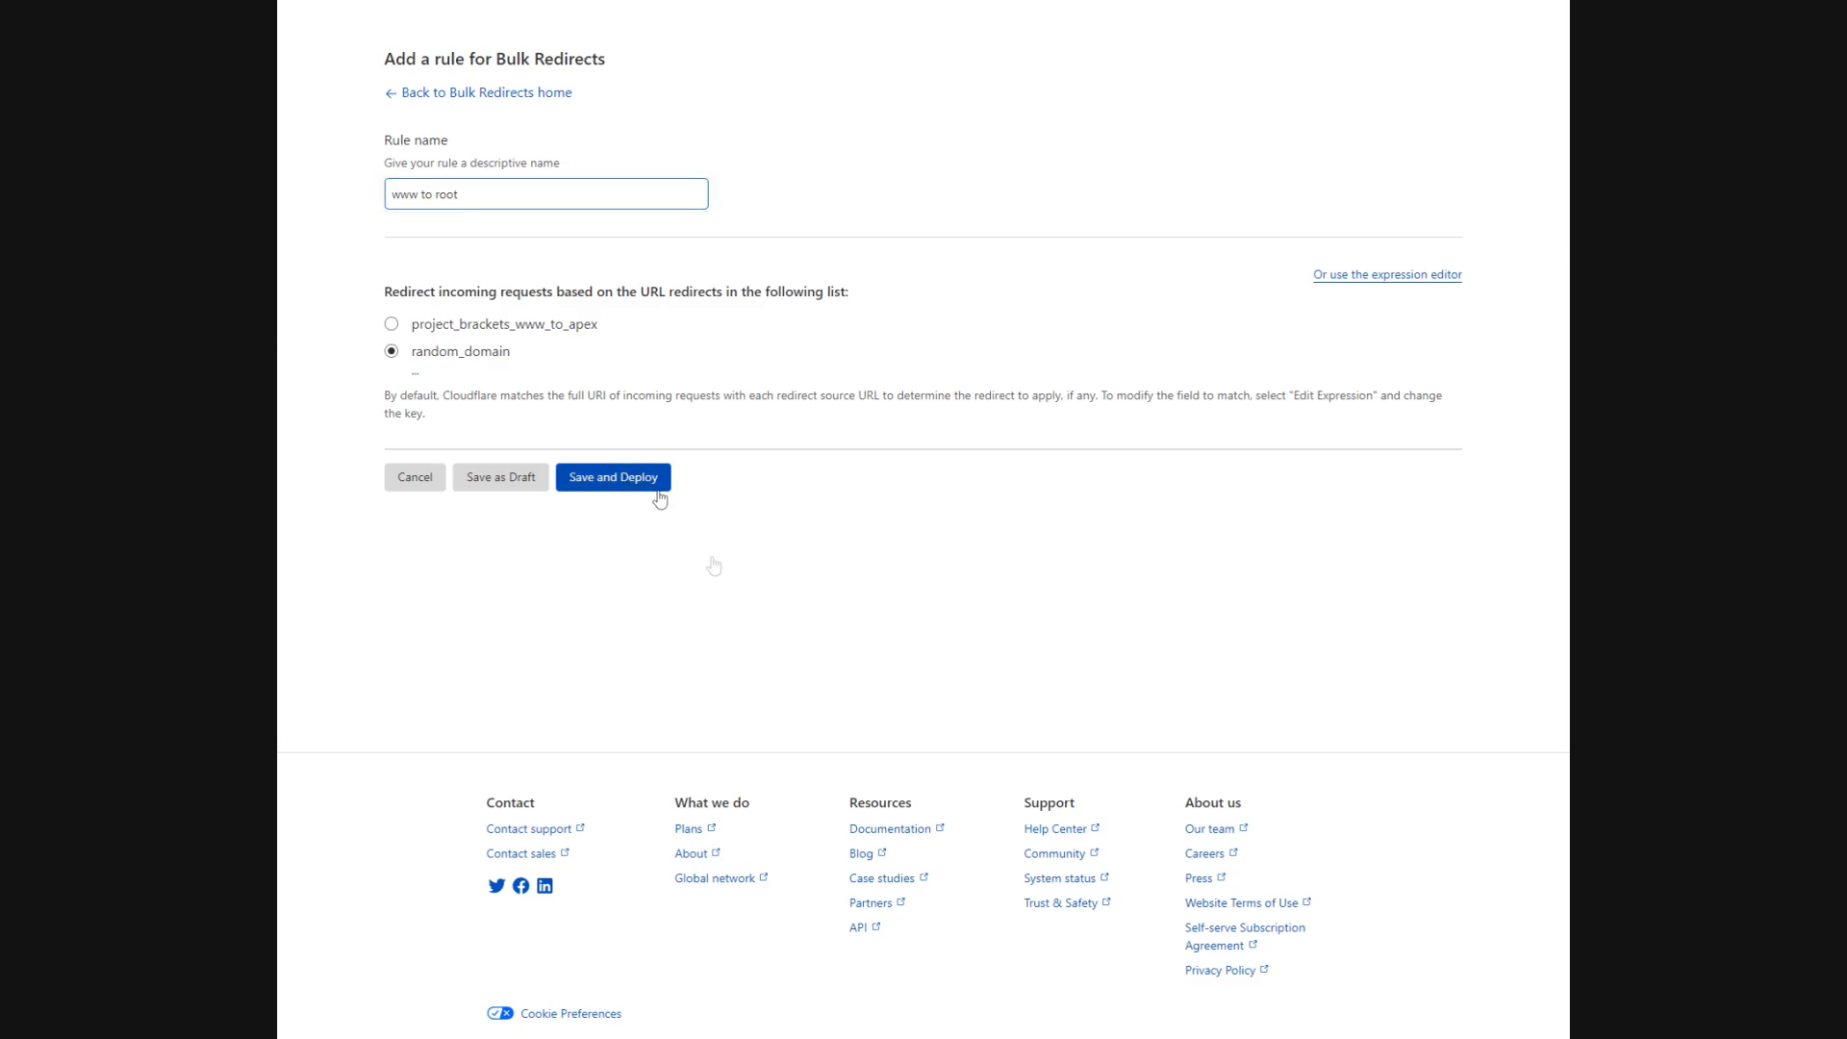
left_click(612, 477)
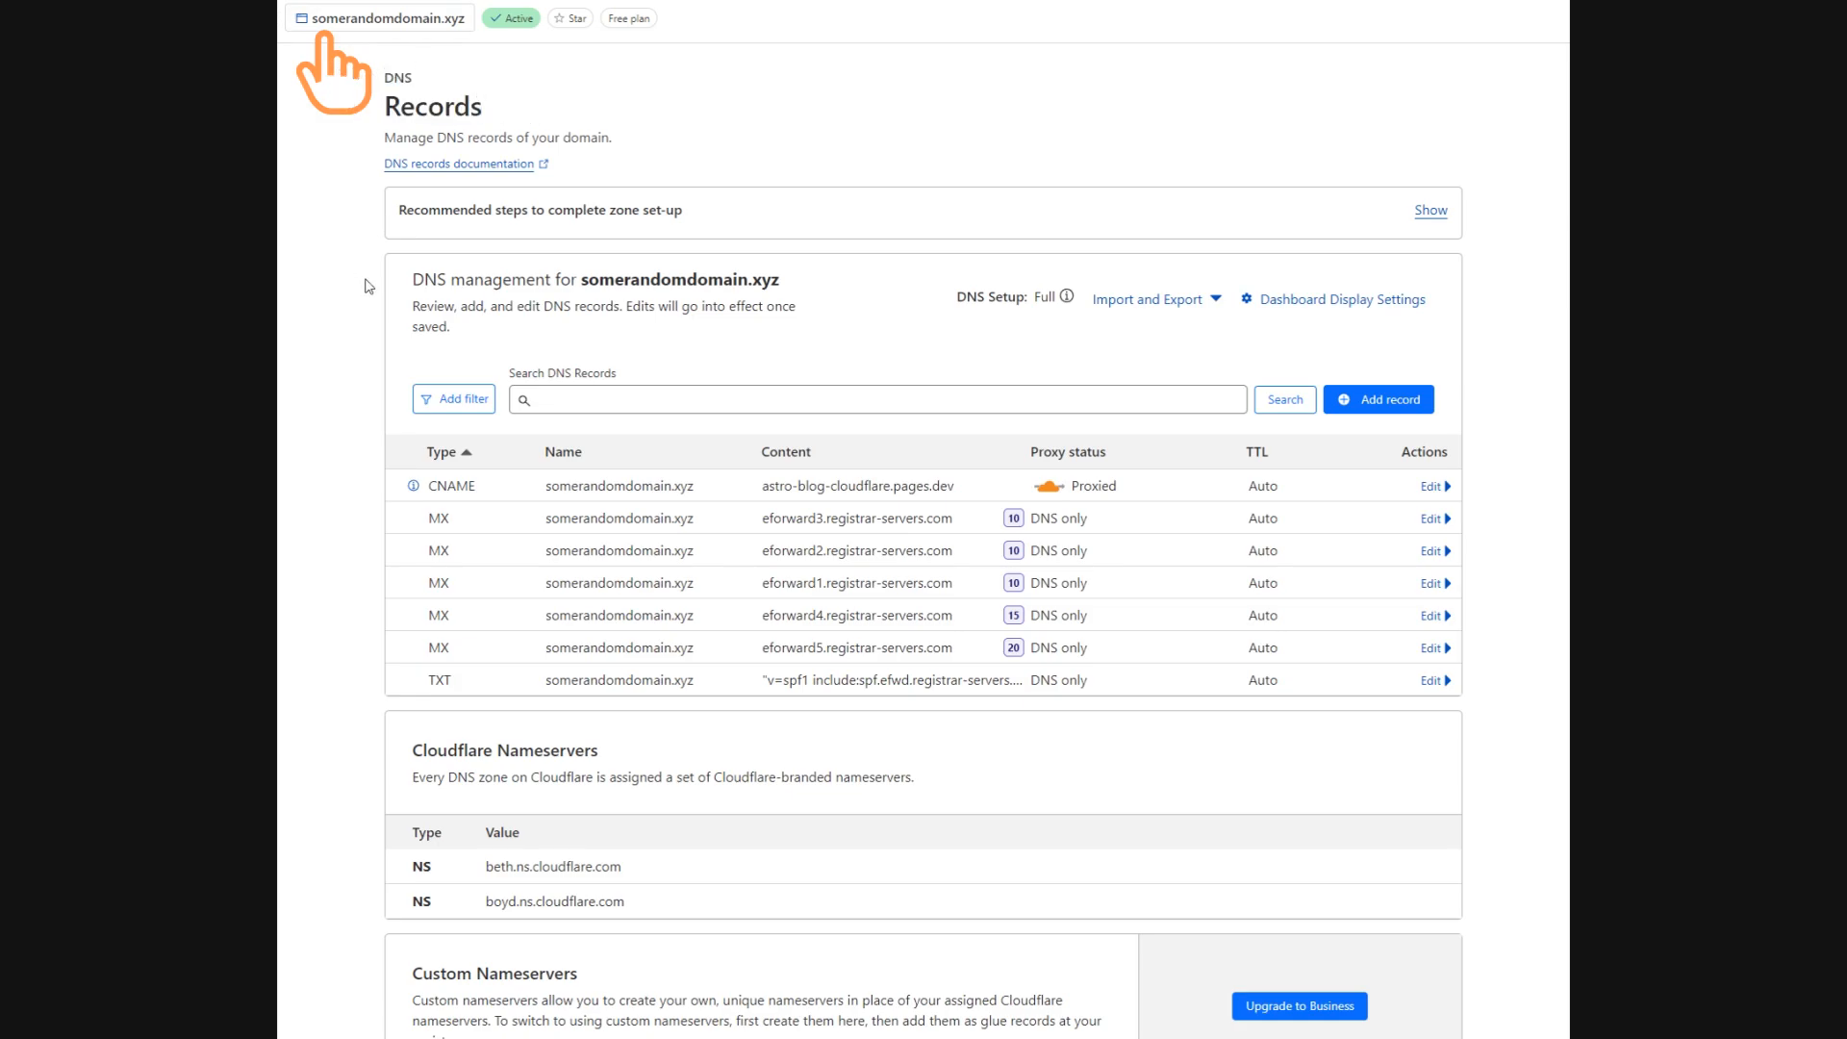
mouse_move(415, 602)
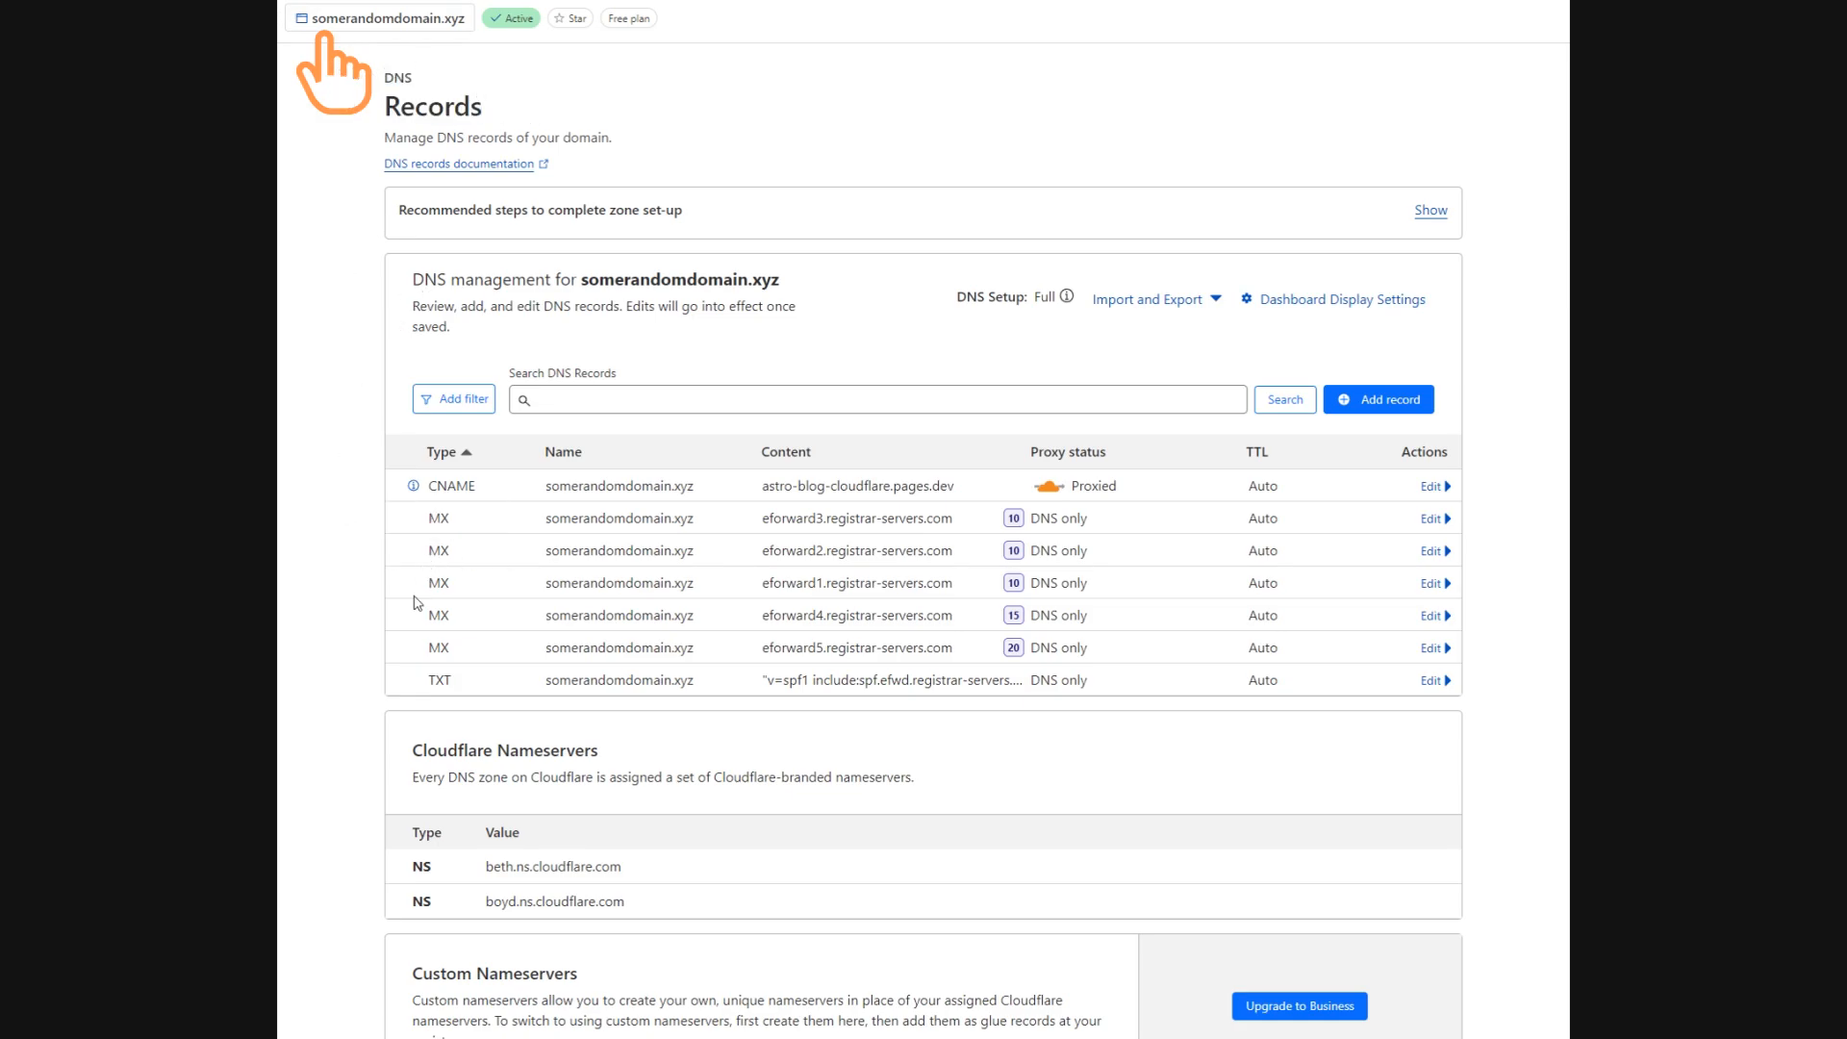
Add a proxied A record named www pointing to 192.0.2.1
left_click(1378, 400)
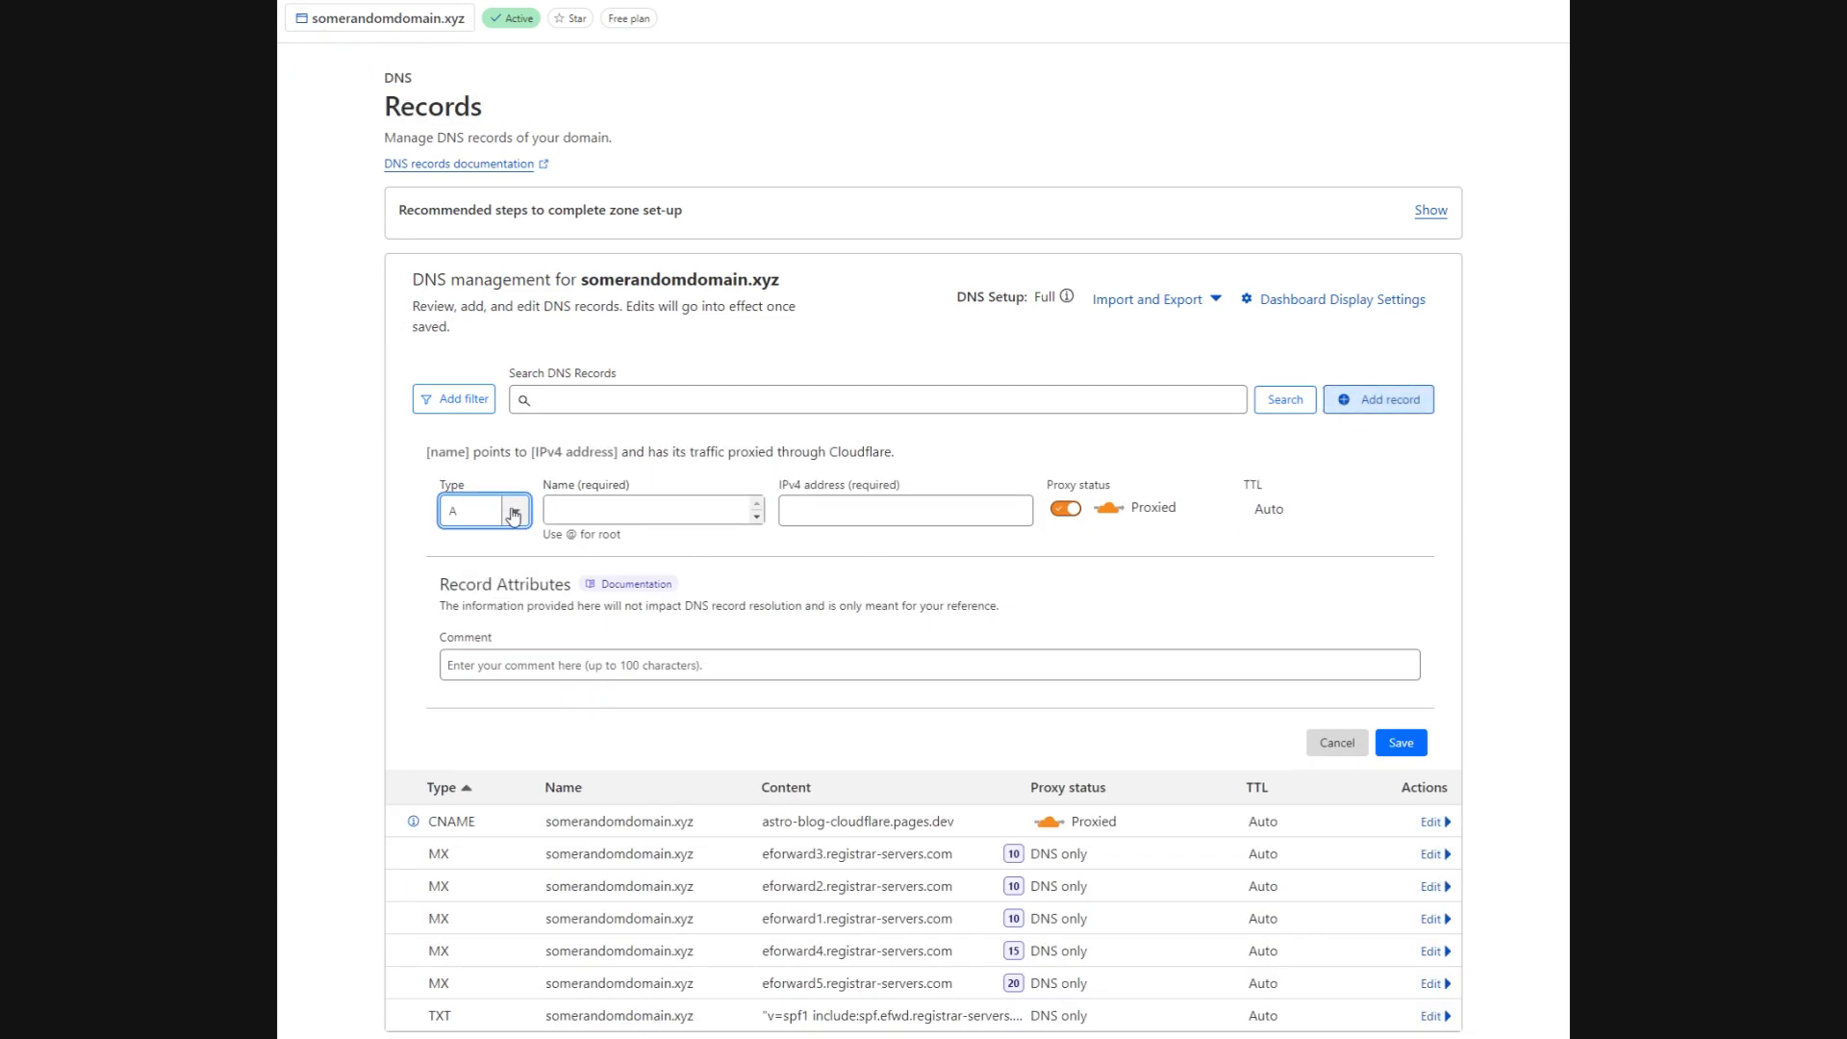
type("w")
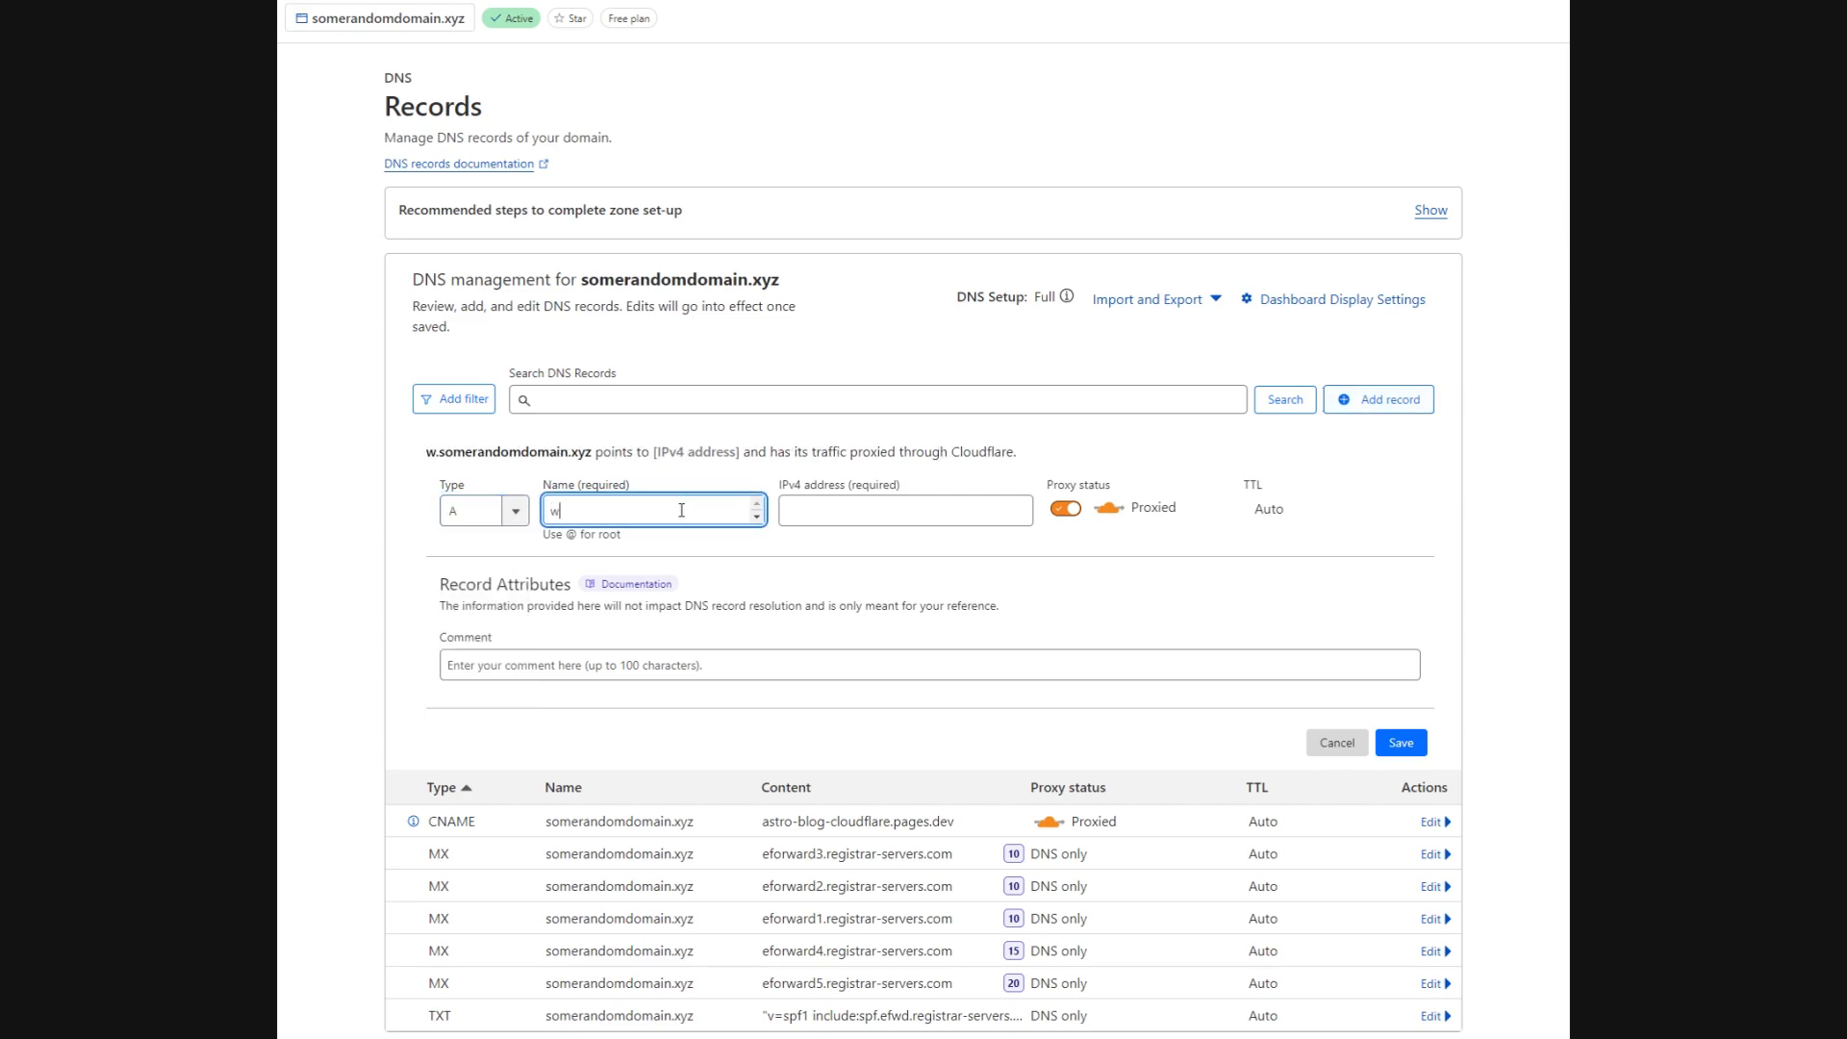
type("192.0.2.1")
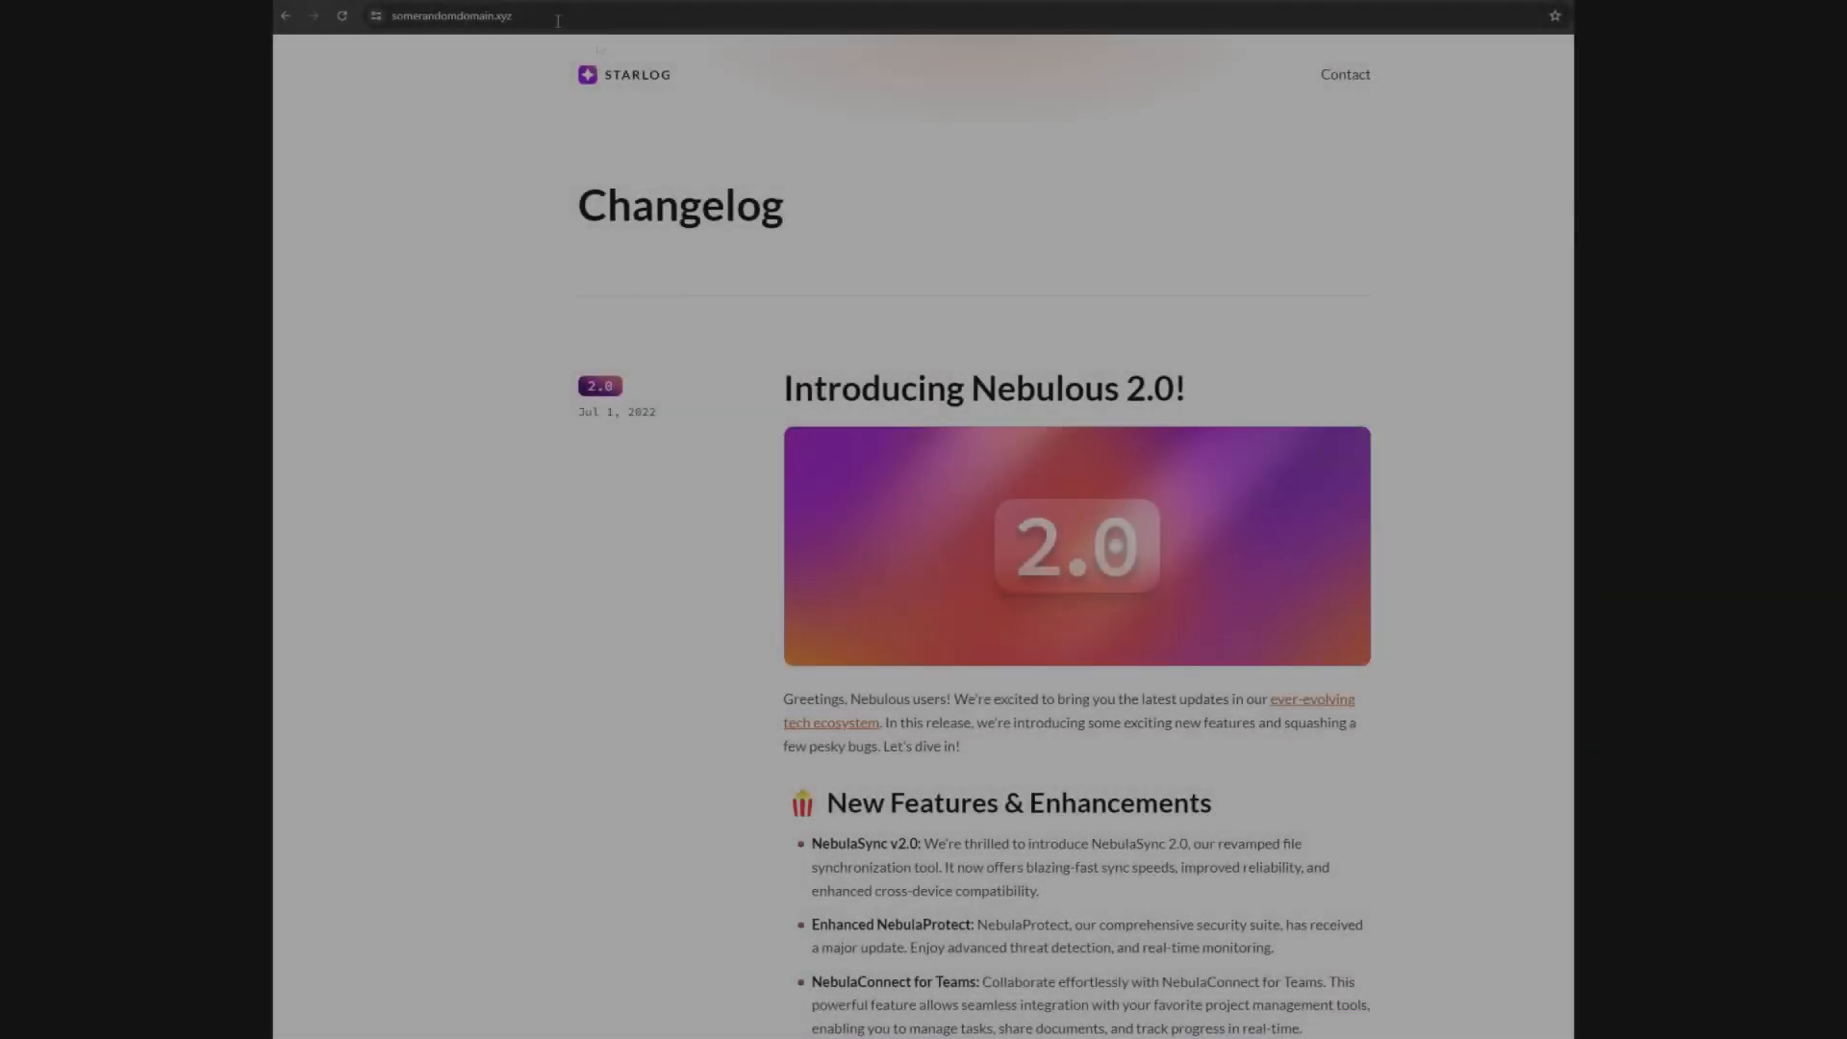
scroll("down", 3)
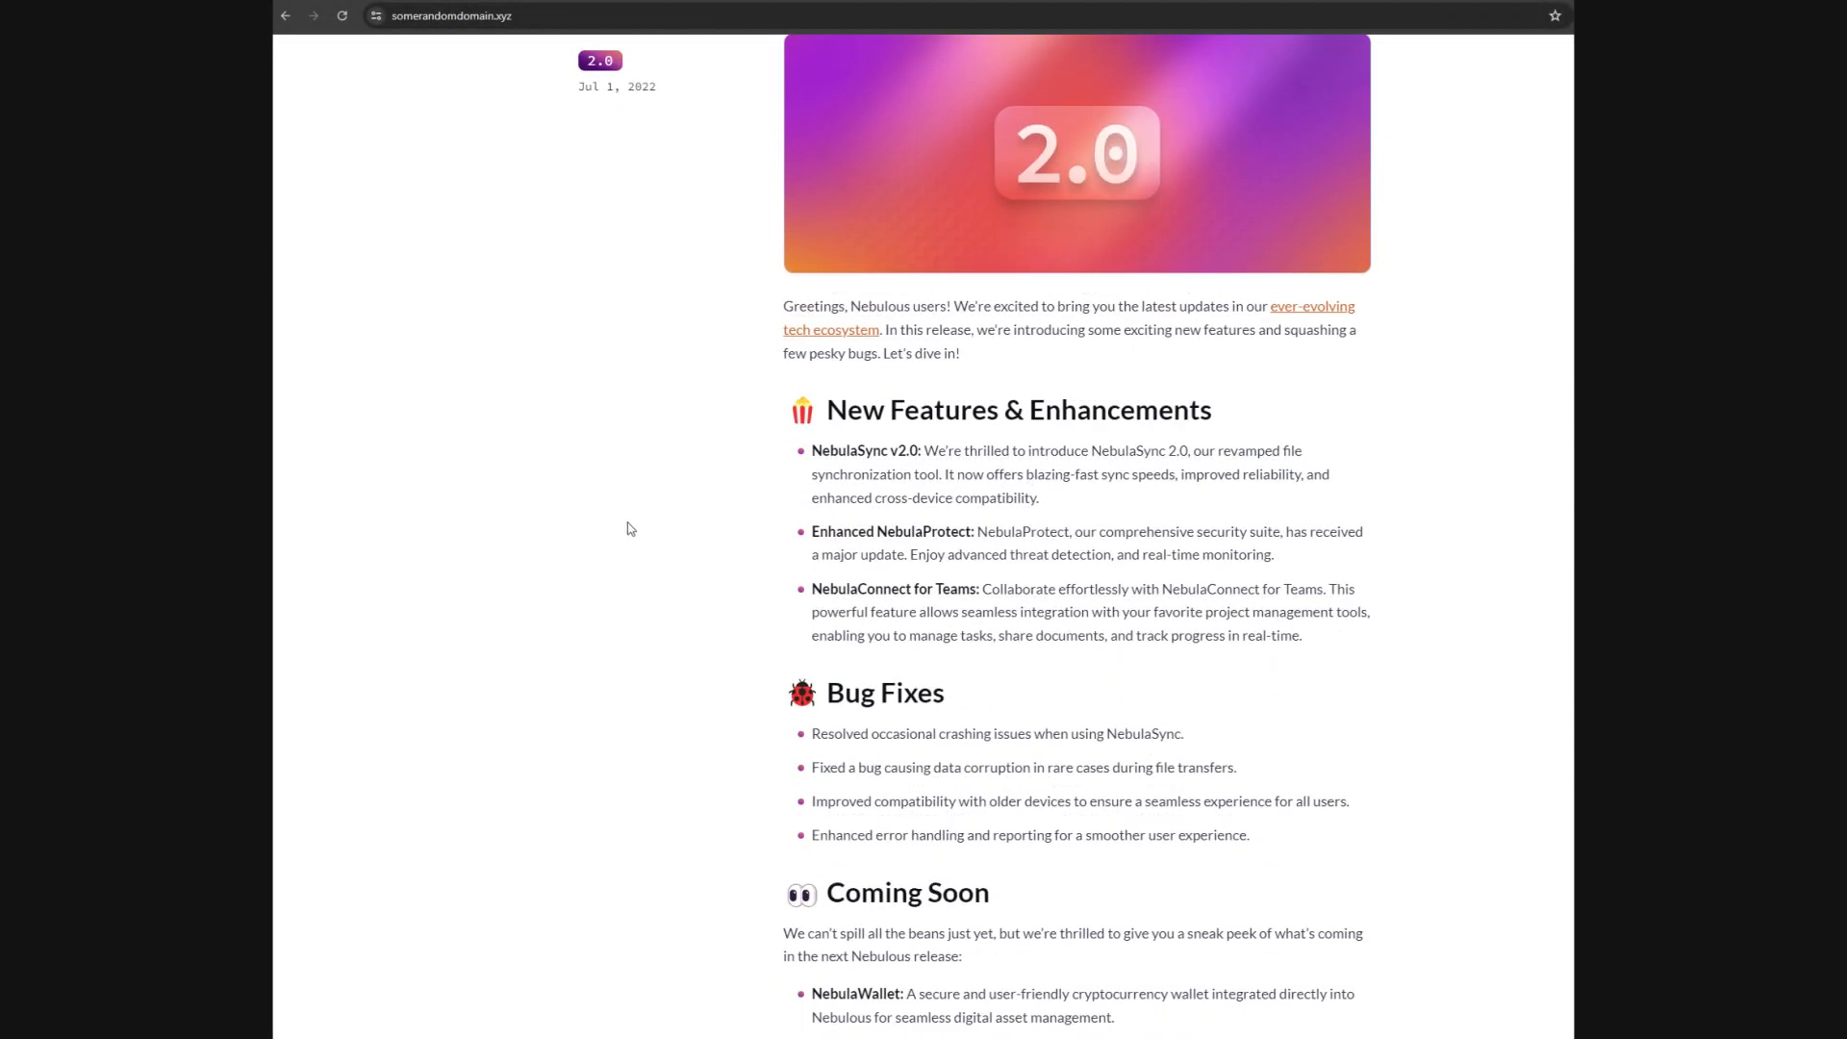
scroll("down", 3)
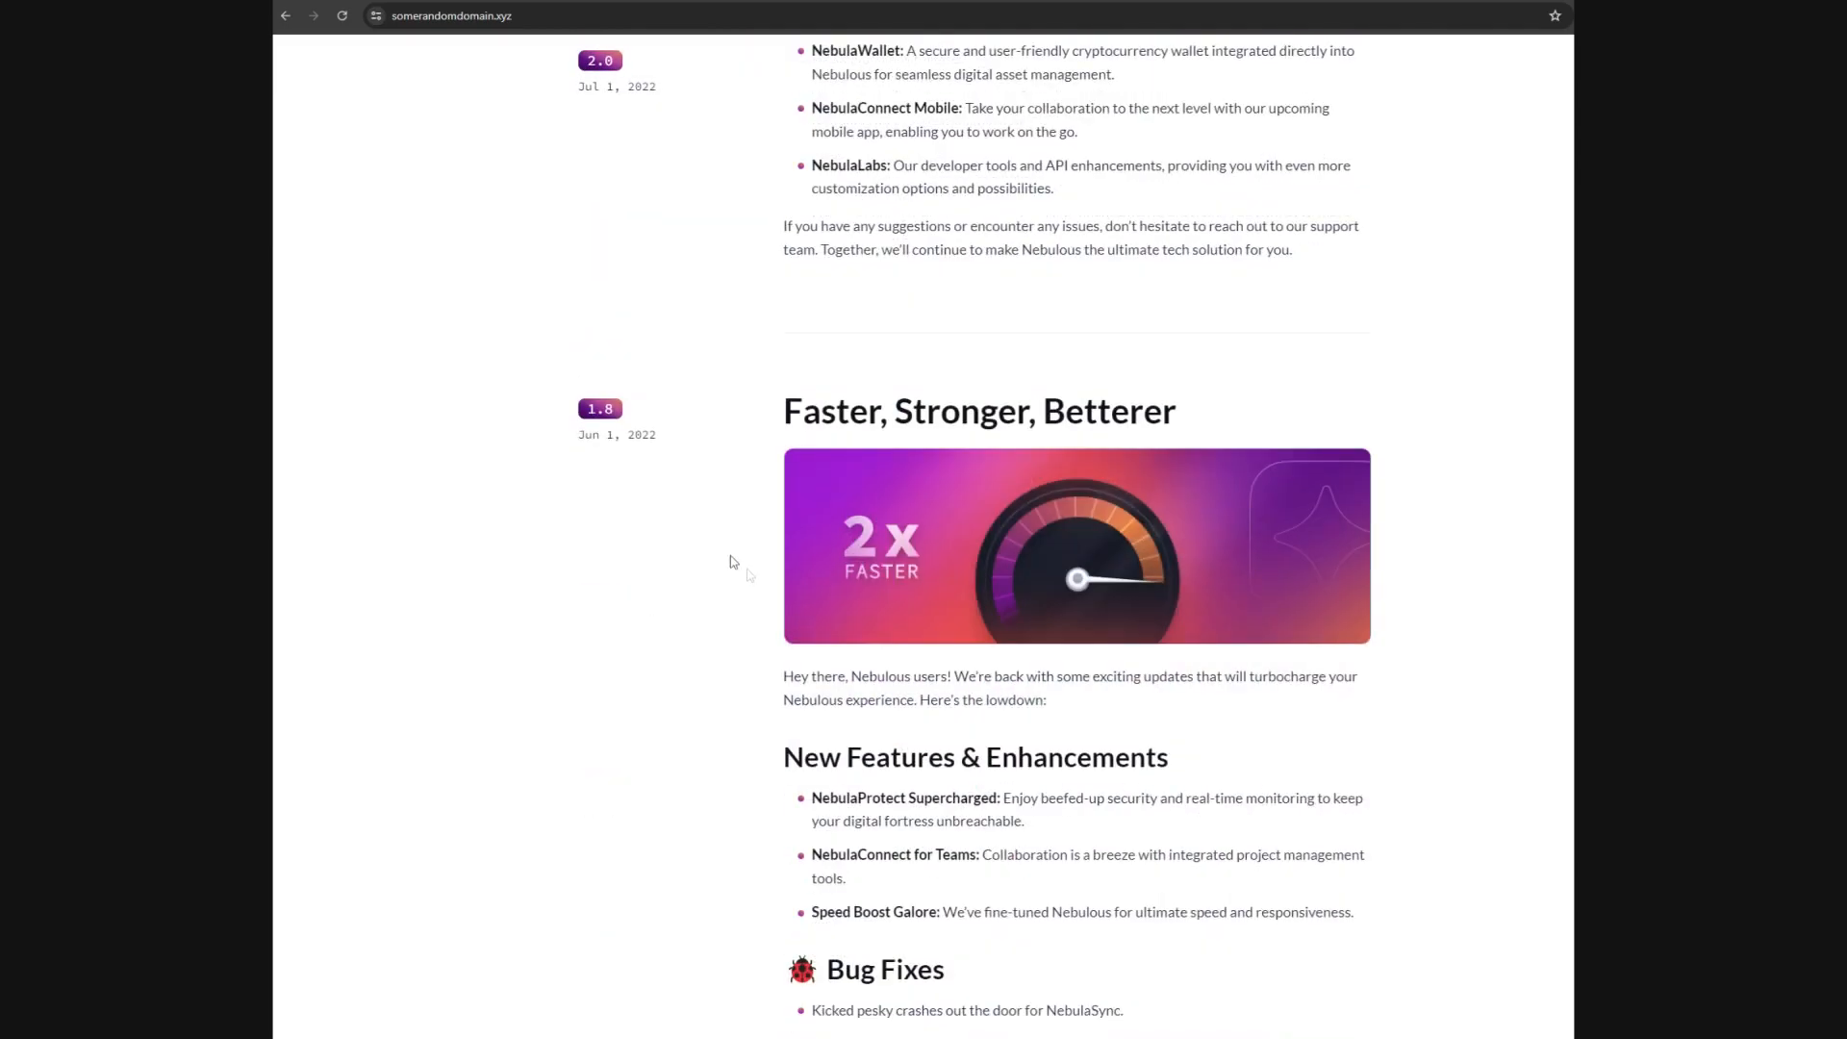
left_click(339, 16)
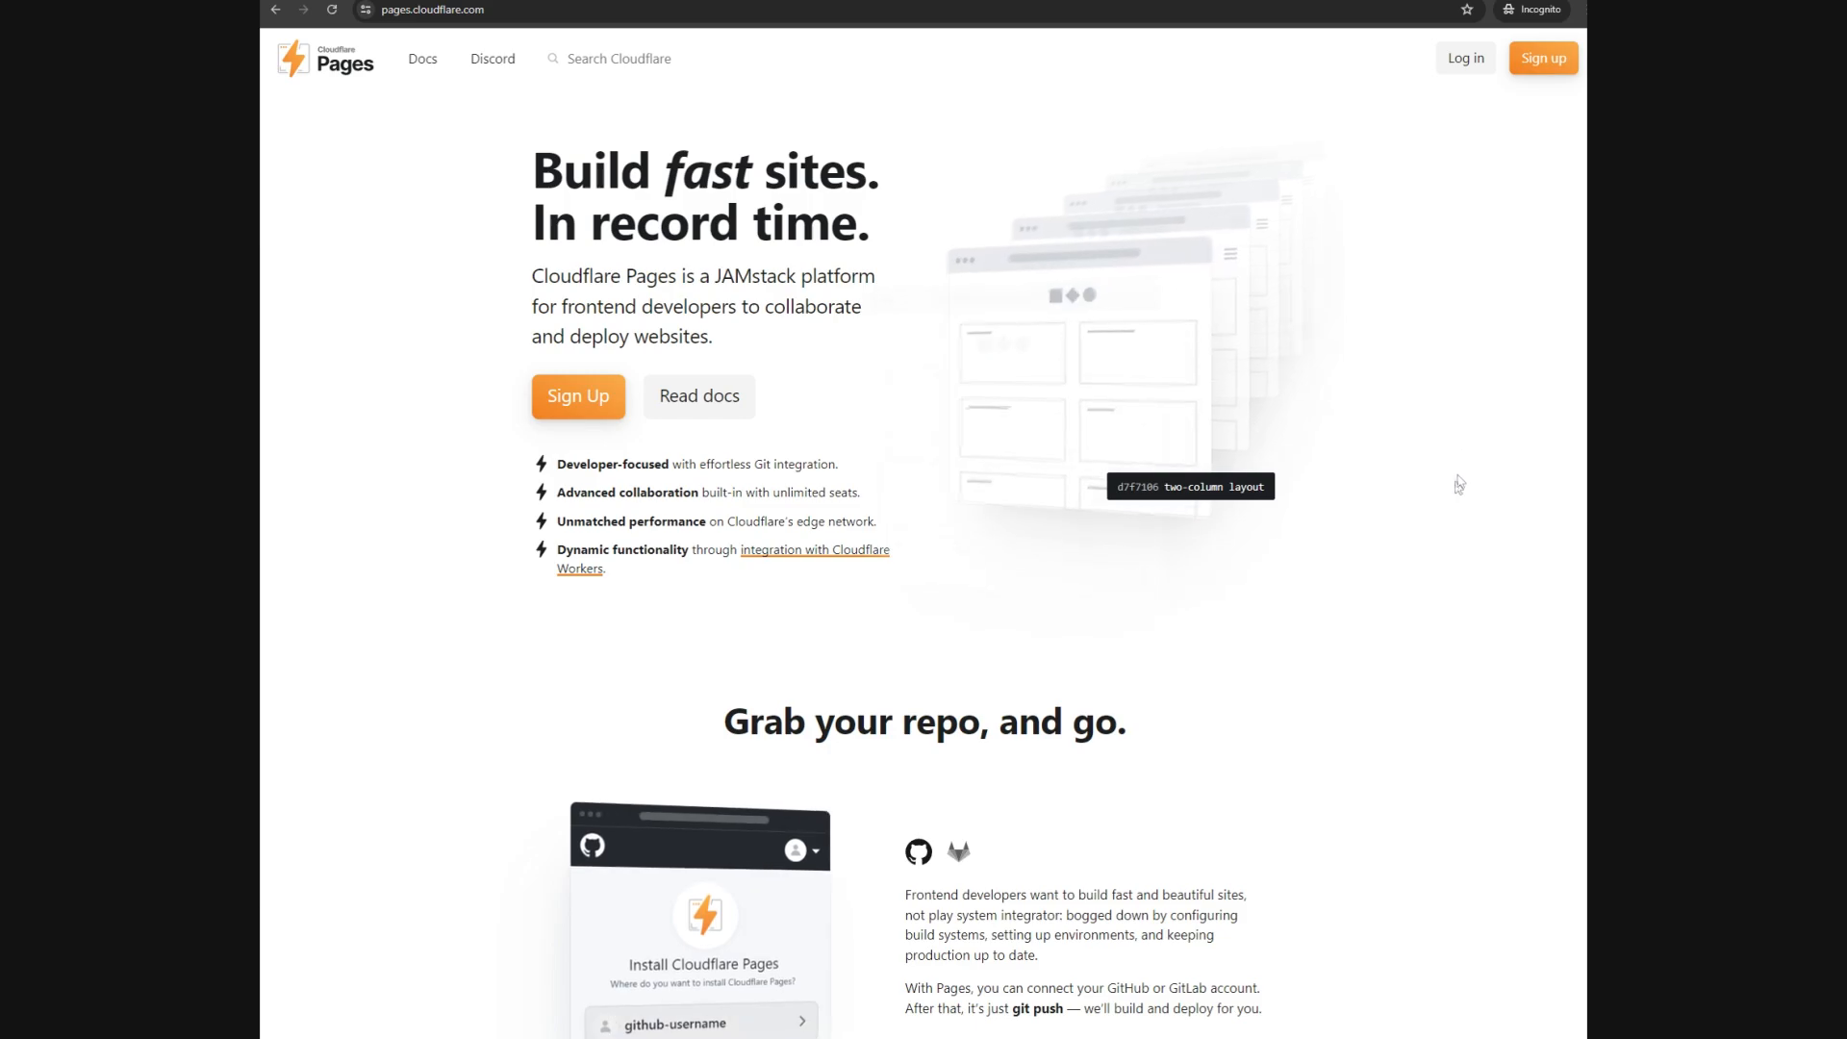
Begin signing up for Cloudflare Pages from pages.cloudflare.com
left_click(1541, 57)
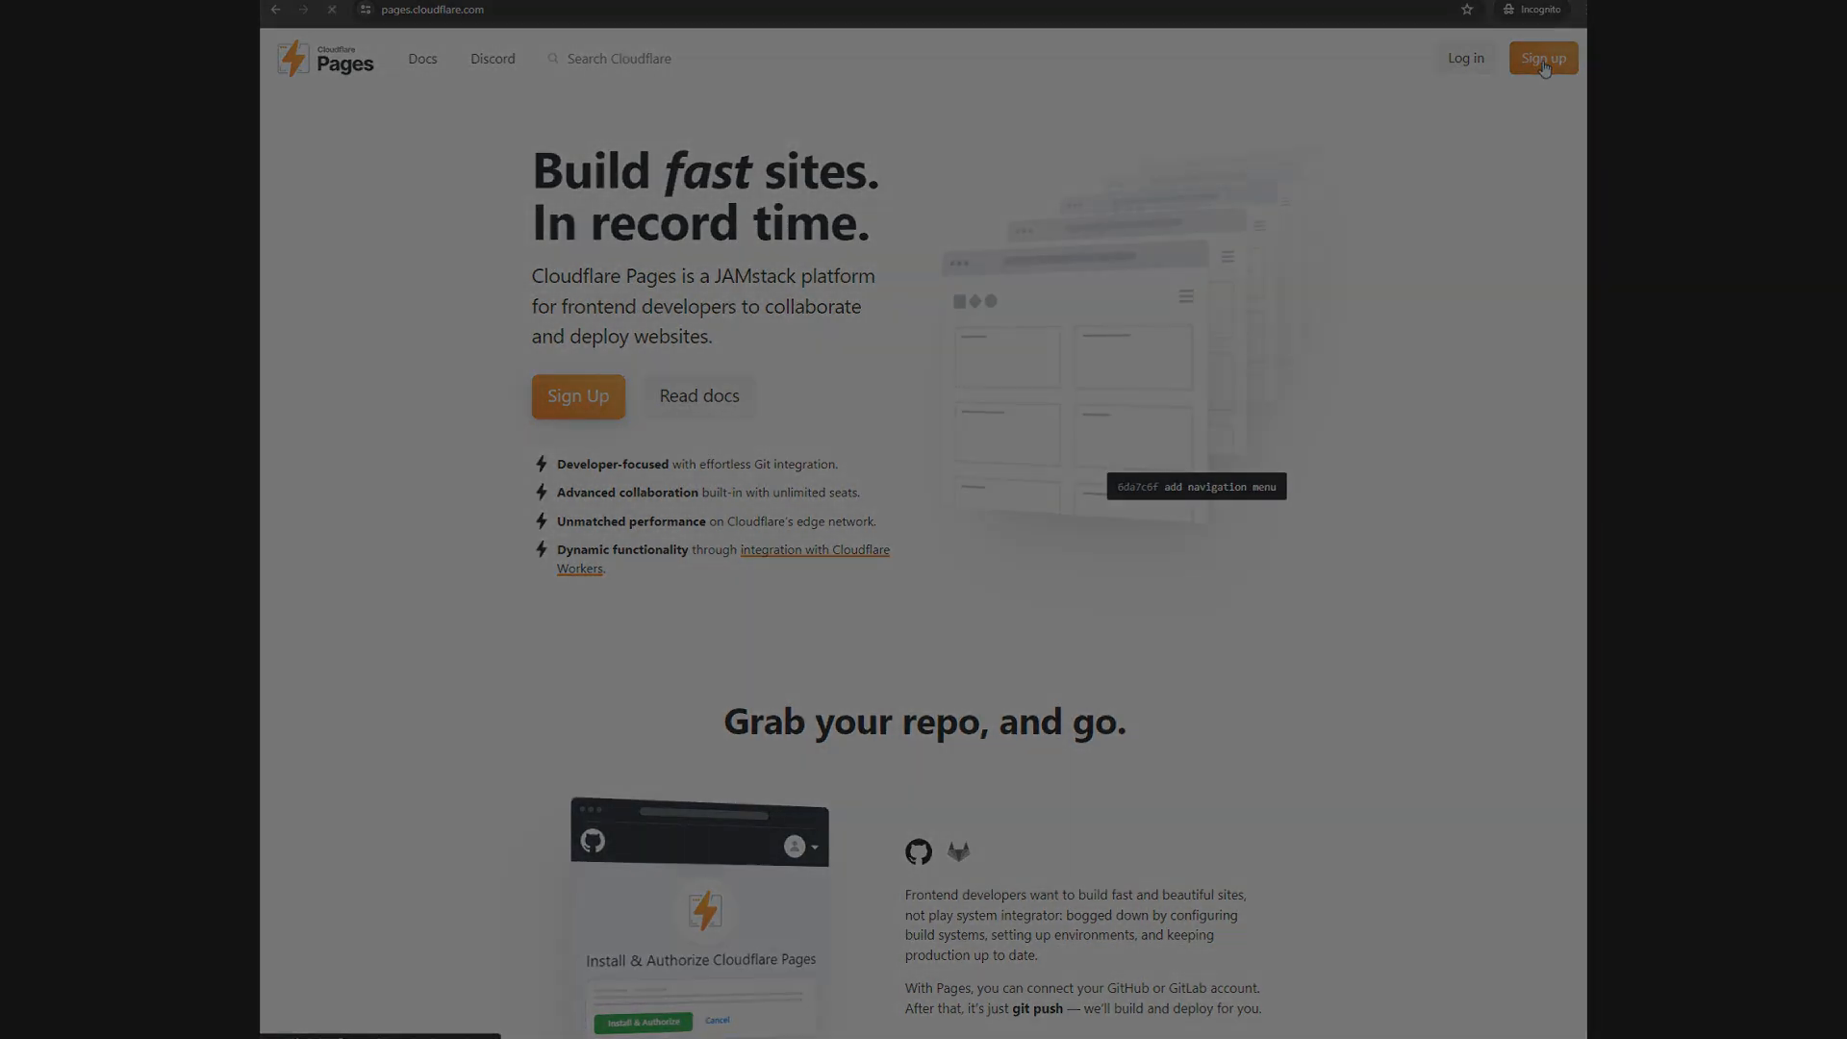